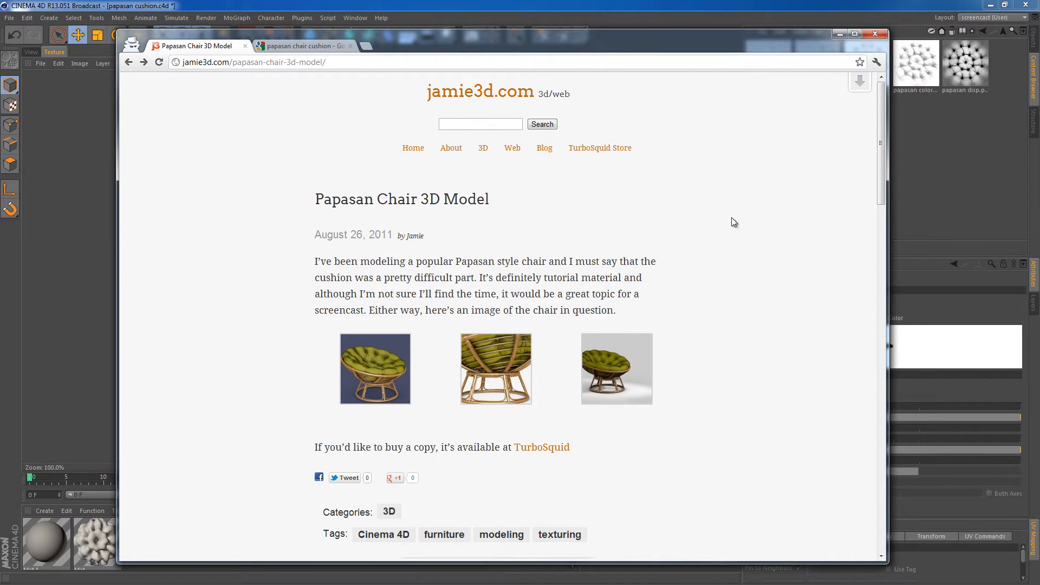
# - Scroll the papasan chair blog post and mark, then clear, the comment about missing tutorials
pyautogui.scroll(-3)
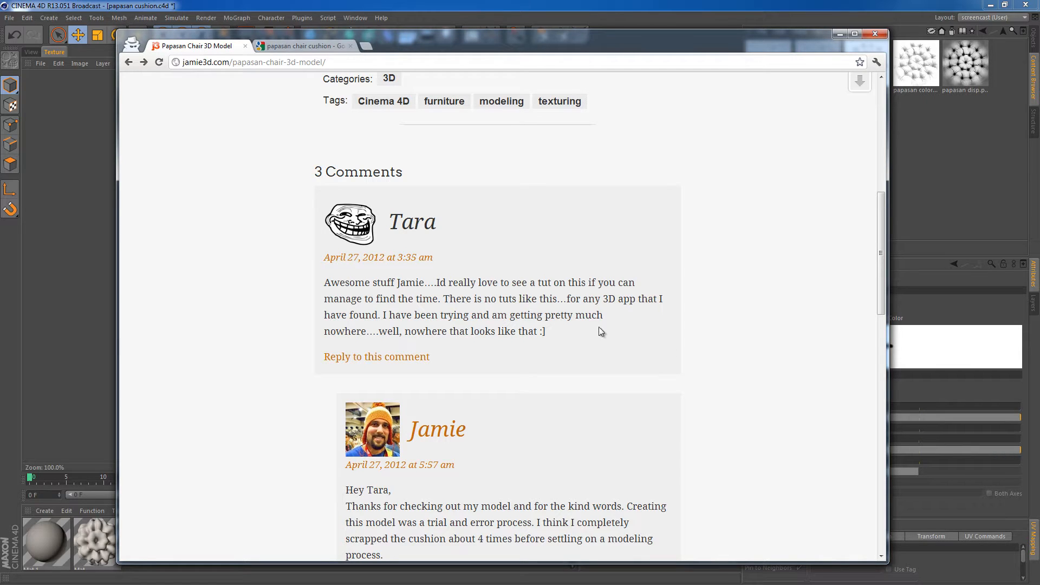
pyautogui.moveTo(465, 298); pyautogui.dragTo(566, 298)
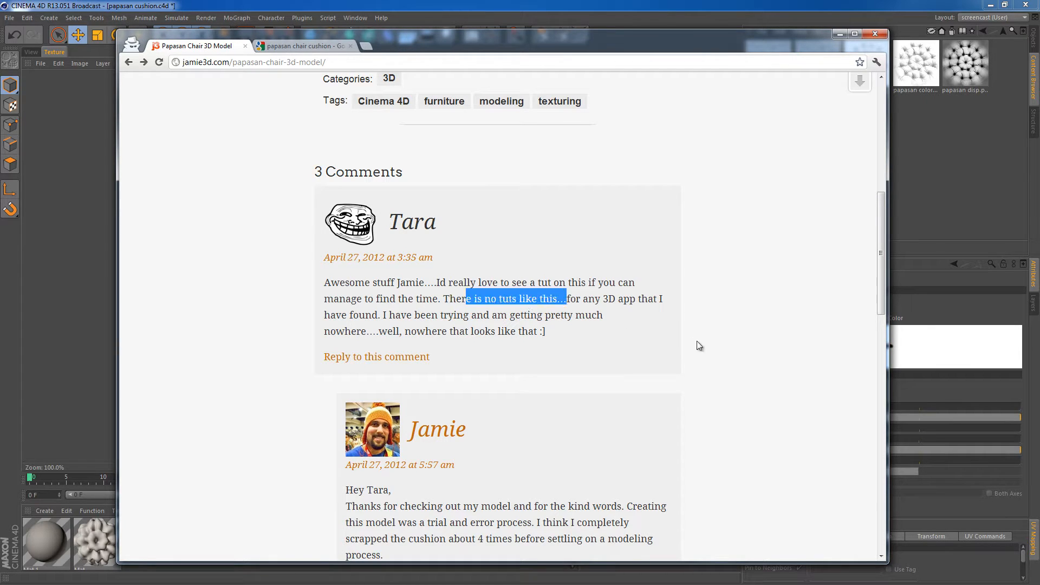
pyautogui.click(703, 327)
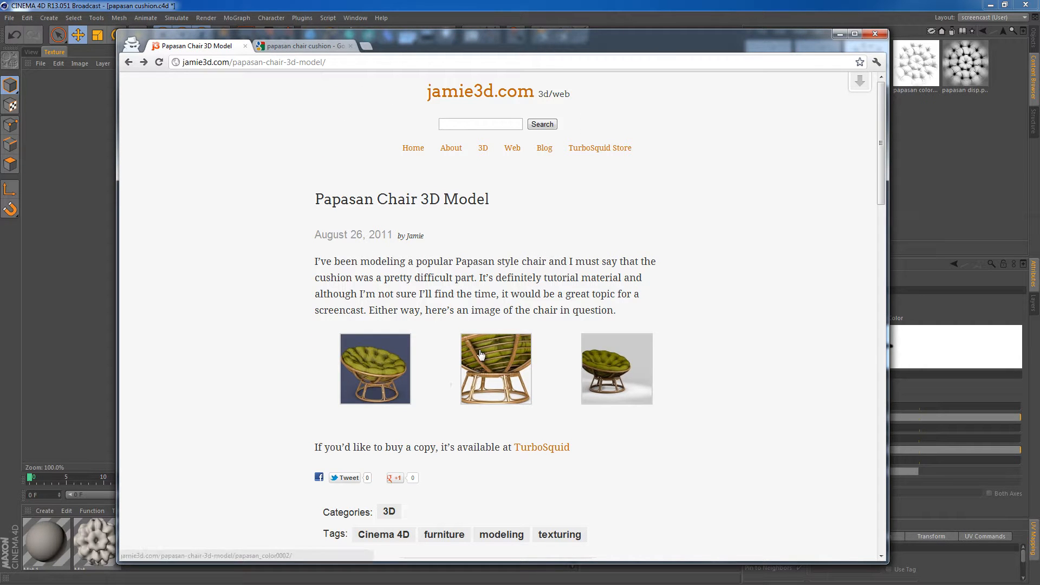
# - View the chair's underside image, return to the model post, and open the final tufted render
pyautogui.click(496, 368)
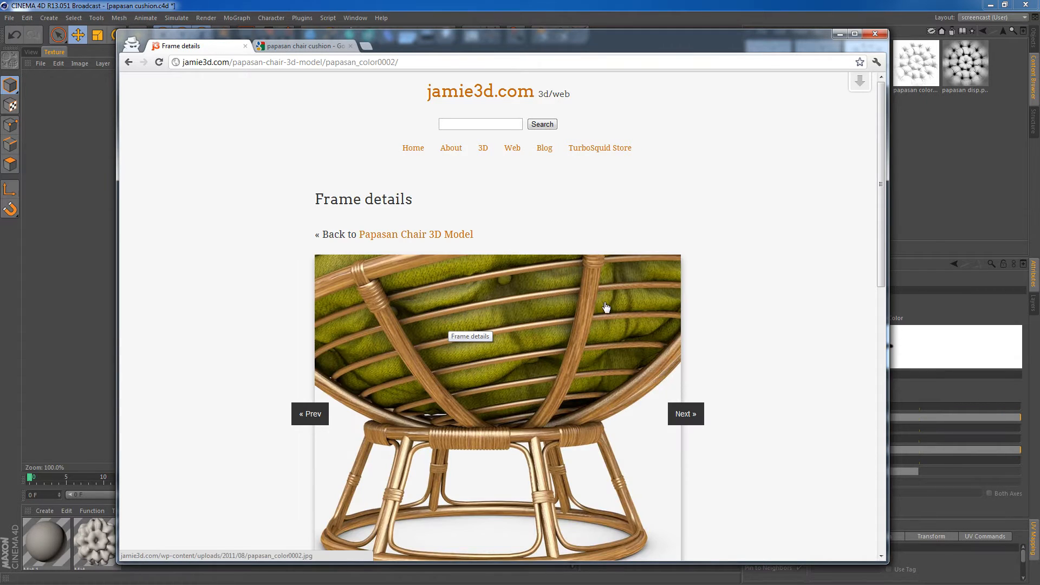
pyautogui.scroll(-3)
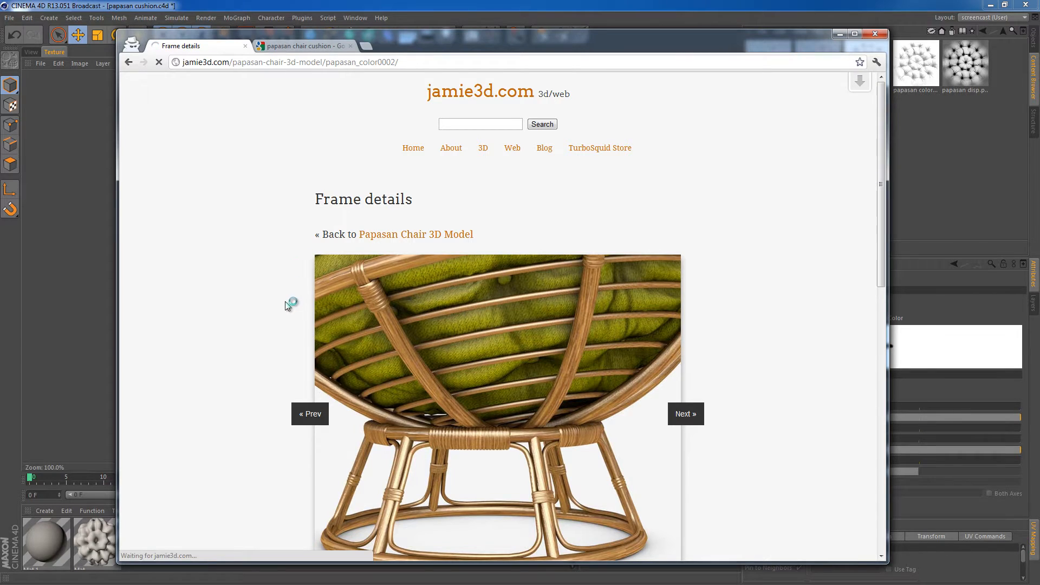
pyautogui.click(416, 234)
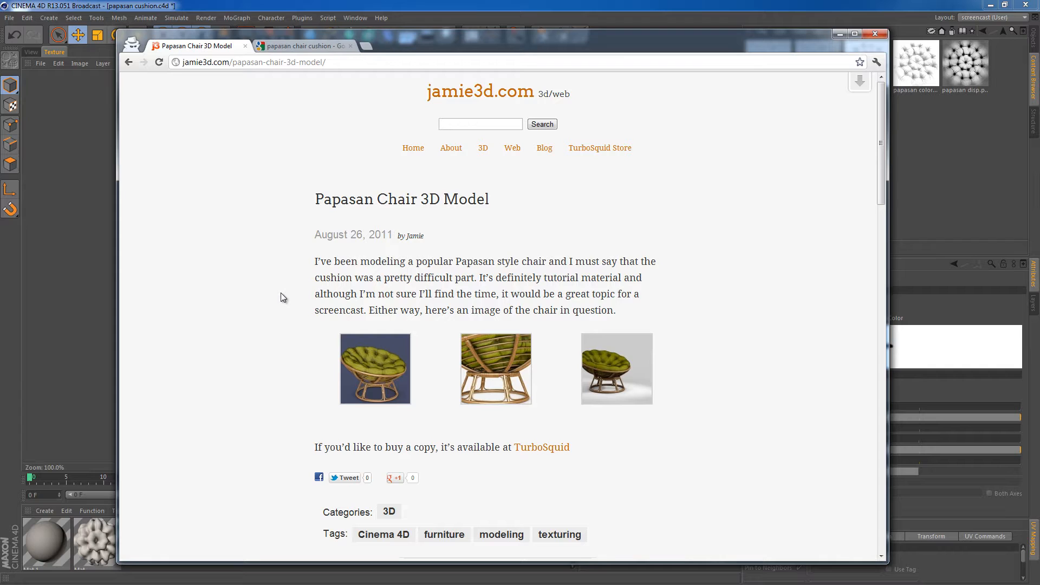
pyautogui.moveTo(280, 304)
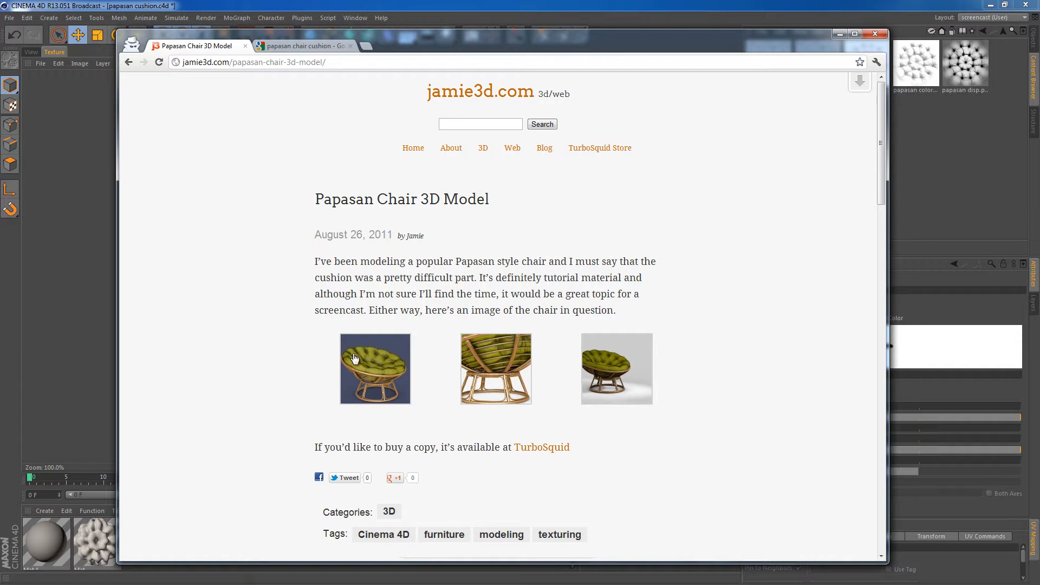
pyautogui.click(374, 369)
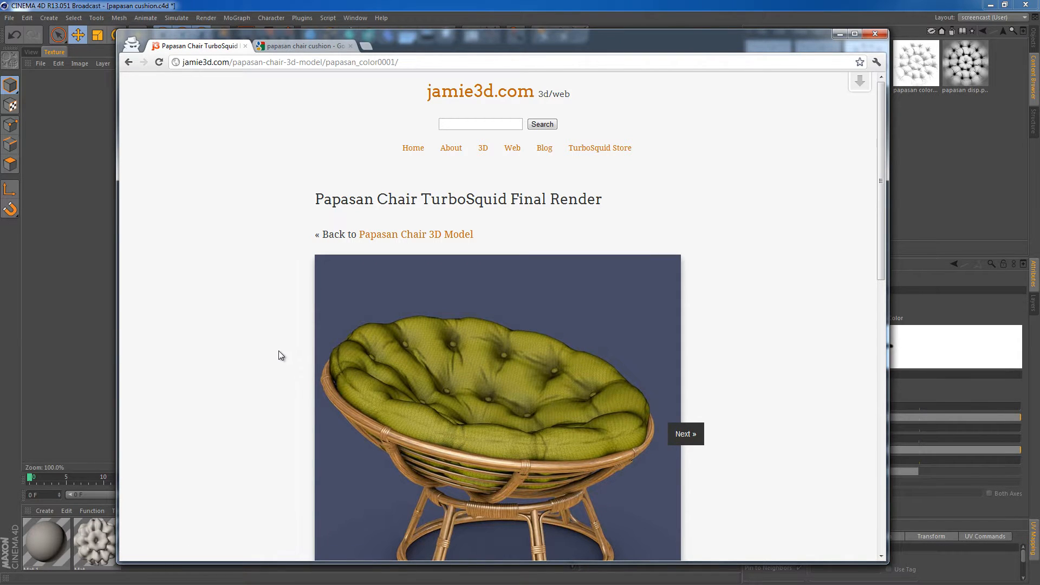
pyautogui.moveTo(280, 352)
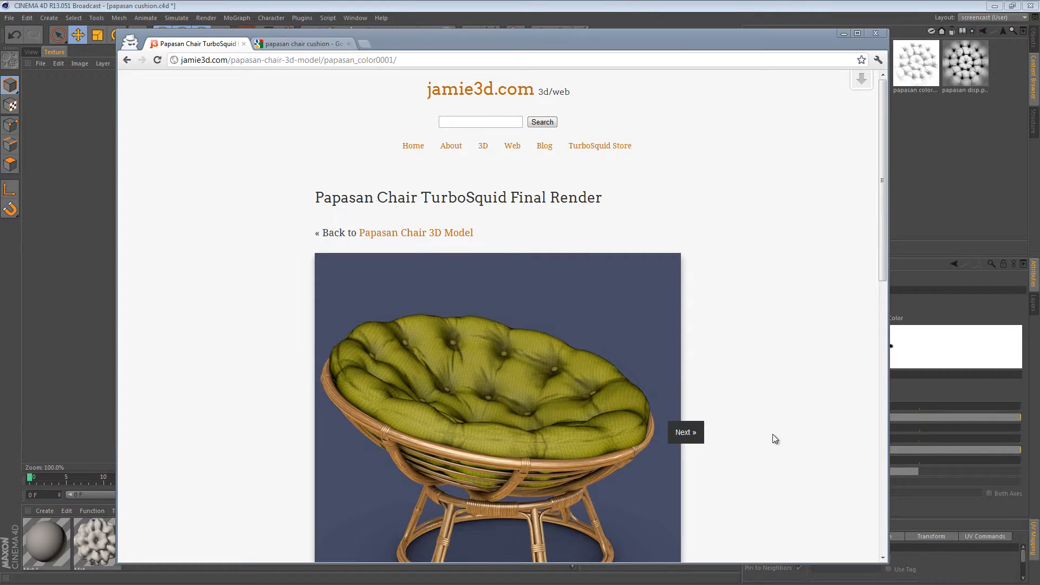
pyautogui.moveTo(674, 290)
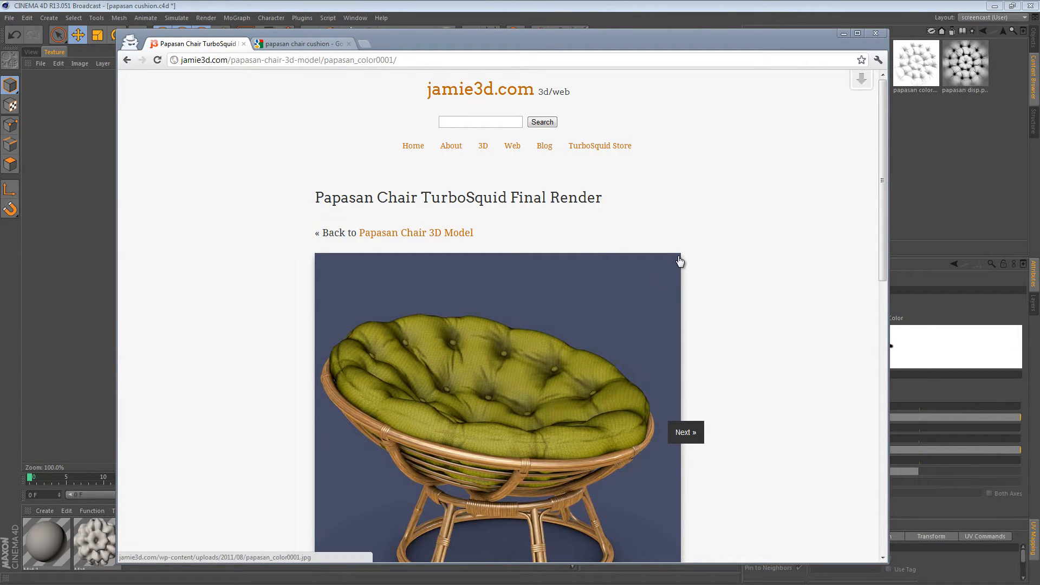
pyautogui.moveTo(781, 280)
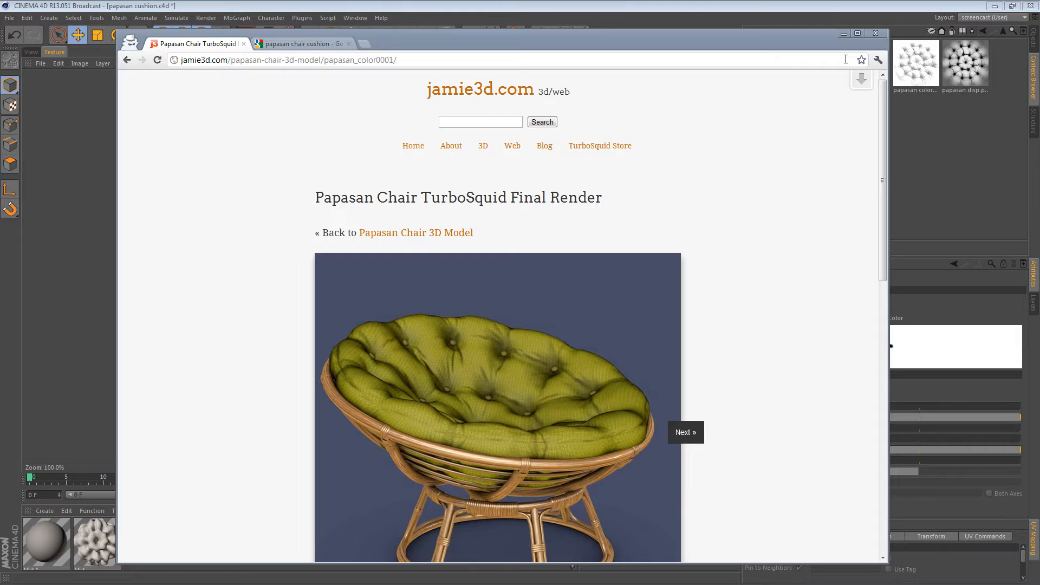
pyautogui.moveTo(692, 78)
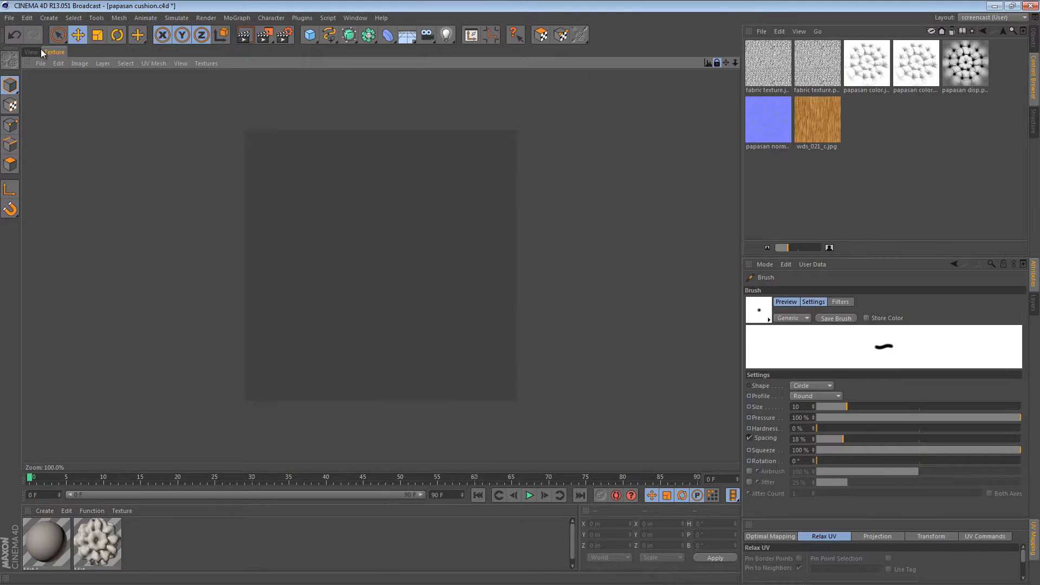
# - Return from the texture editor to the 3D view and adjust the view of the sphere
pyautogui.click(31, 52)
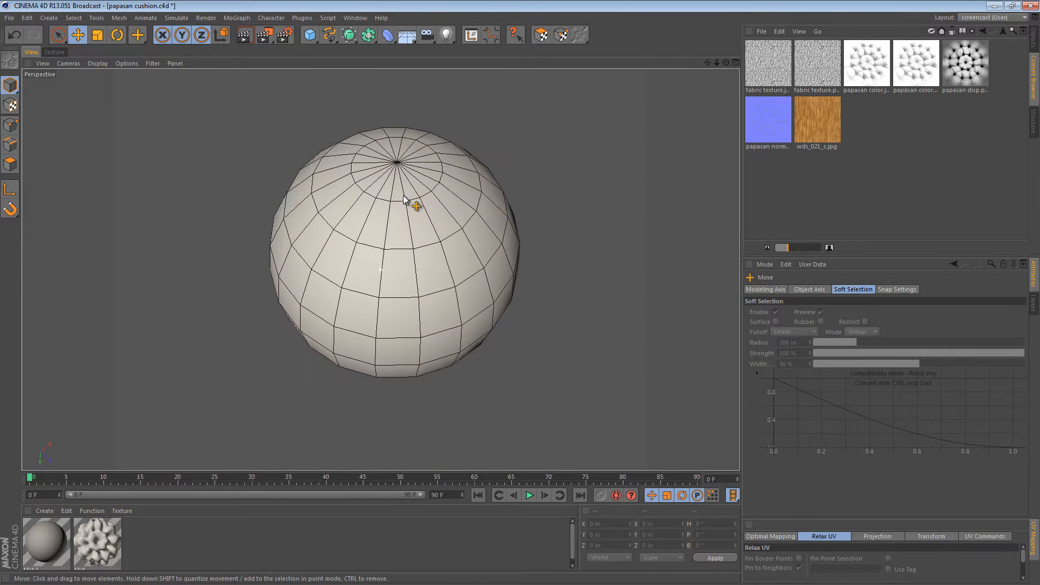
pyautogui.moveTo(408, 202); pyautogui.dragTo(428, 222)
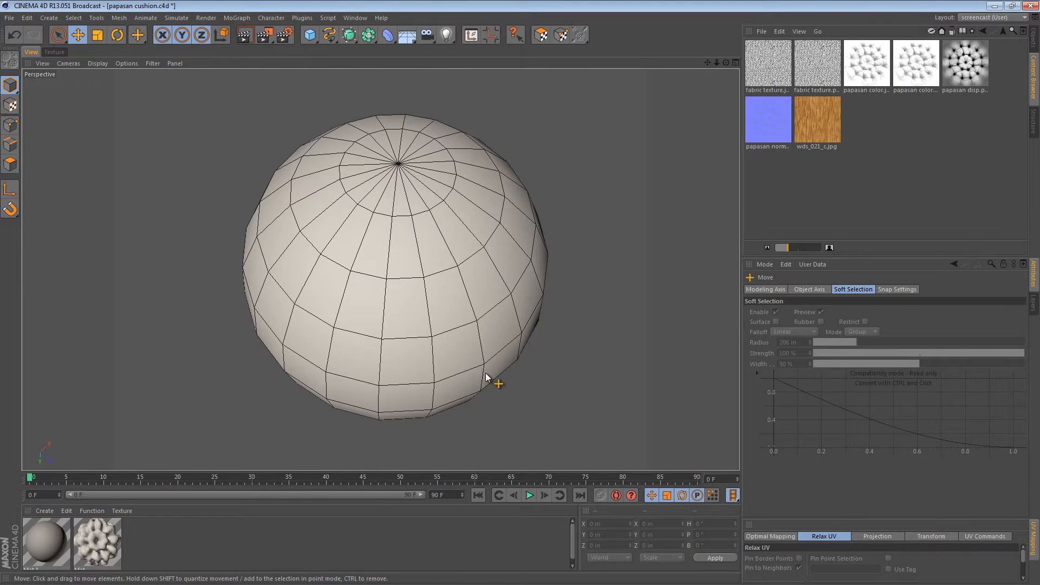
pyautogui.moveTo(409, 148)
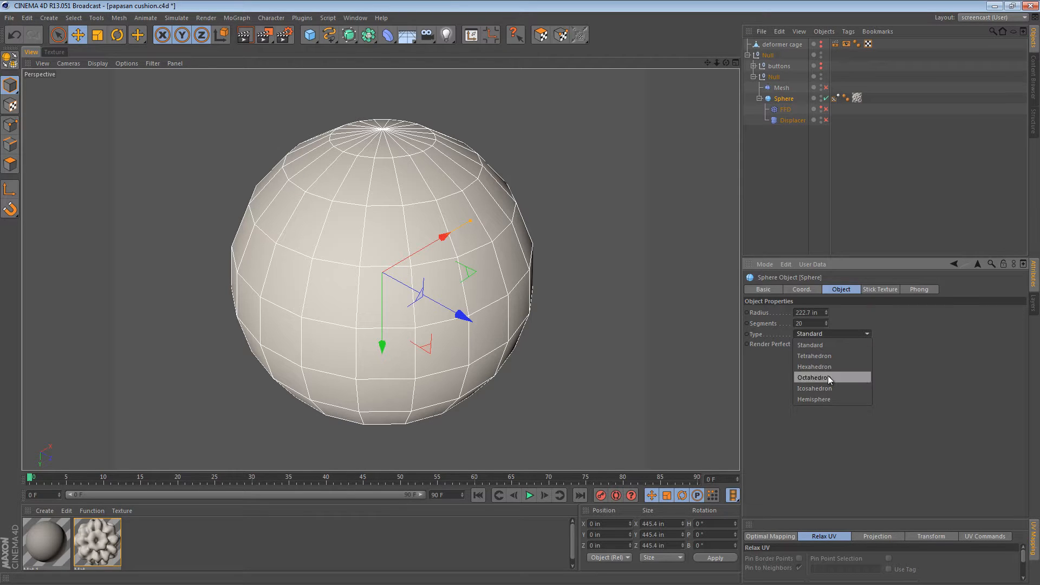
# - Try tetrahedron and octahedron sphere types, settle on hexahedron, and raise the segment count
pyautogui.click(812, 355)
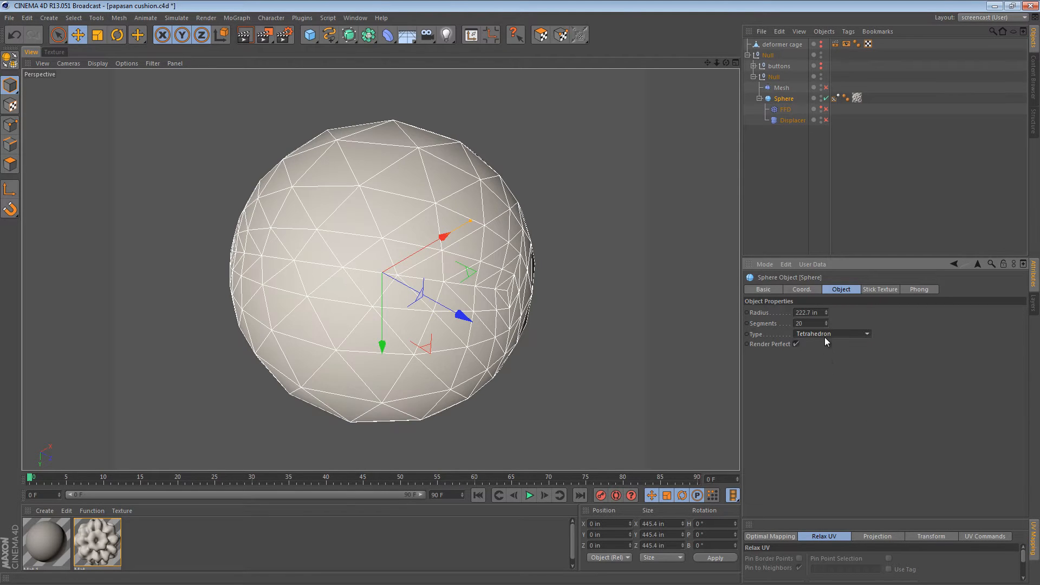
pyautogui.click(831, 334)
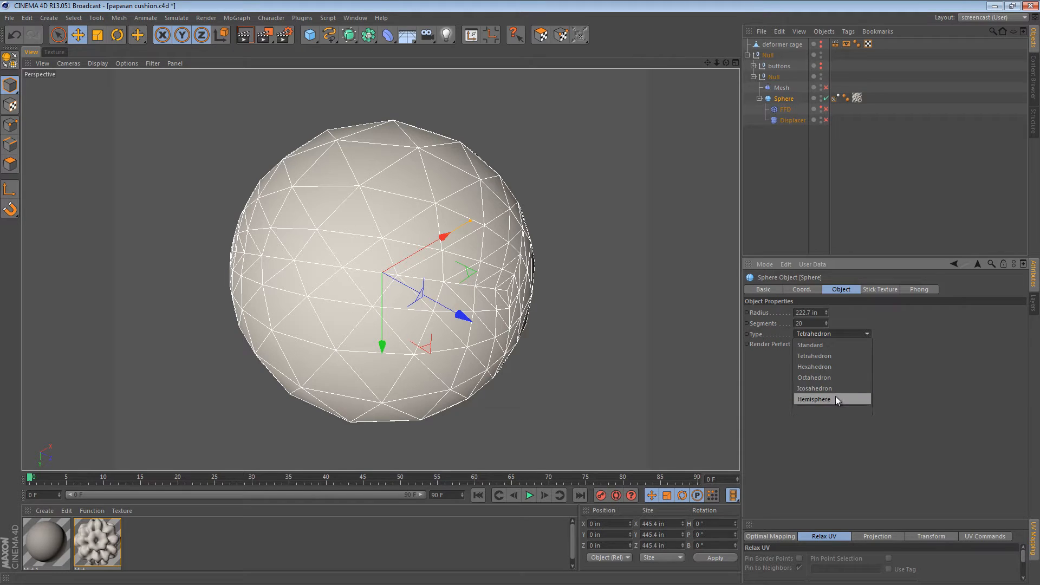
pyautogui.click(813, 377)
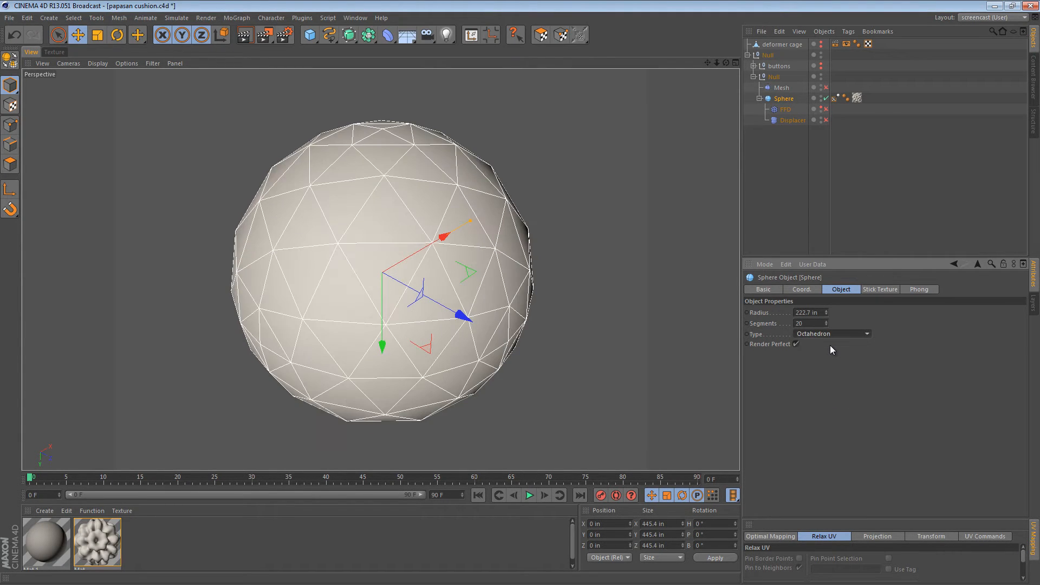
pyautogui.click(833, 333)
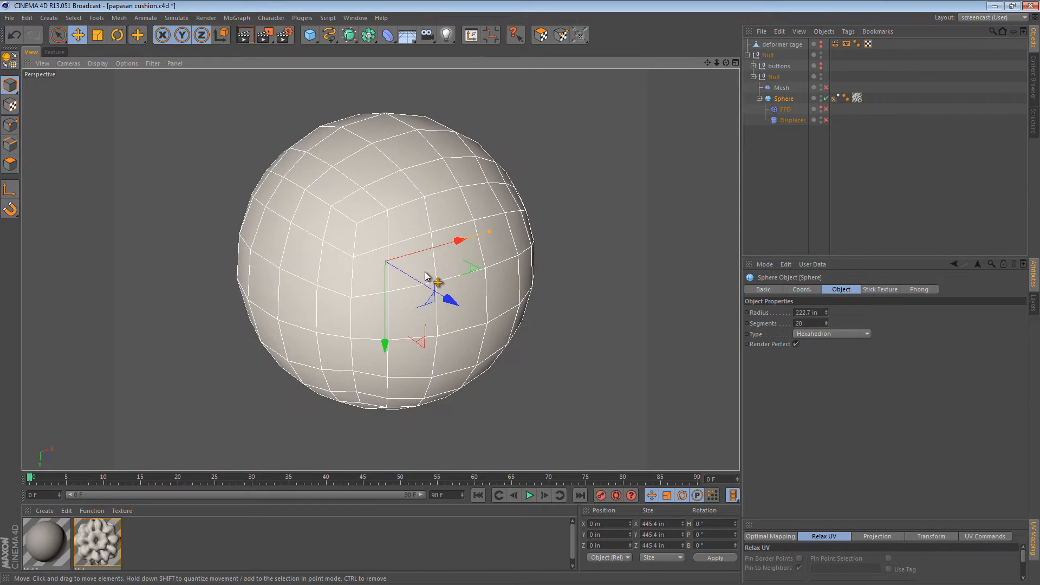
pyautogui.moveTo(704, 193)
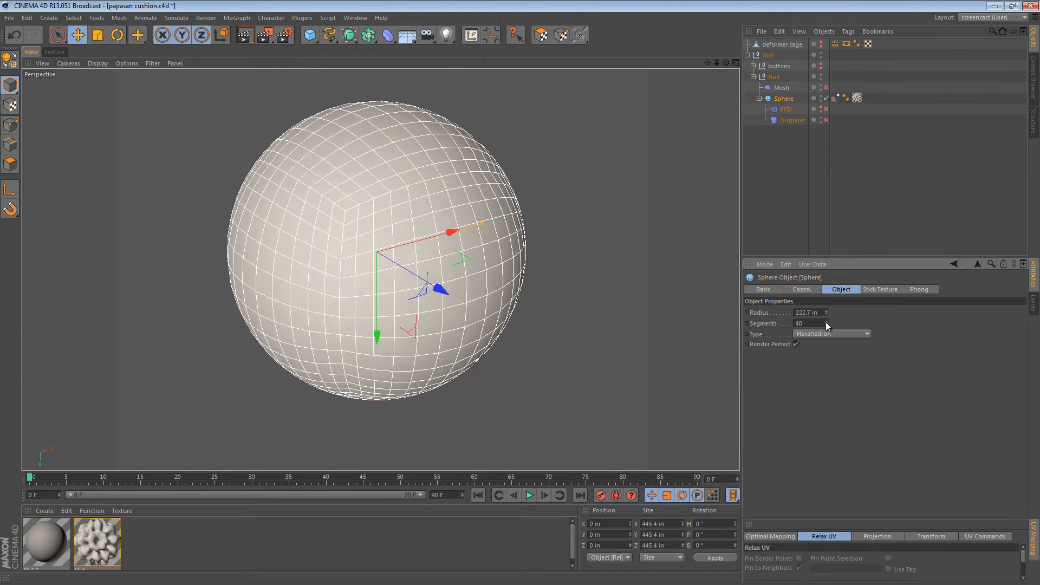
pyautogui.write('3')
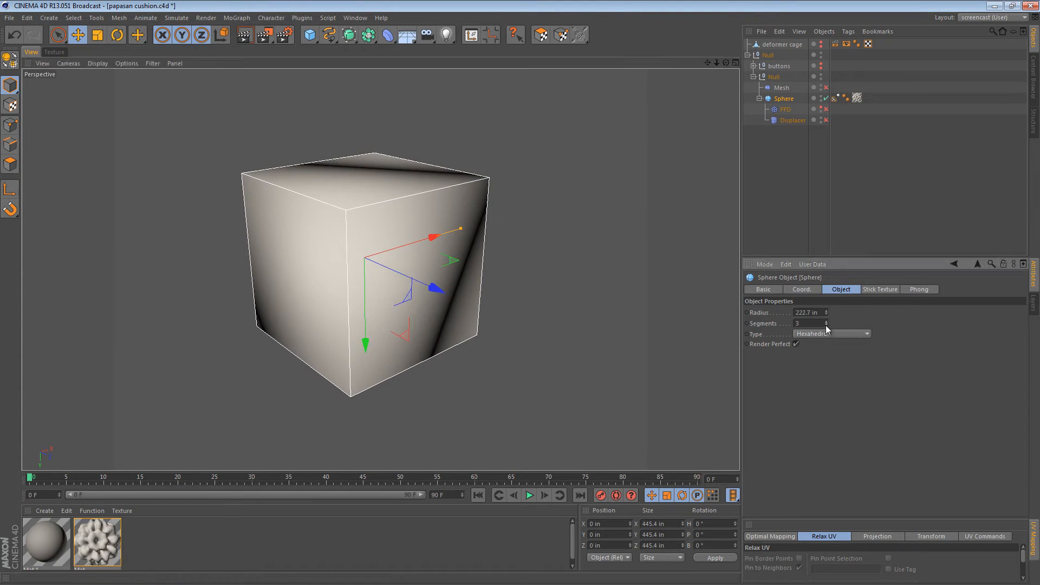
pyautogui.write('1')
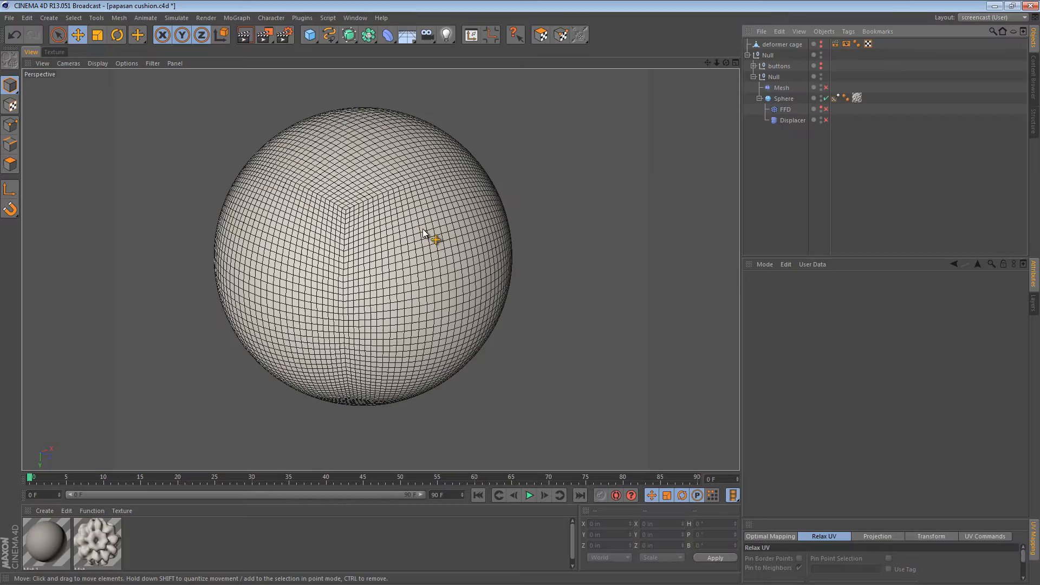
# - Enable the FFD deformer and set the sphere's segments to 60
pyautogui.click(785, 109)
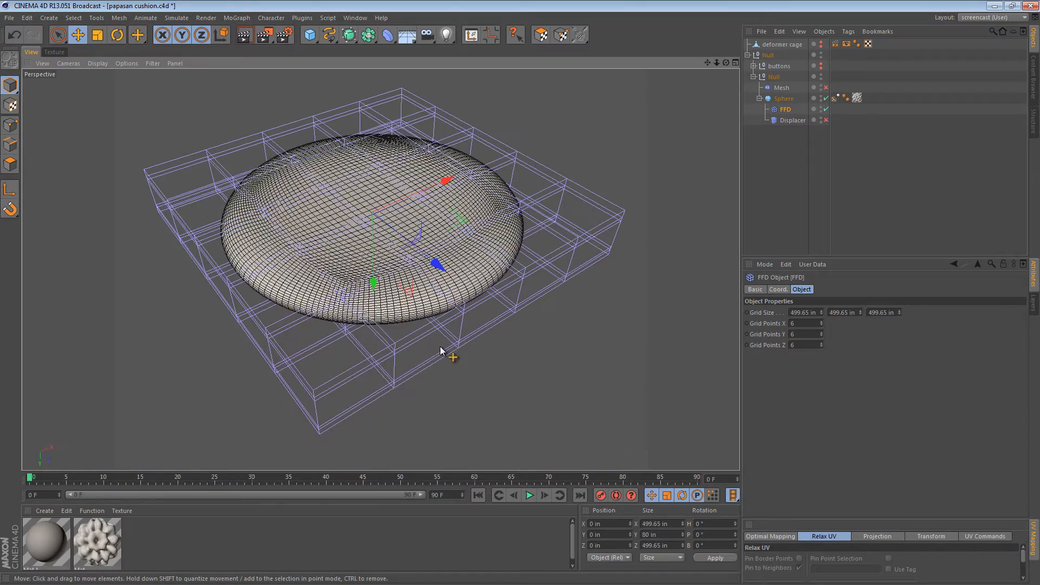
pyautogui.click(783, 98)
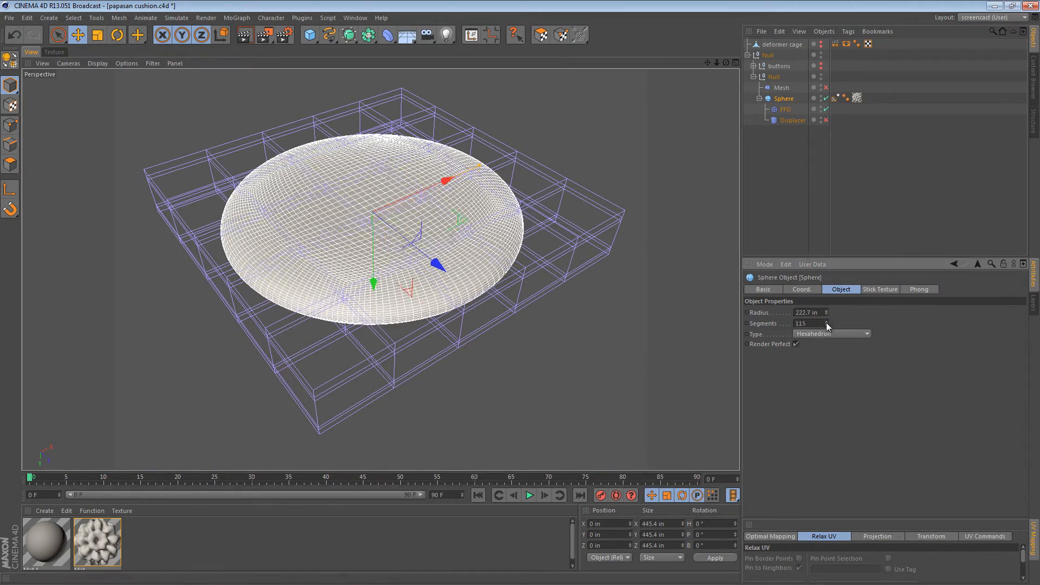
pyautogui.write('9')
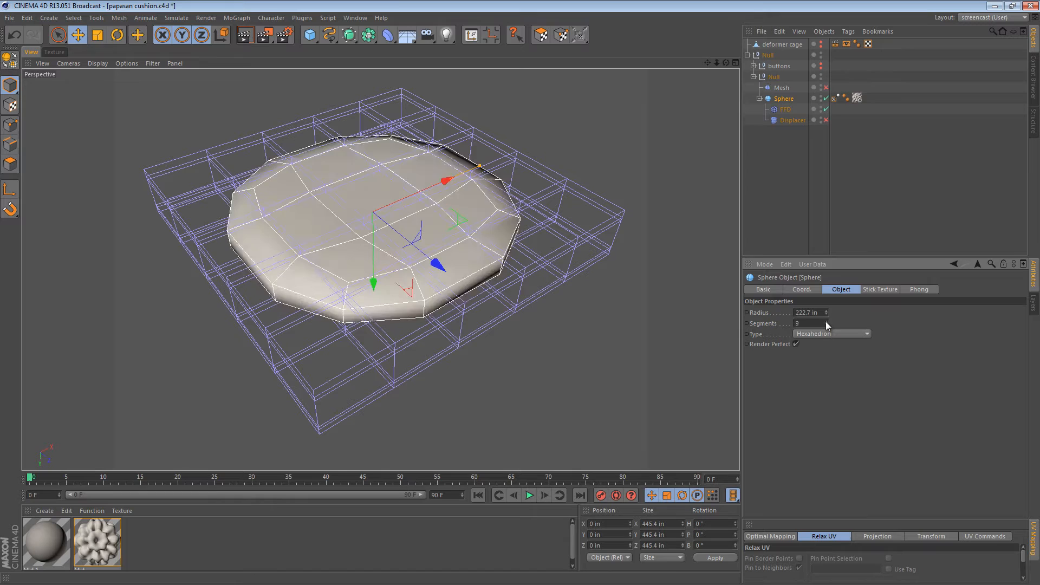
pyautogui.write('159')
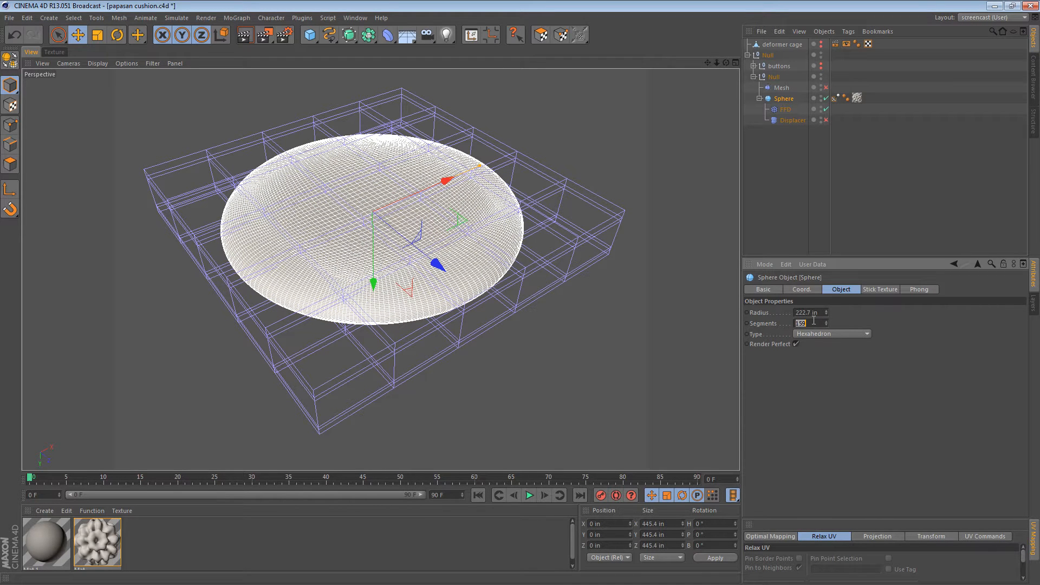
pyautogui.write('60')
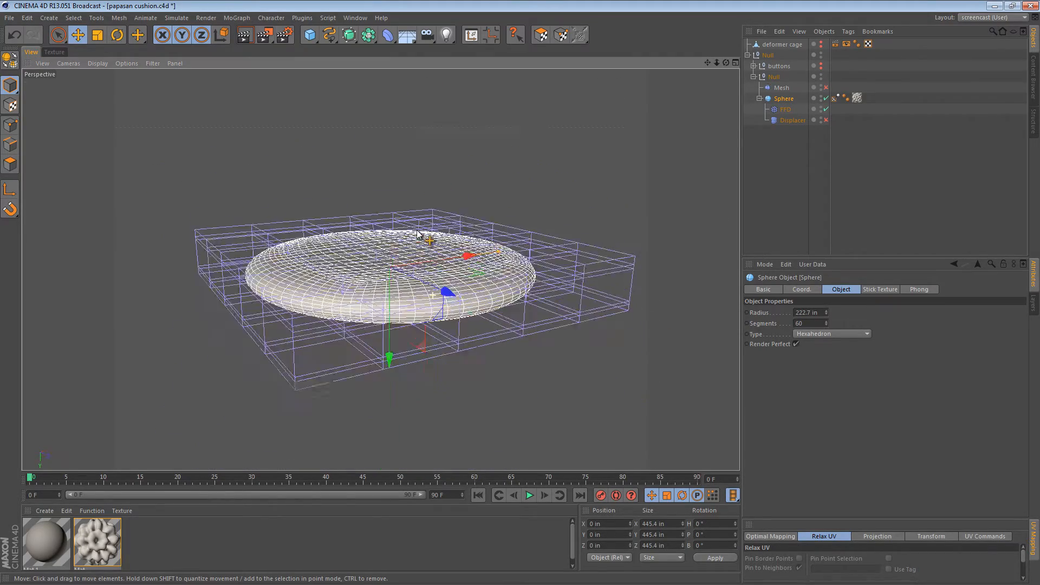
# - Bring the flattened cushion closer in the viewport, then go to the Texture view
pyautogui.moveTo(417, 236); pyautogui.dragTo(428, 262)
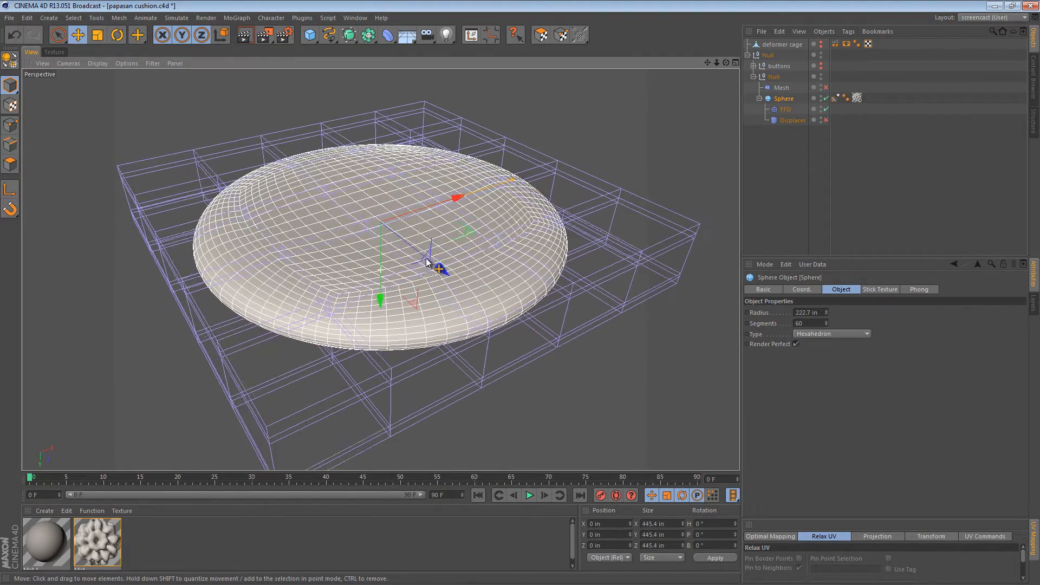
pyautogui.moveTo(425, 262); pyautogui.dragTo(414, 272)
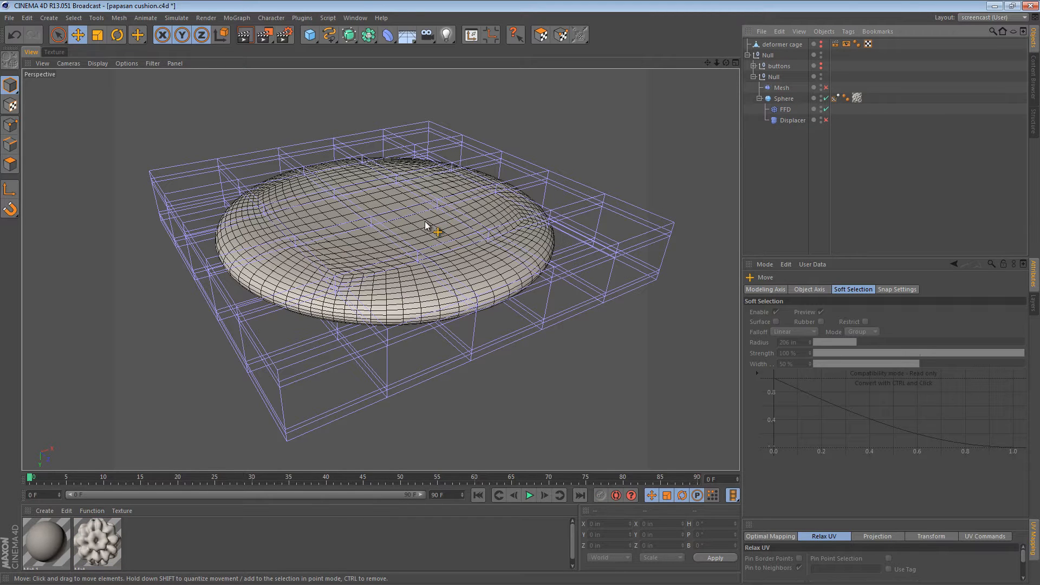
pyautogui.moveTo(431, 219)
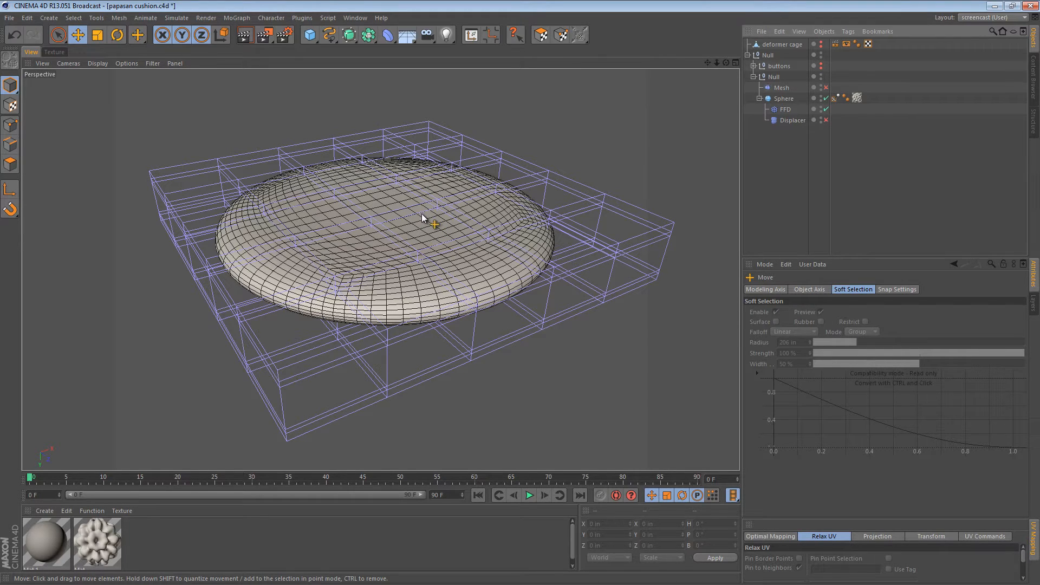
pyautogui.moveTo(442, 215)
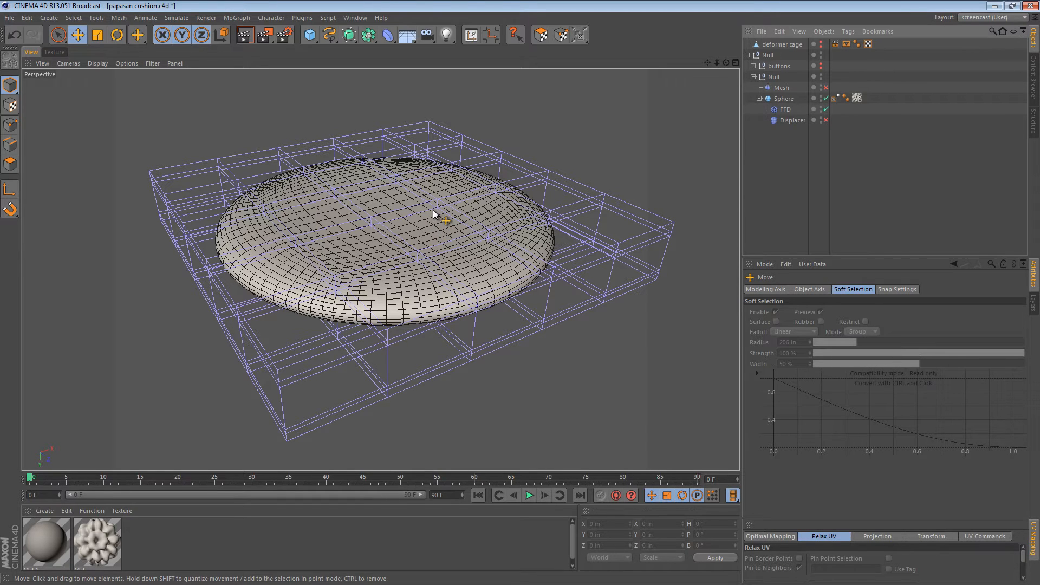
pyautogui.click(53, 52)
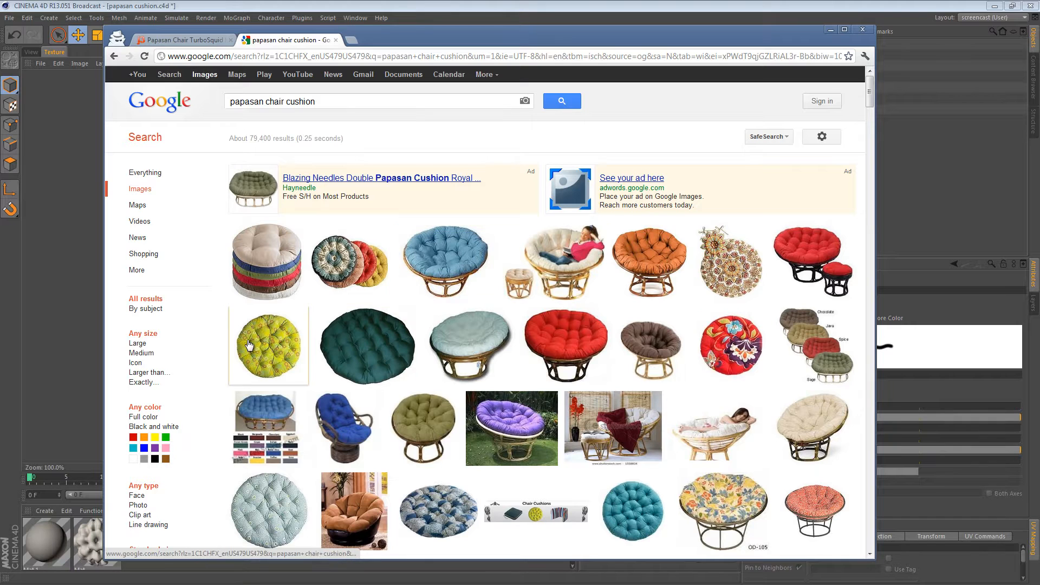
# - Browse papasan cushion reference photos through page three, then return to Cinema 4D
pyautogui.scroll(-3)
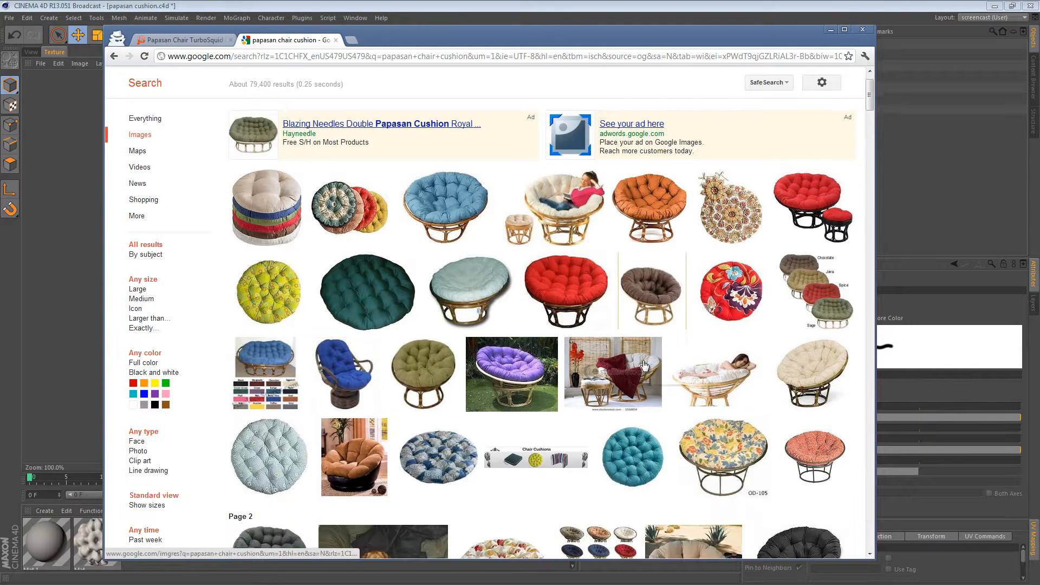
pyautogui.scroll(-3)
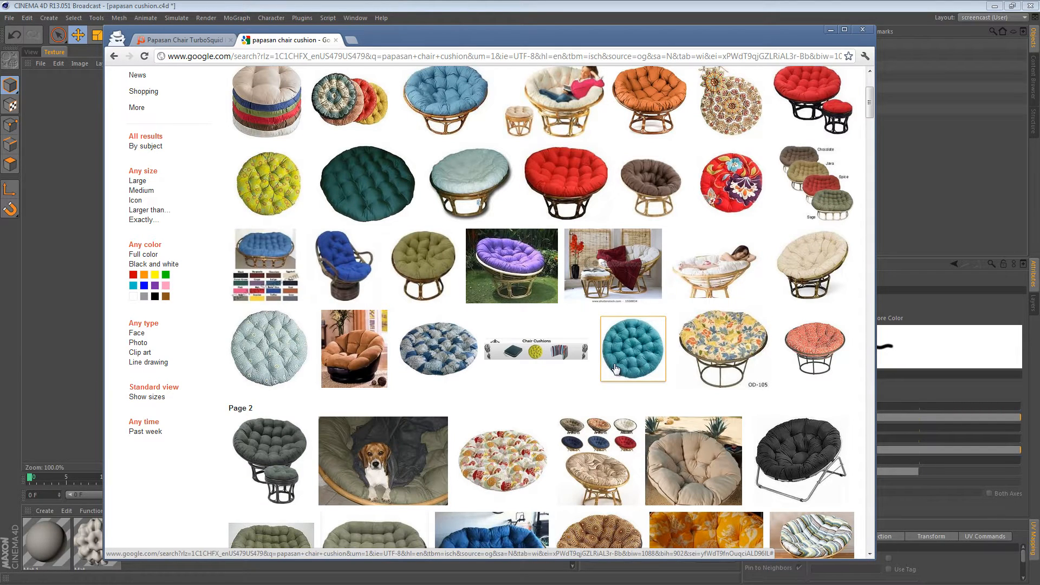
pyautogui.moveTo(633, 345)
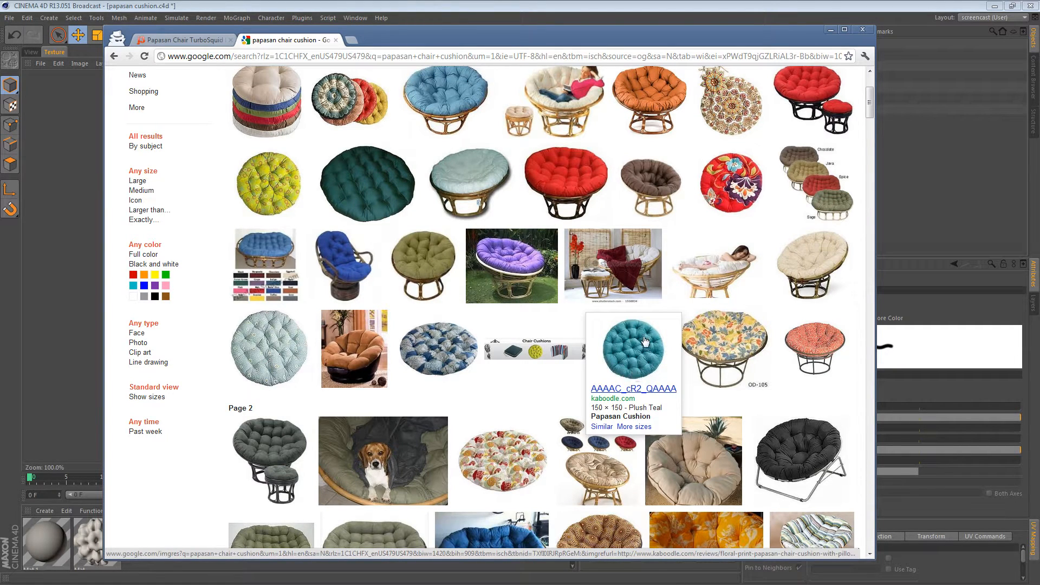
pyautogui.moveTo(664, 343)
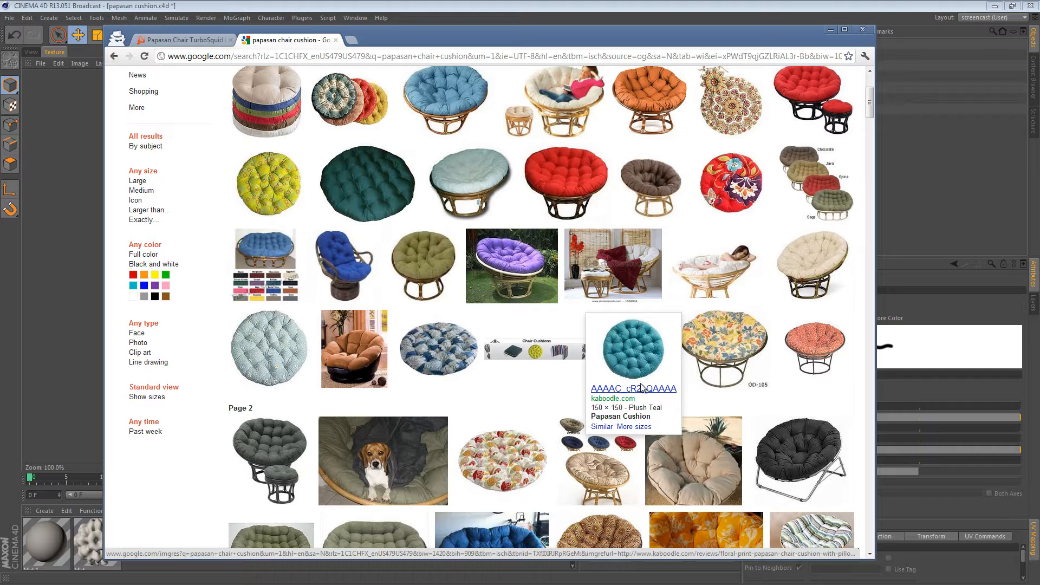
pyautogui.scroll(-3)
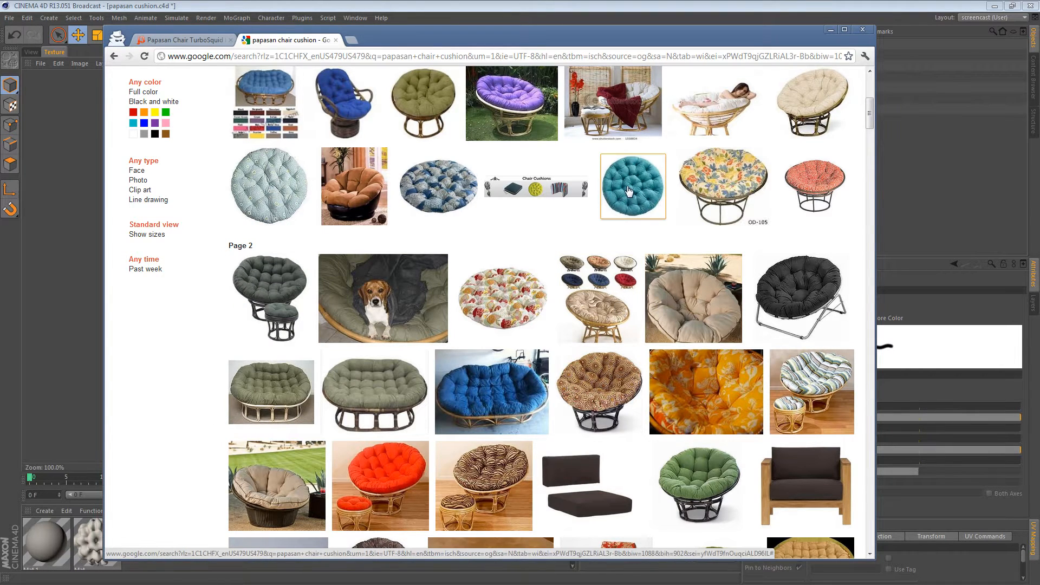
pyautogui.moveTo(738, 334)
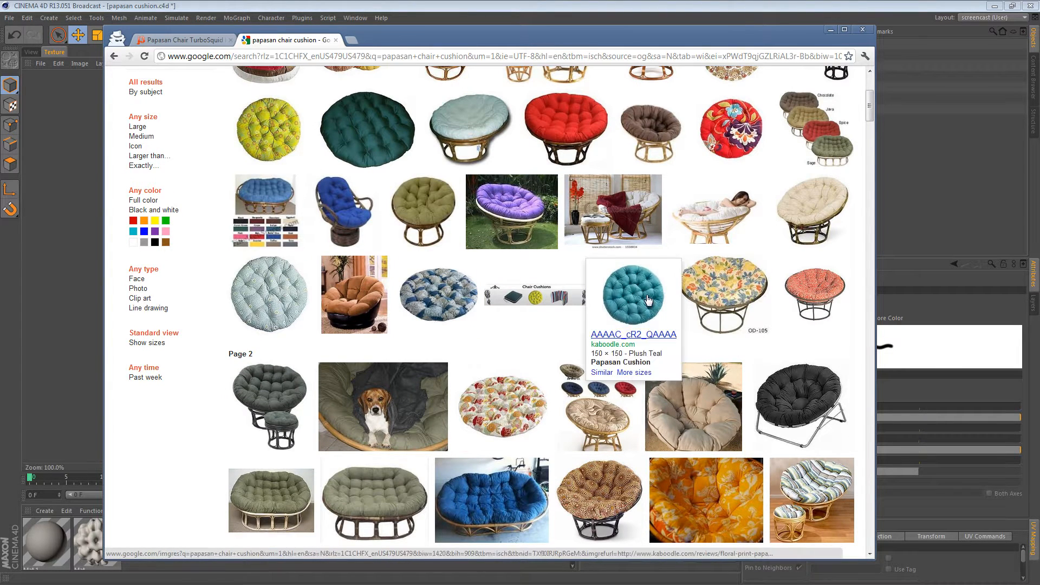
pyautogui.scroll(-3)
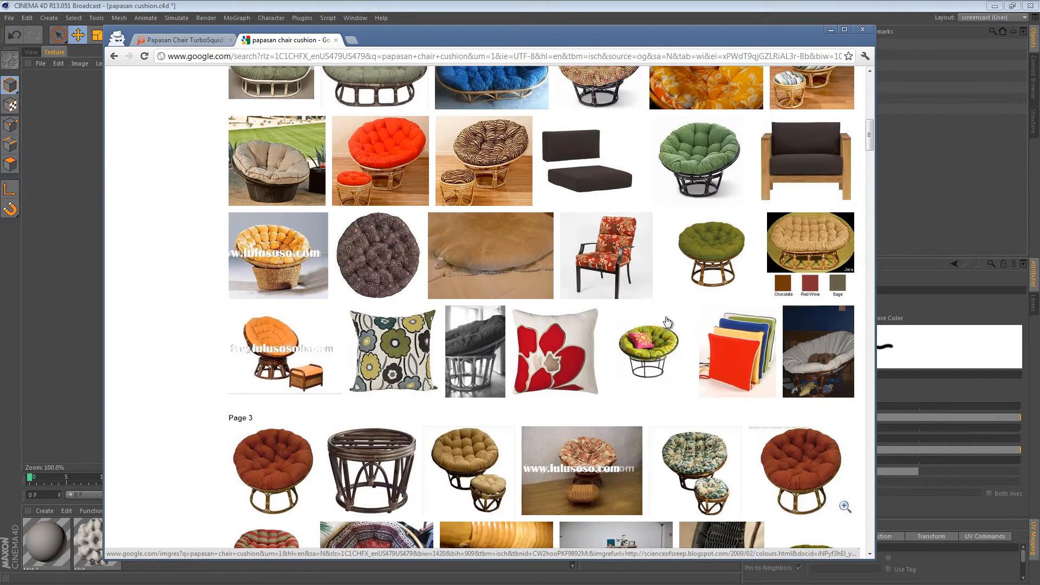
pyautogui.scroll(-3)
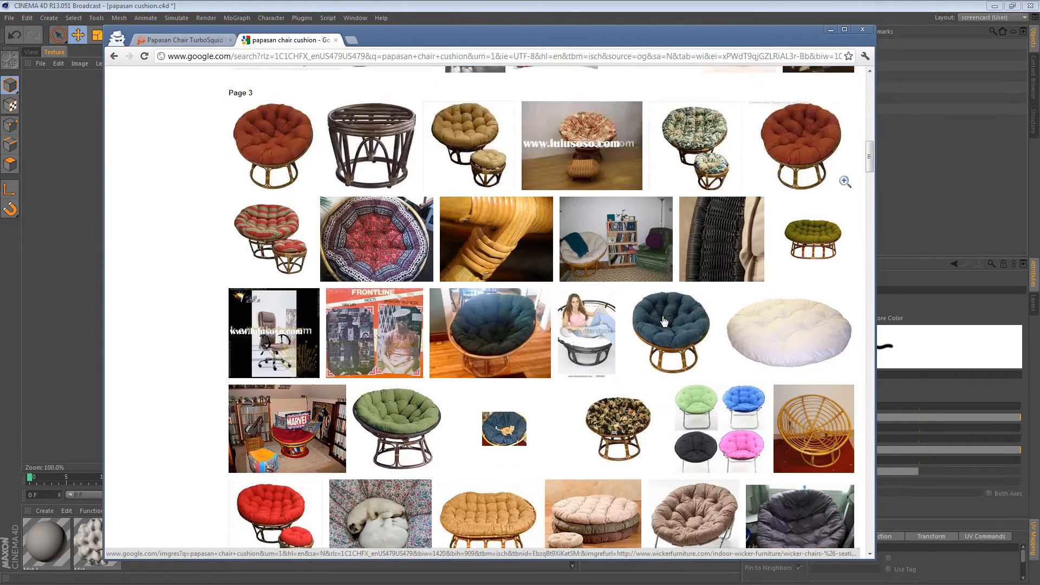
pyautogui.scroll(-3)
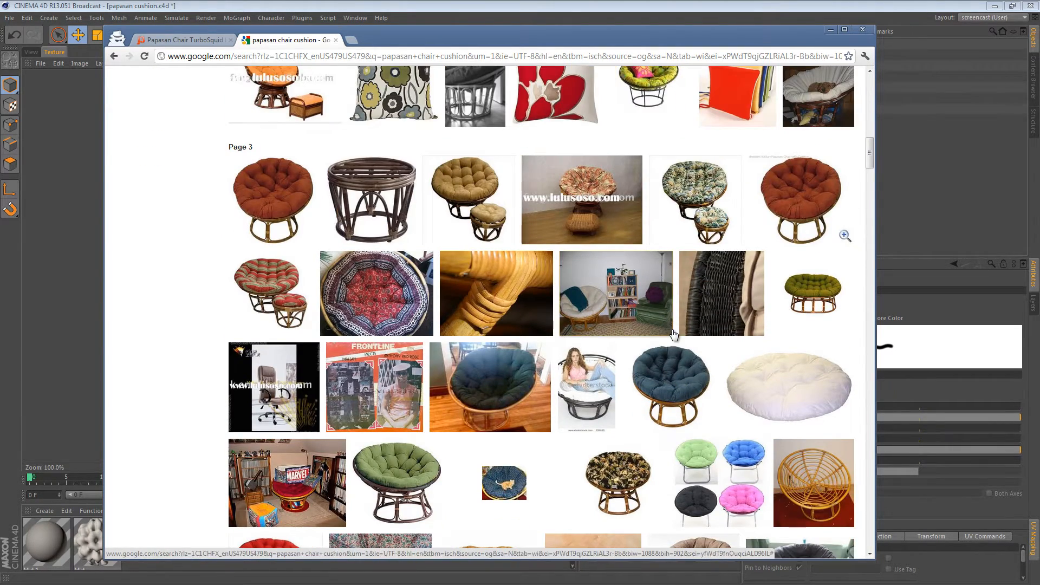
pyautogui.scroll(-3)
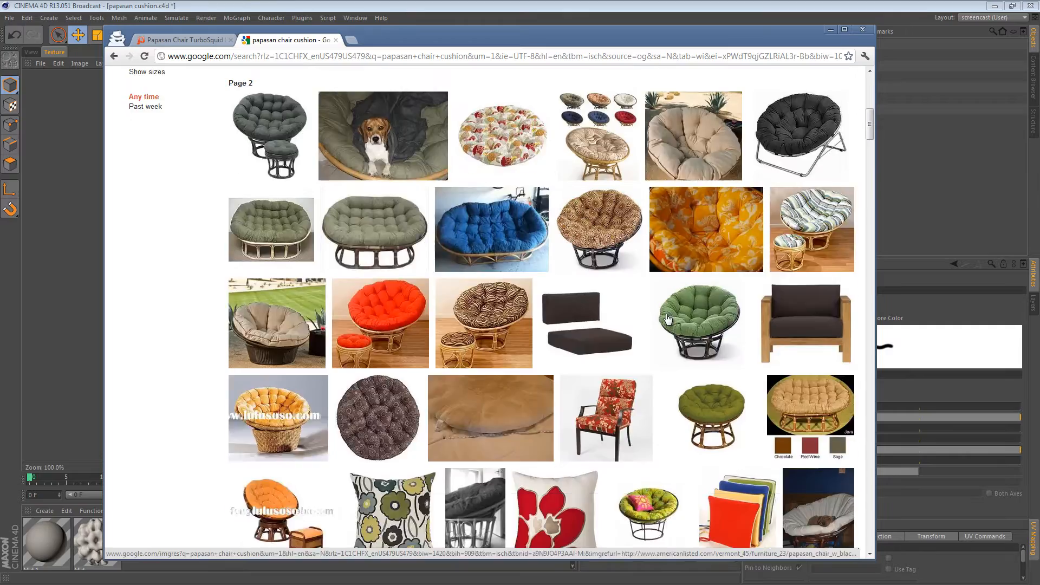
pyautogui.click(862, 29)
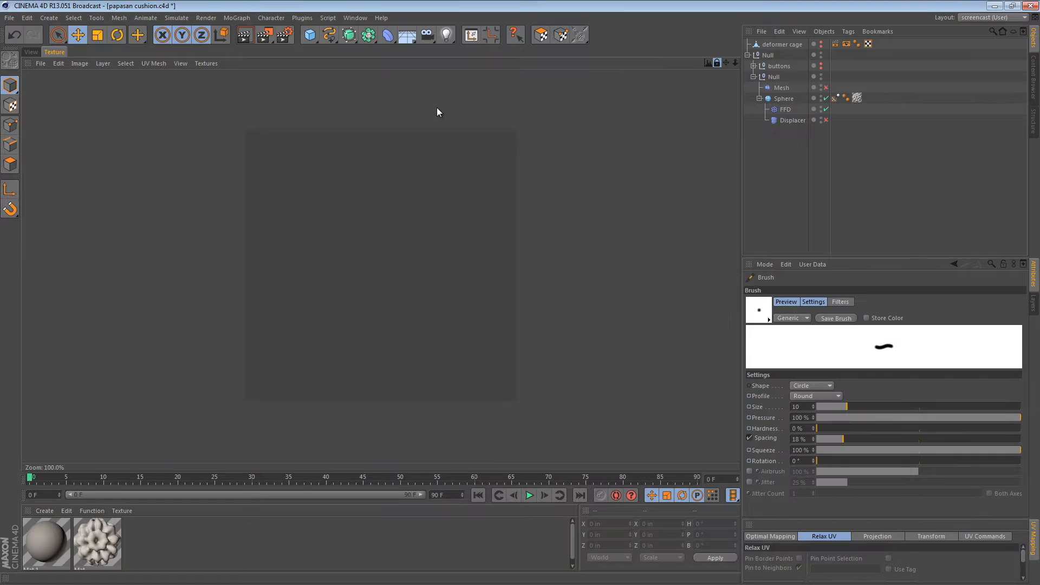
# - Display papasan color.psd in the texture editor, then go back to the 3D view
pyautogui.click(206, 63)
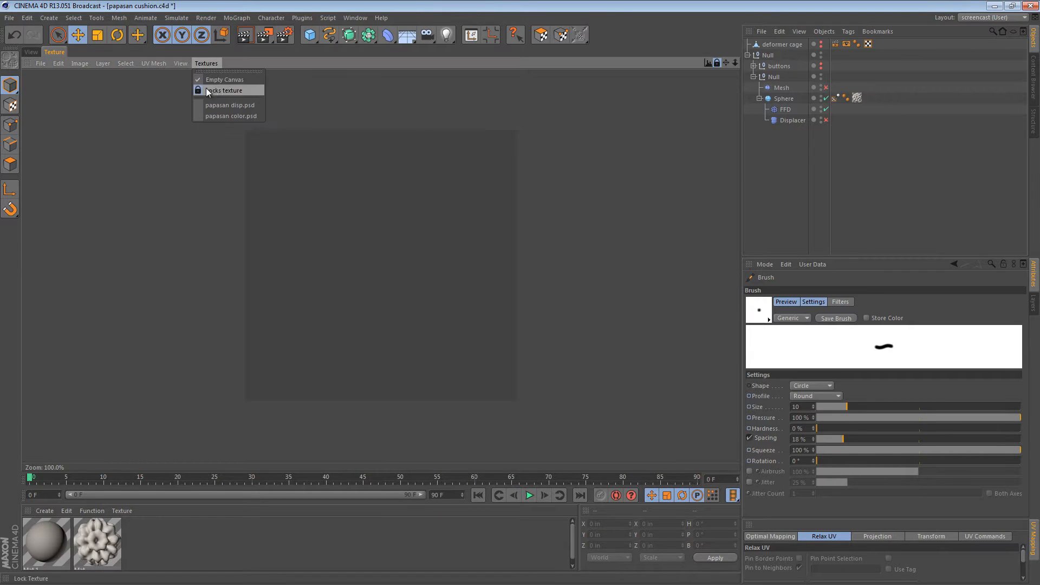
pyautogui.click(230, 116)
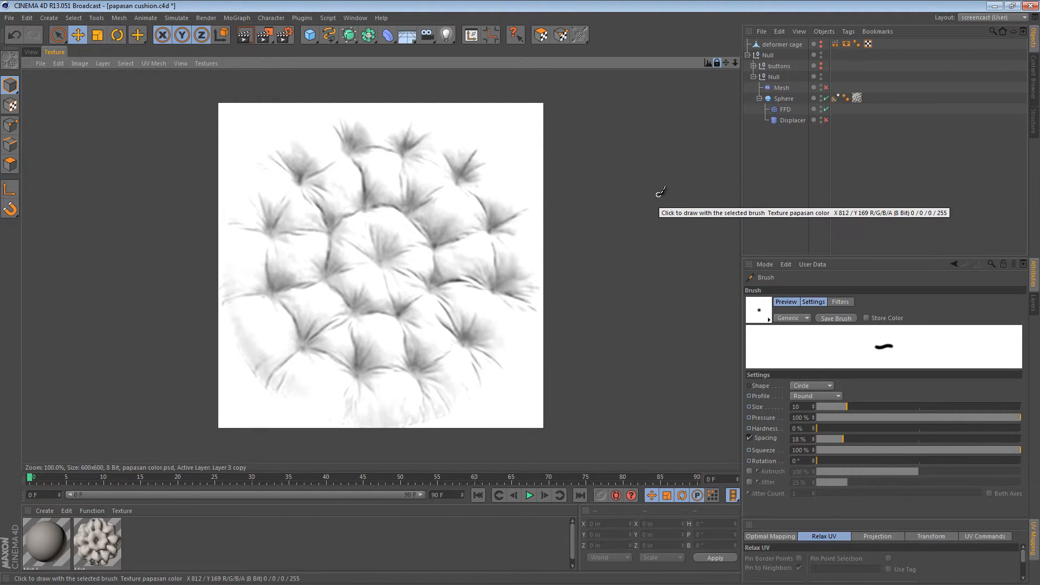
pyautogui.moveTo(643, 269)
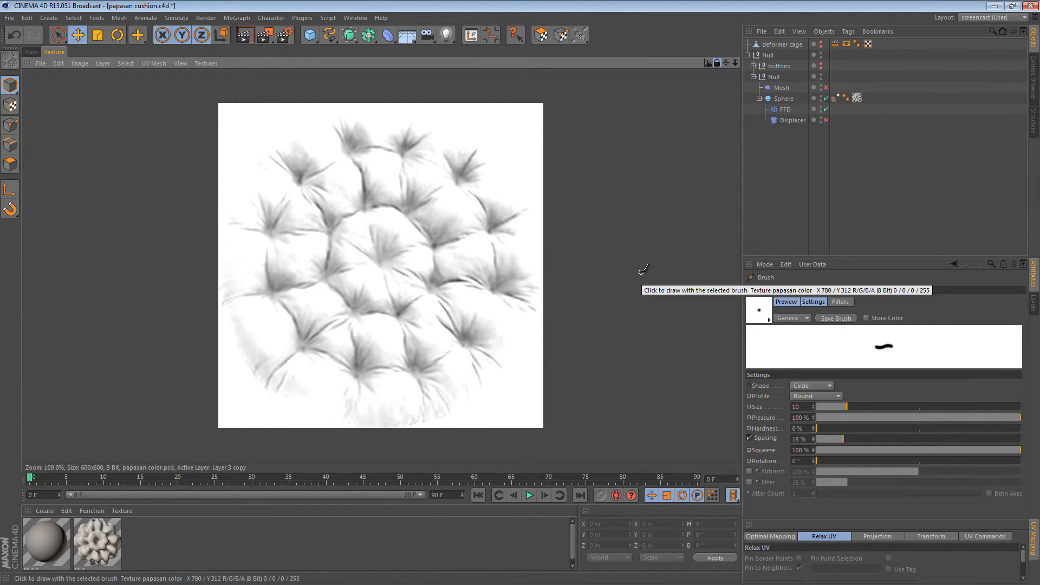
pyautogui.moveTo(633, 183)
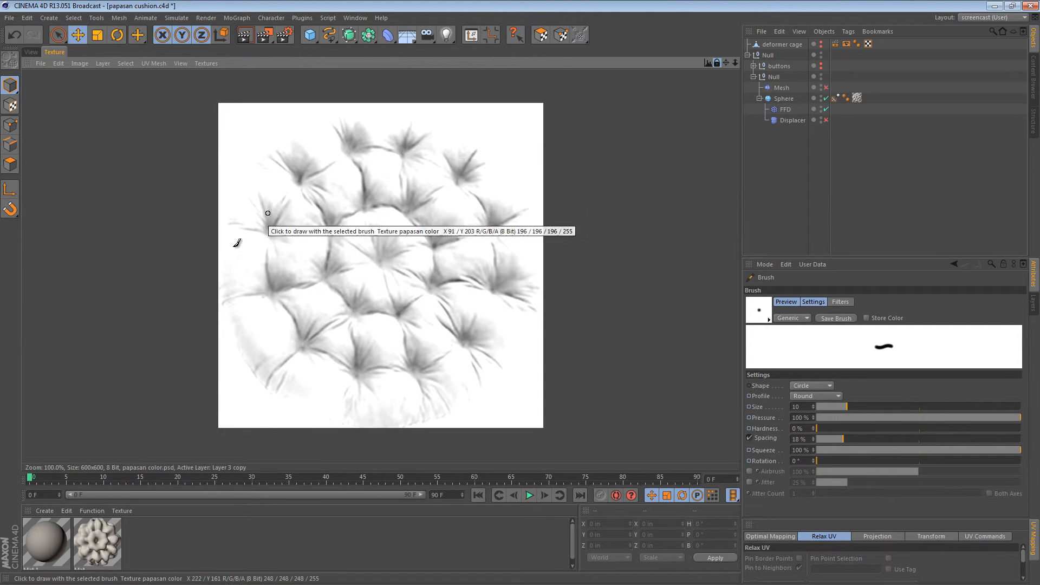
pyautogui.click(97, 35)
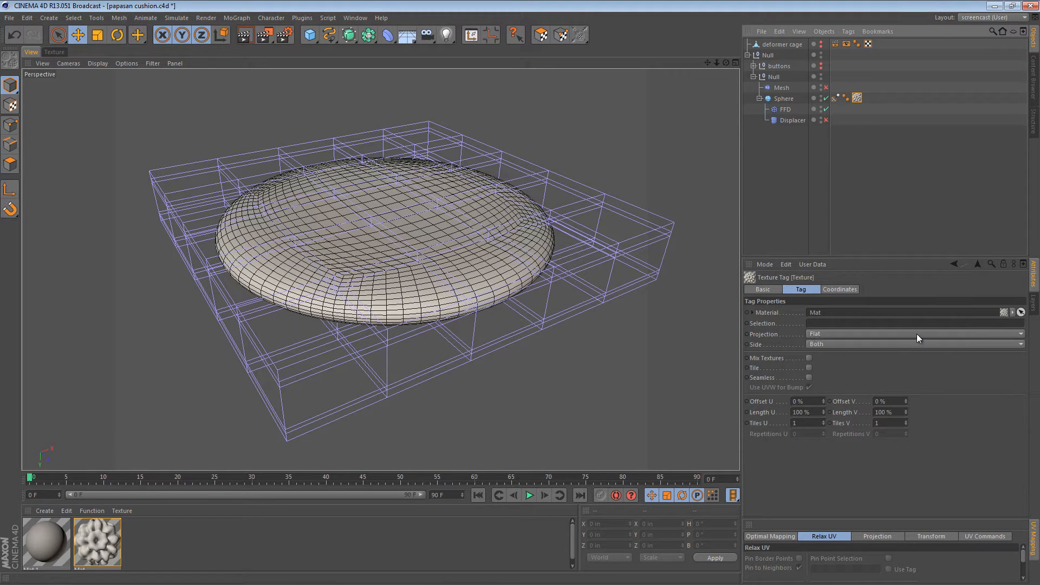
pyautogui.moveTo(510, 249)
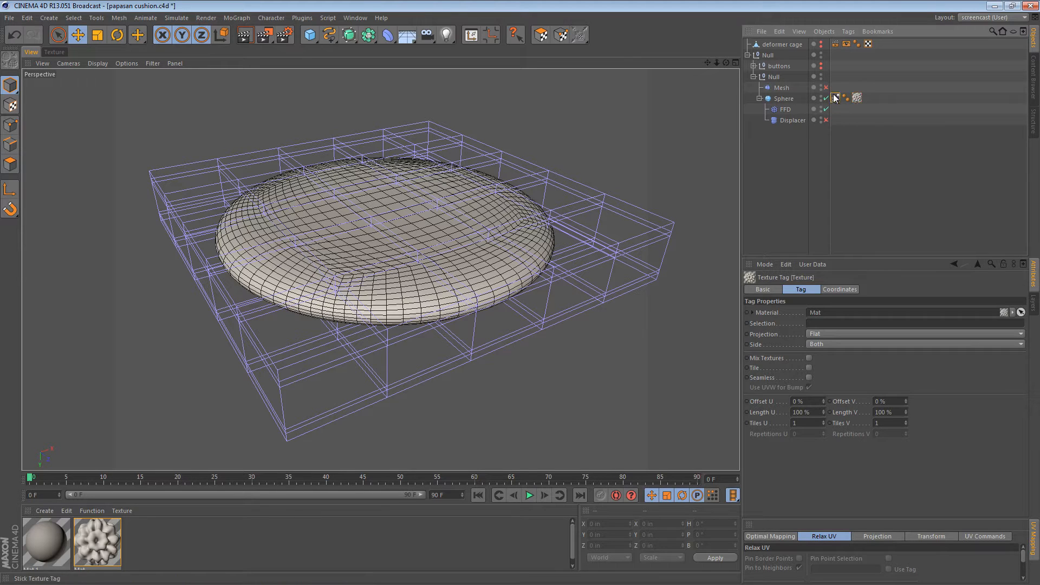
# - Inspect the sphere's Stick Texture tag and select the cushion sphere
pyautogui.click(835, 97)
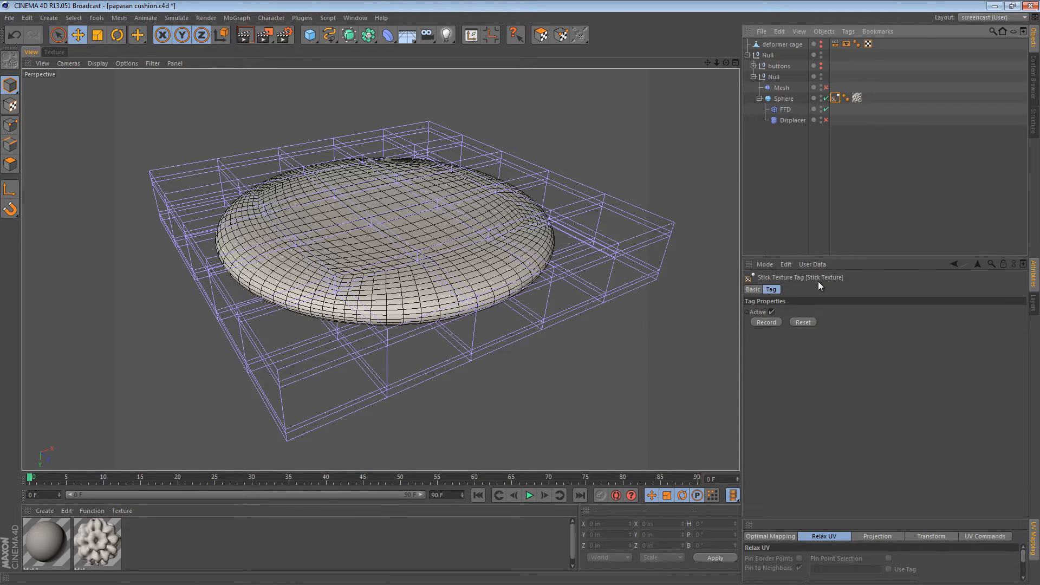
pyautogui.moveTo(849, 182)
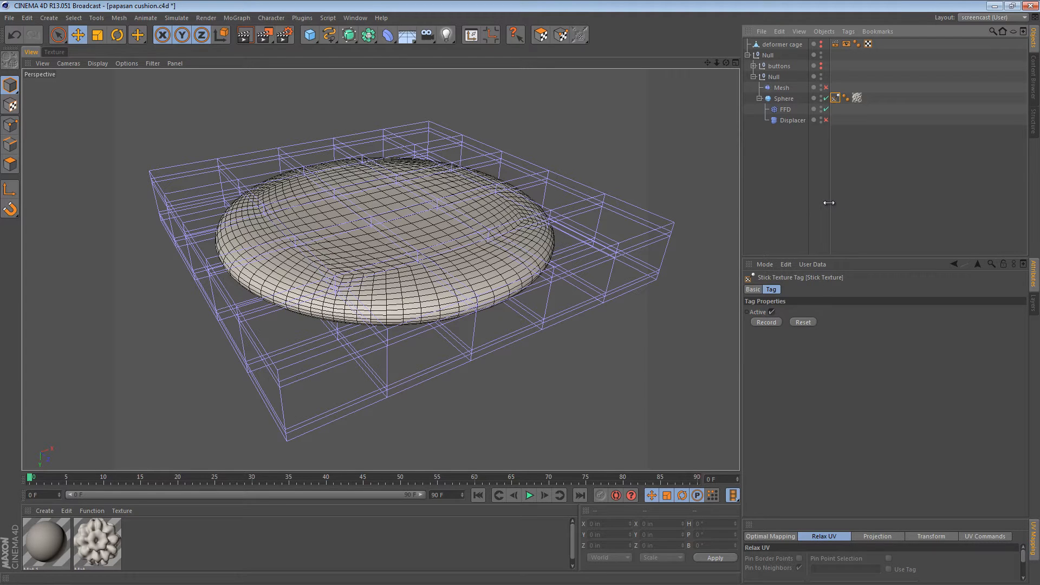
pyautogui.moveTo(825, 184)
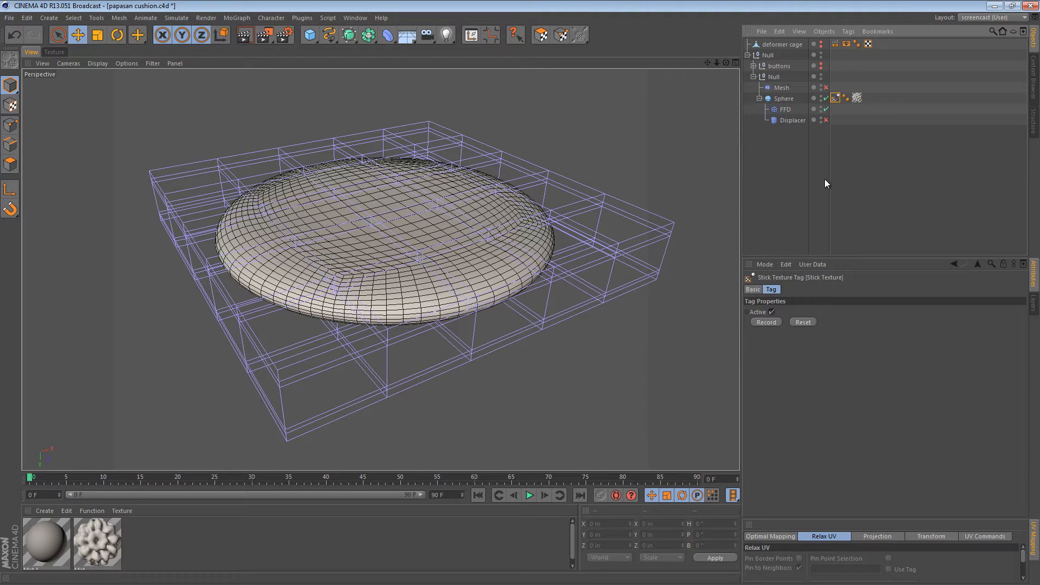
pyautogui.click(784, 98)
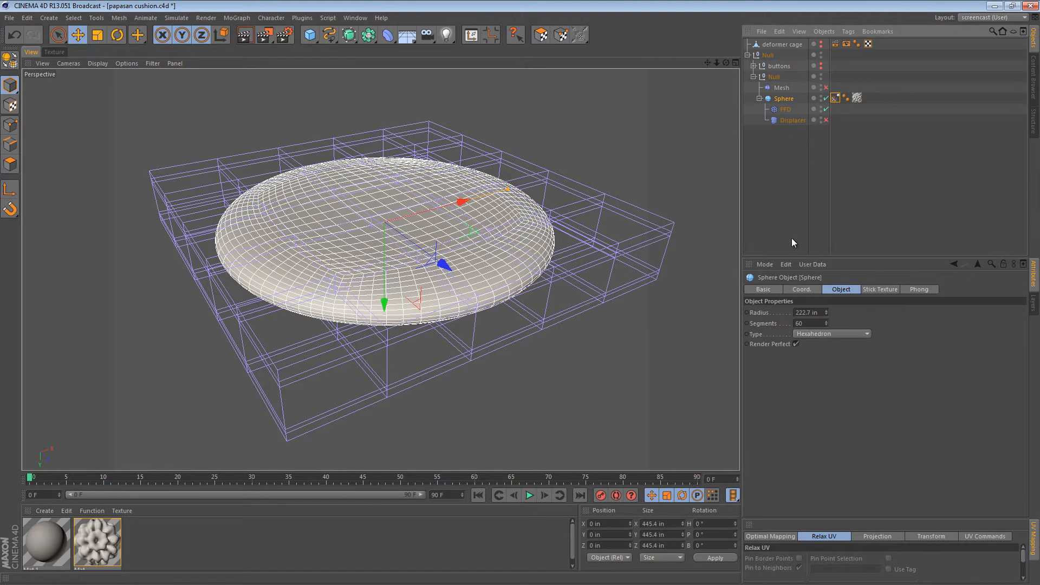
pyautogui.moveTo(838, 336)
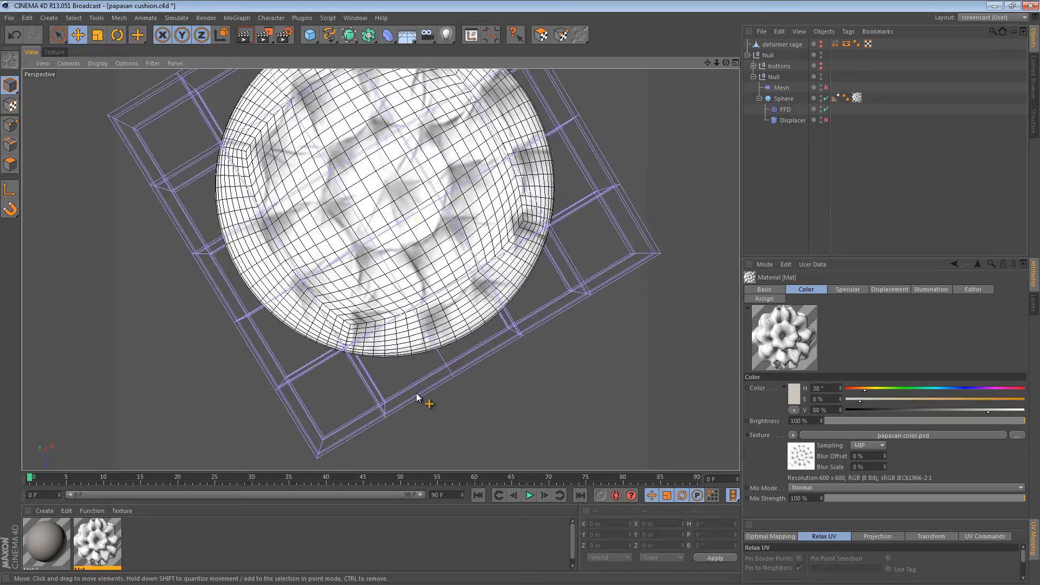
# - Orbit to an angled view, enable the Displacer to tuft the cushion, and show the texture
pyautogui.moveTo(418, 398); pyautogui.dragTo(520, 318)
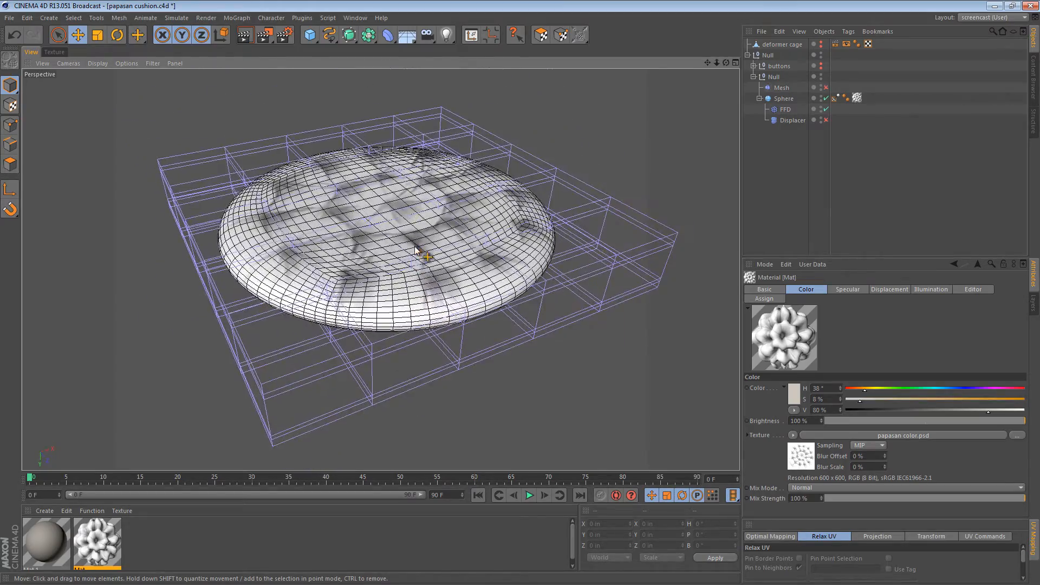
pyautogui.click(791, 120)
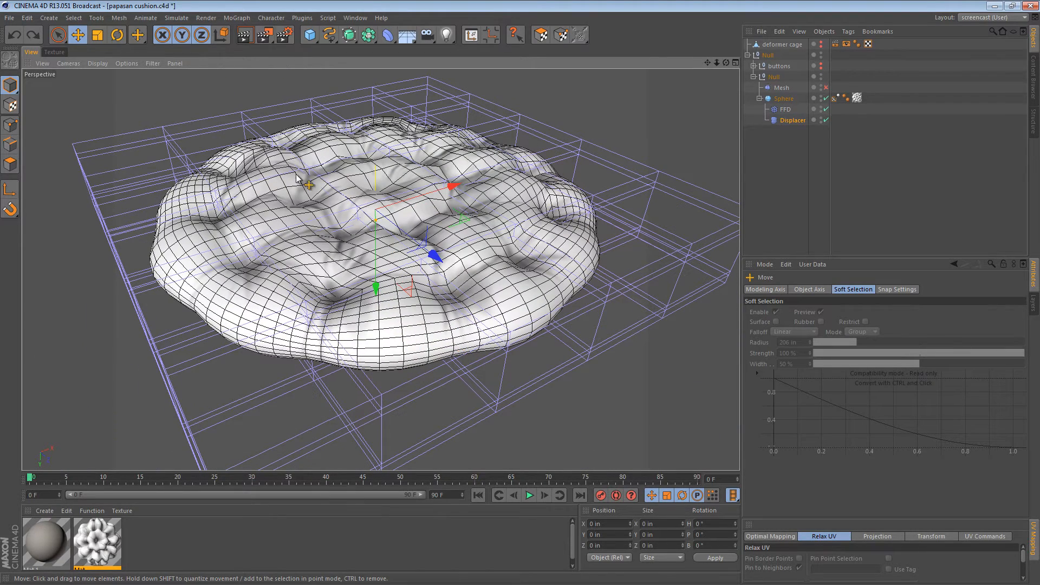
pyautogui.click(54, 52)
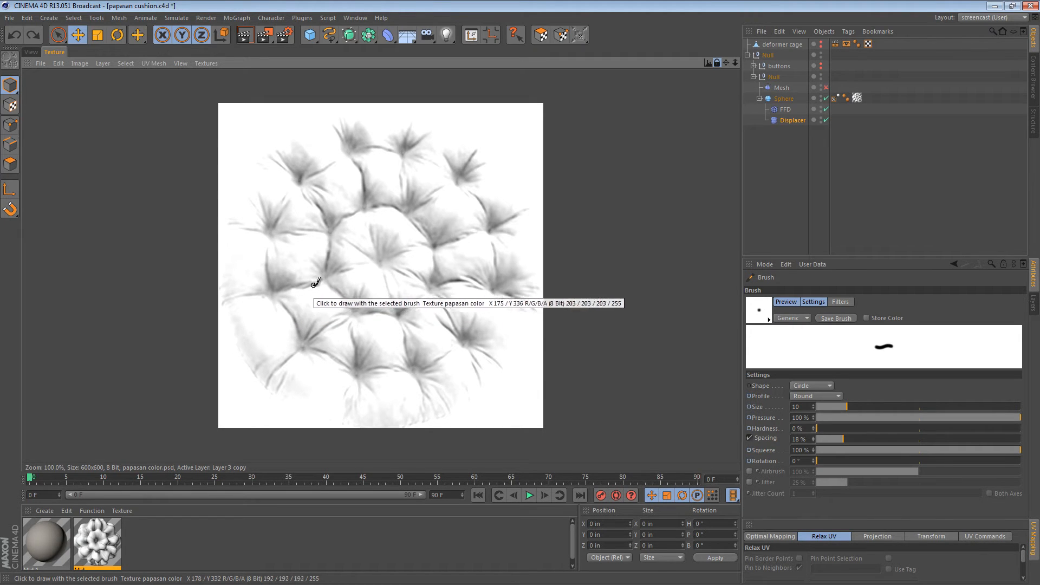
# - Set the Sphere's Segments to 125 and orbit to inspect the smoother tufts
pyautogui.click(30, 52)
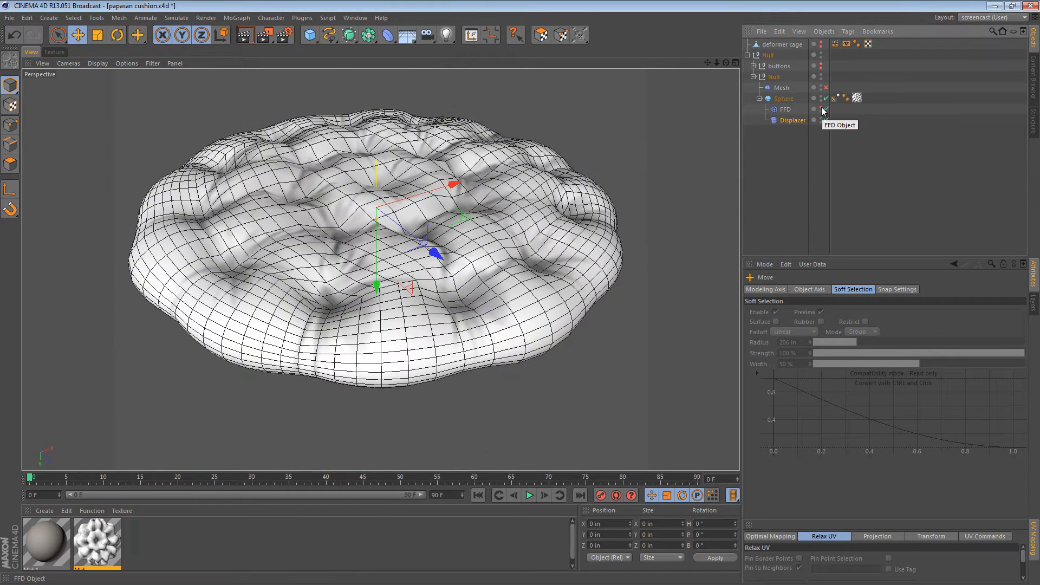
pyautogui.click(783, 98)
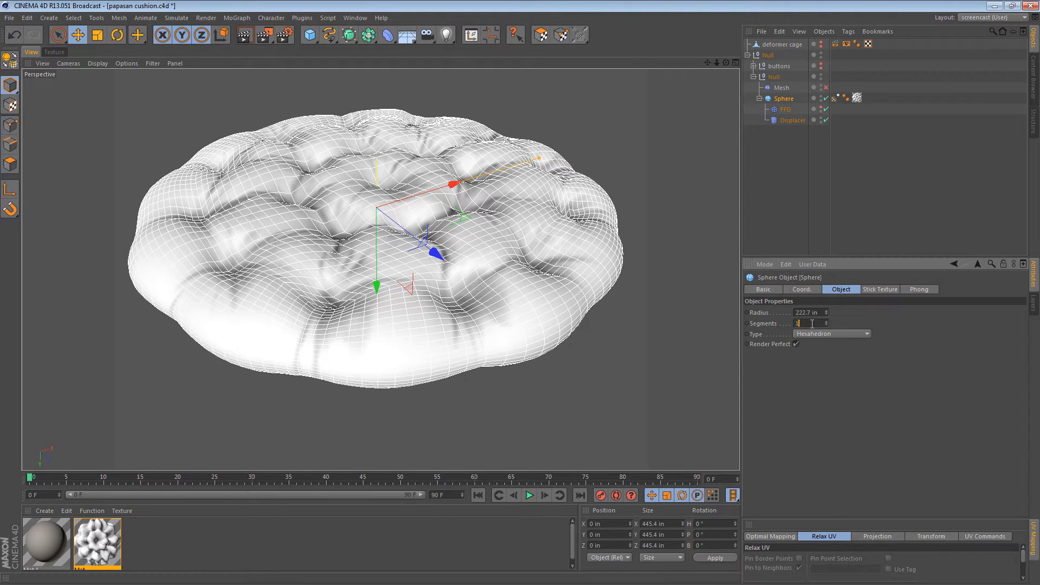
pyautogui.write('125')
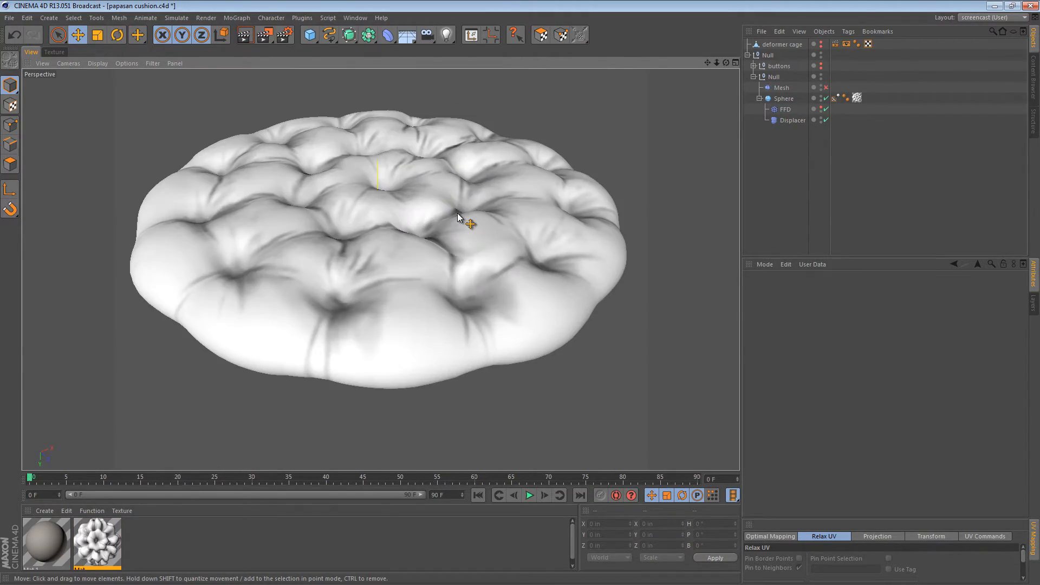
pyautogui.moveTo(467, 223); pyautogui.dragTo(454, 176)
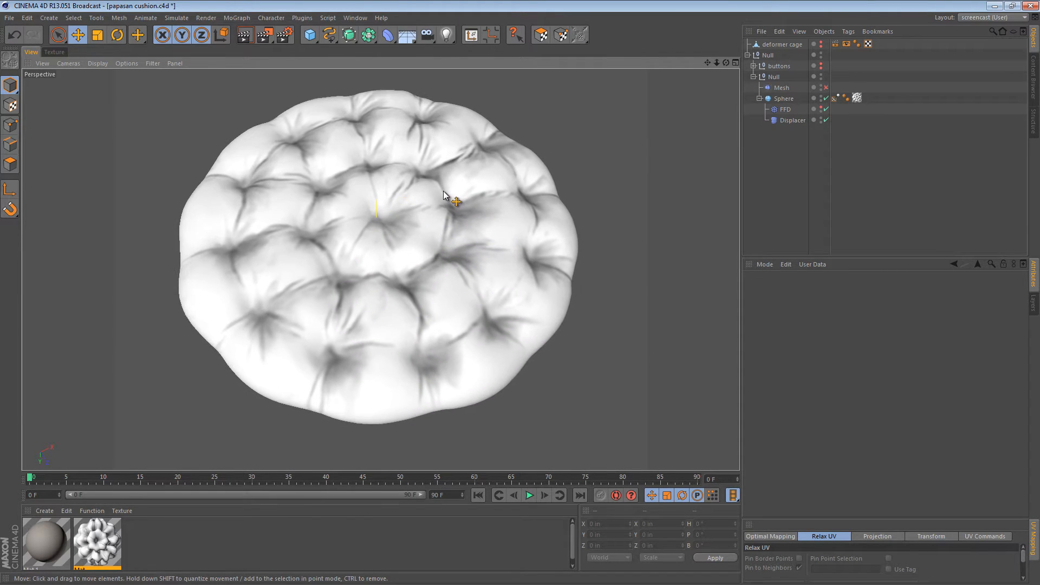
pyautogui.moveTo(444, 196); pyautogui.dragTo(428, 177)
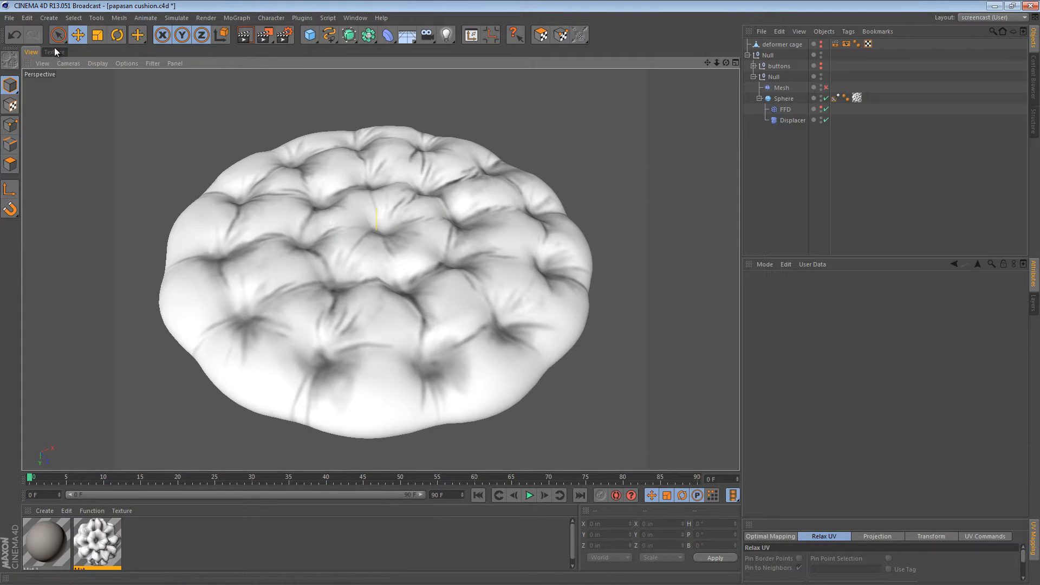
pyautogui.click(206, 63)
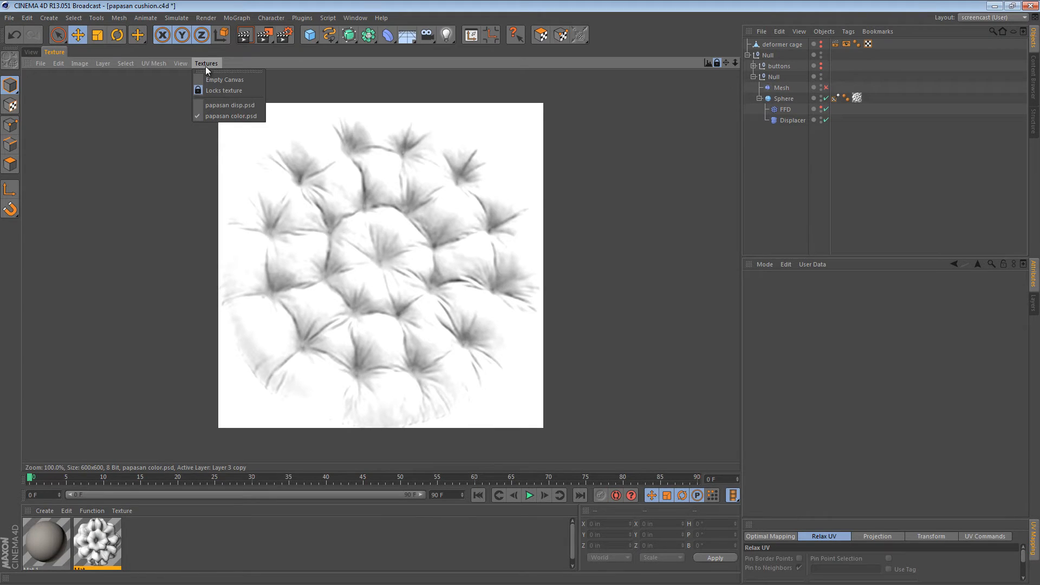
pyautogui.moveTo(230, 104)
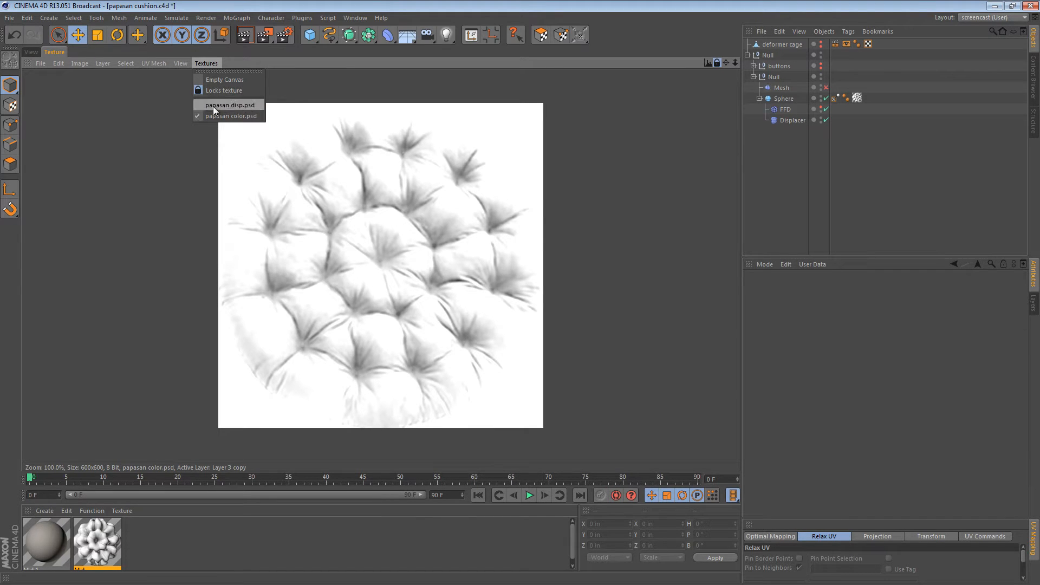
pyautogui.click(228, 104)
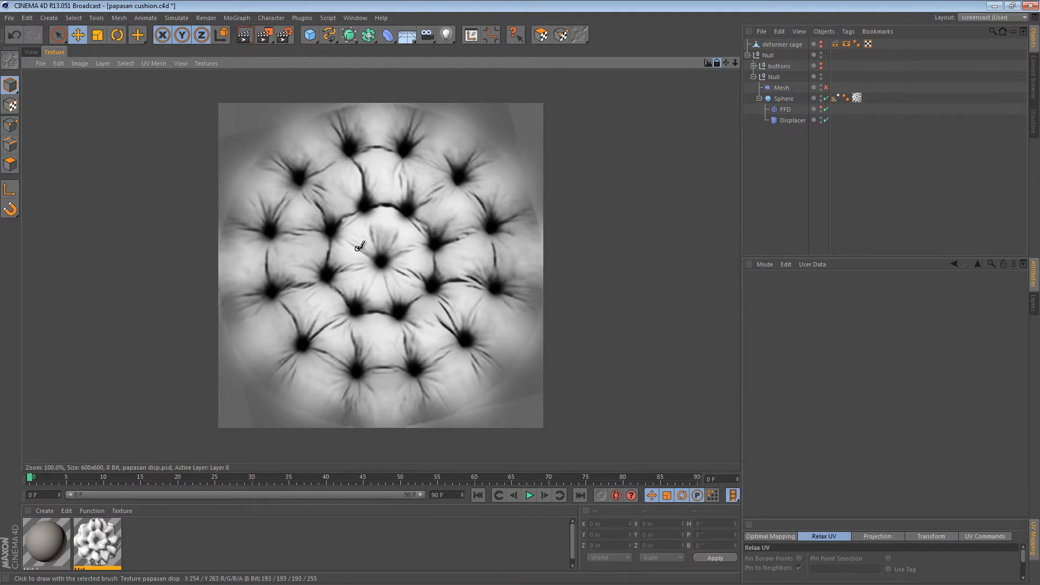
pyautogui.scroll(3)
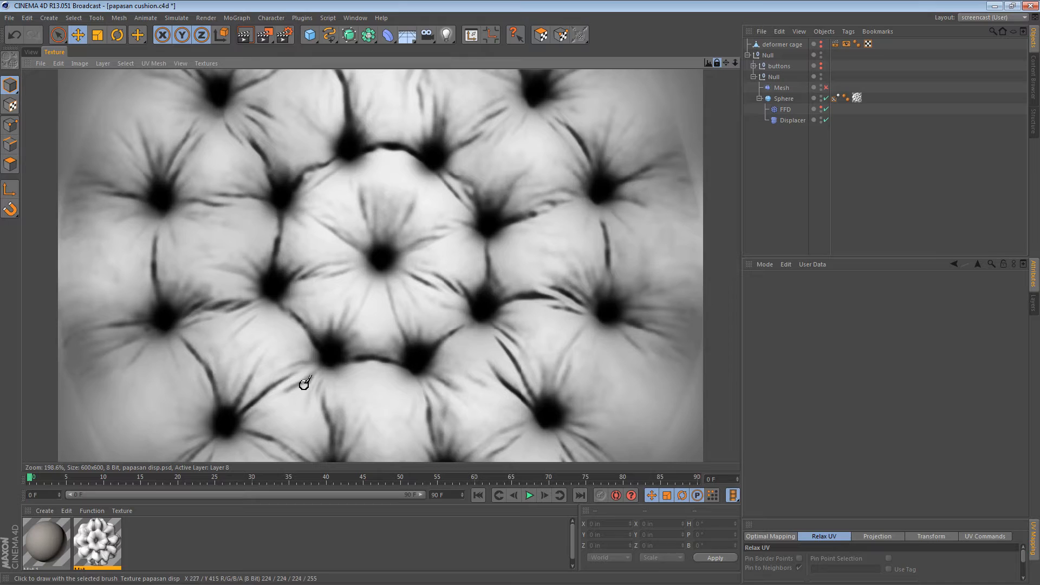
pyautogui.moveTo(264, 220)
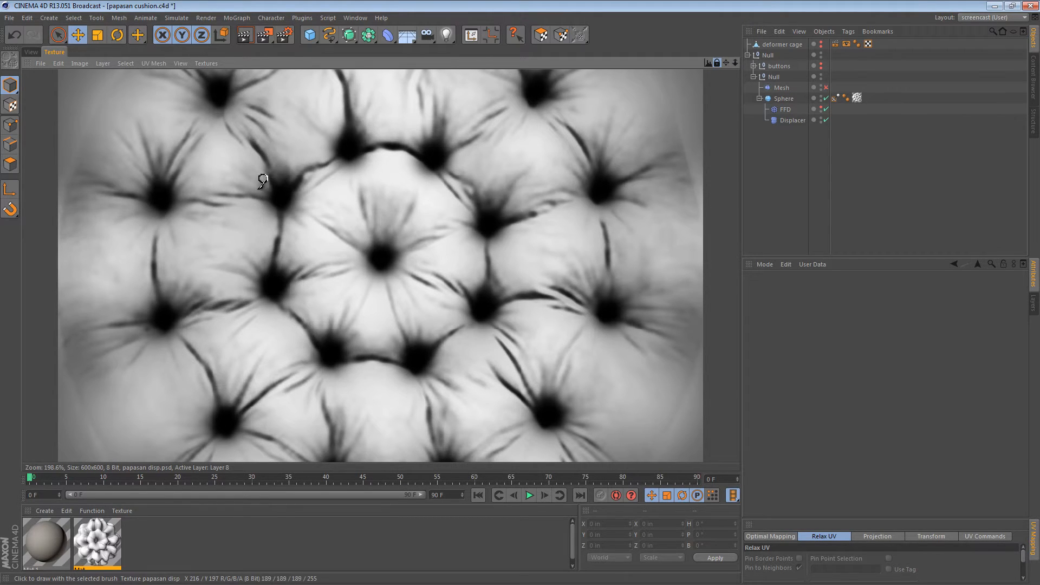
pyautogui.moveTo(175, 323)
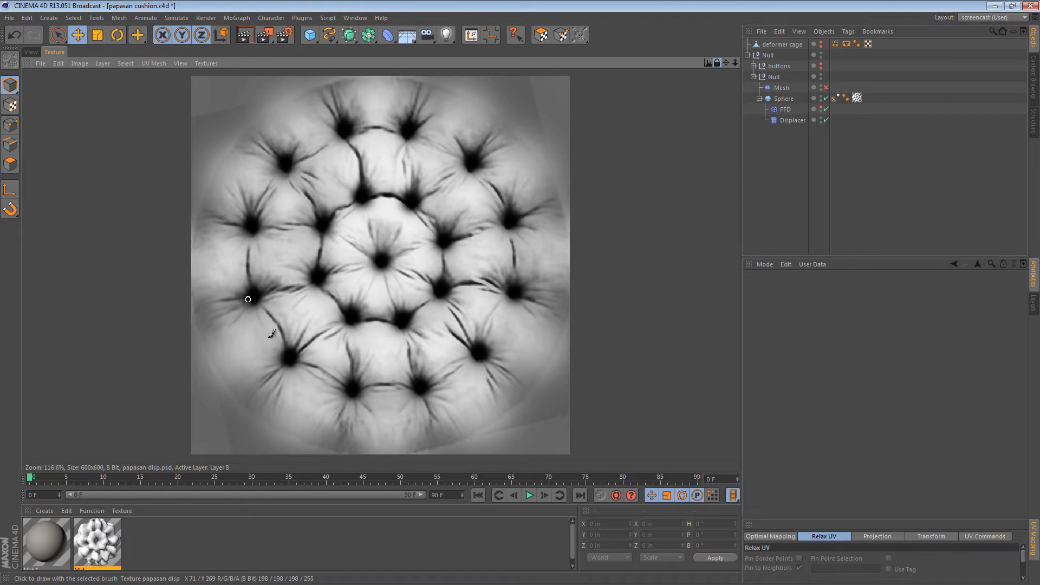
pyautogui.moveTo(371, 124)
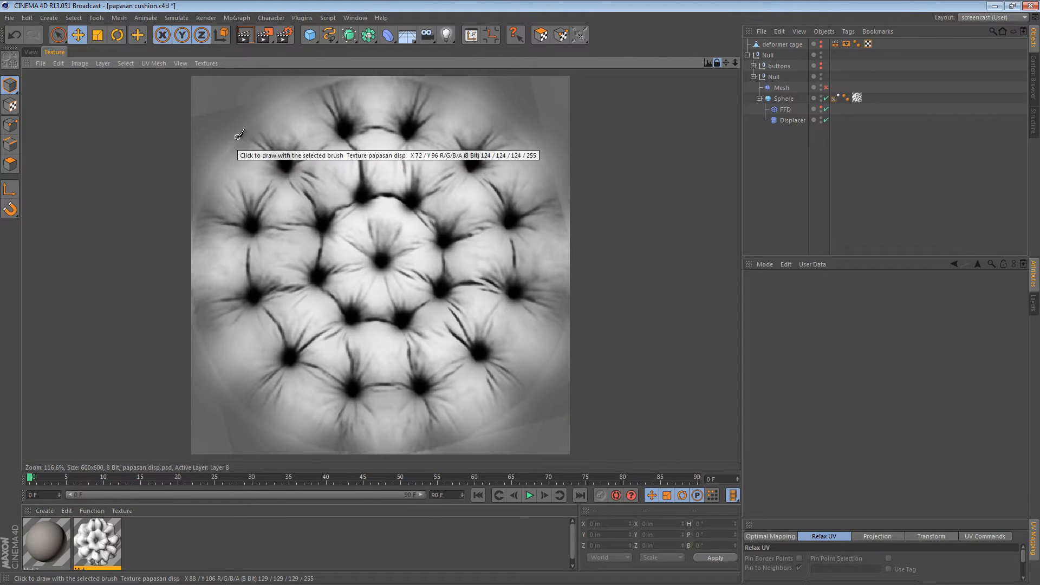
pyautogui.moveTo(320, 89)
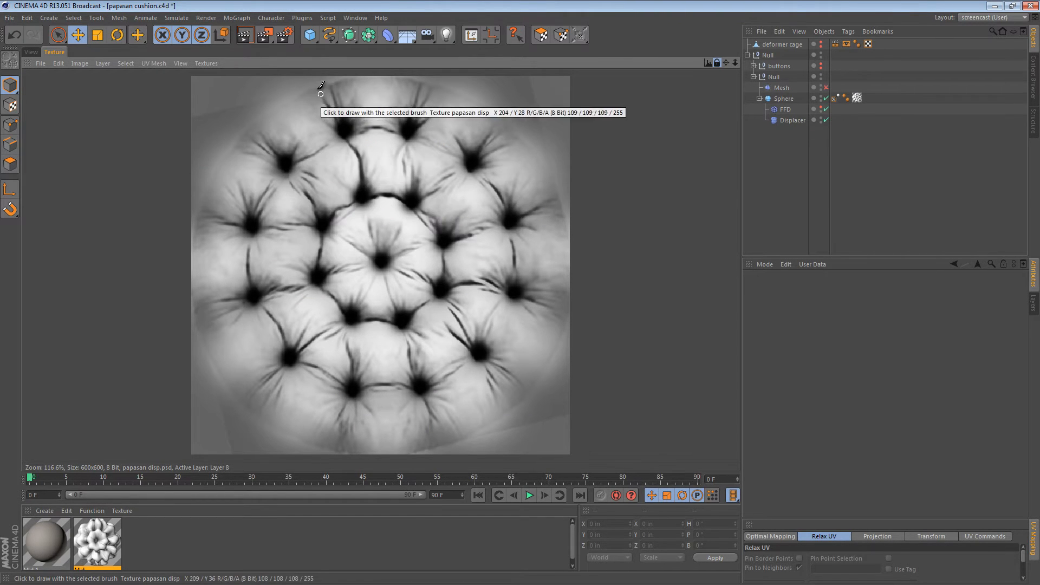
pyautogui.moveTo(588, 334)
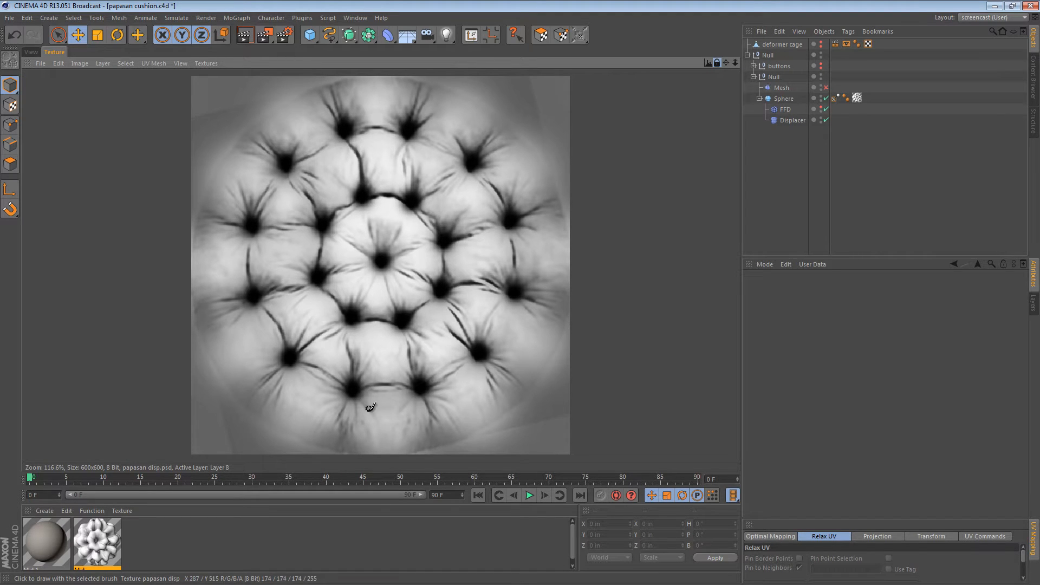
pyautogui.moveTo(256, 344)
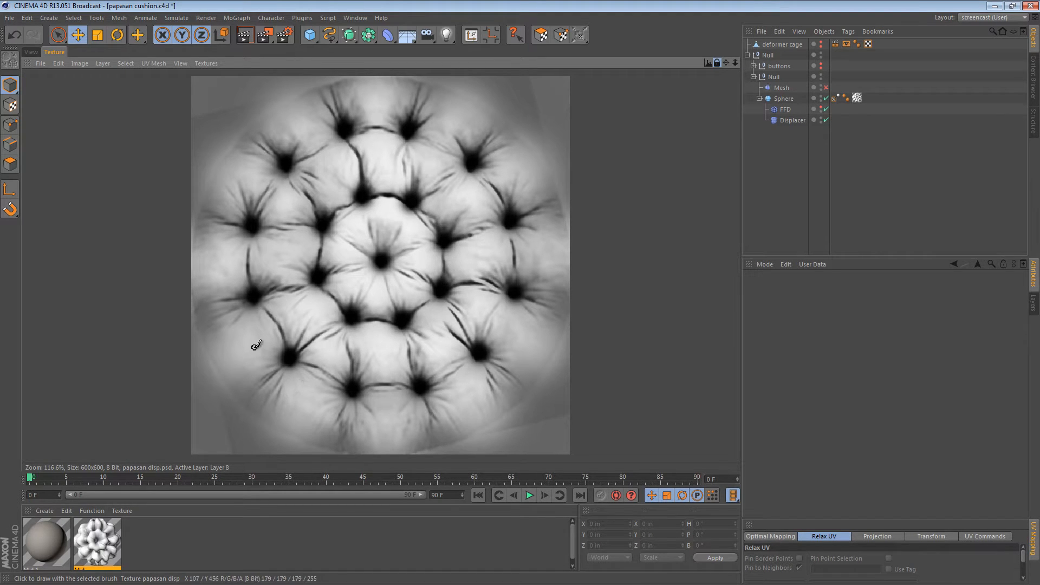
pyautogui.moveTo(338, 257)
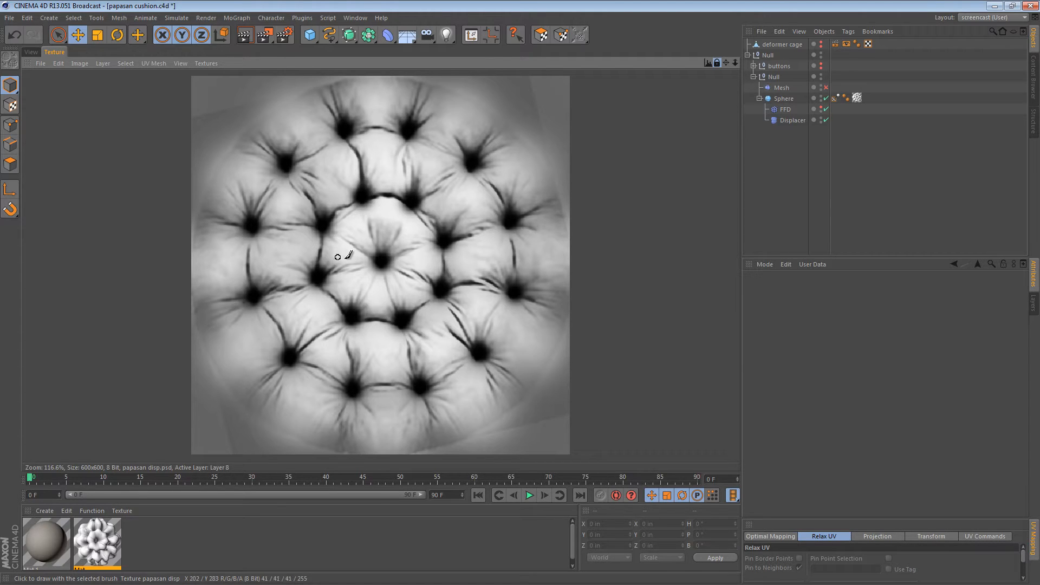
pyautogui.moveTo(122, 84)
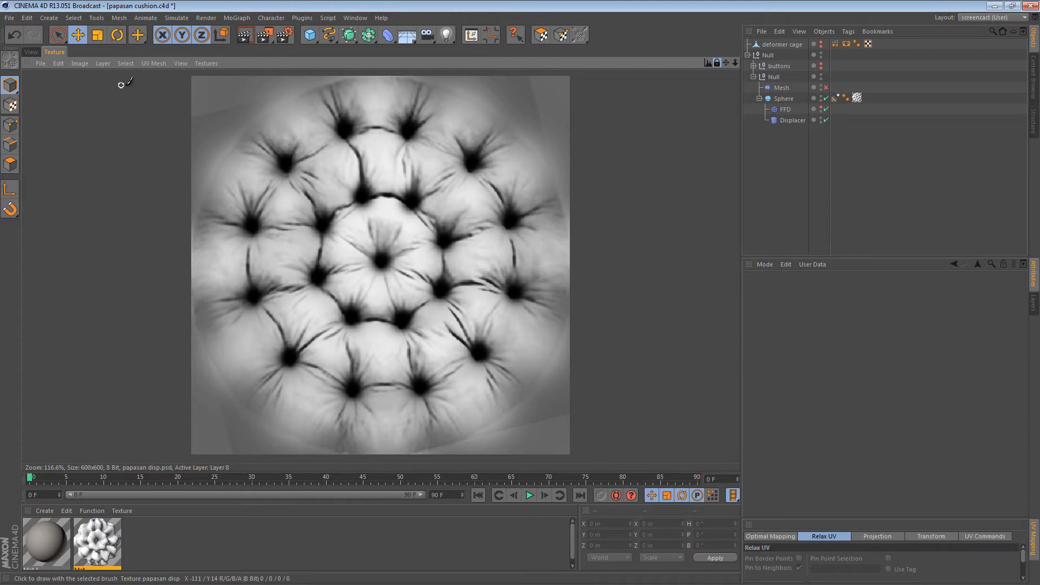
pyautogui.moveTo(414, 338)
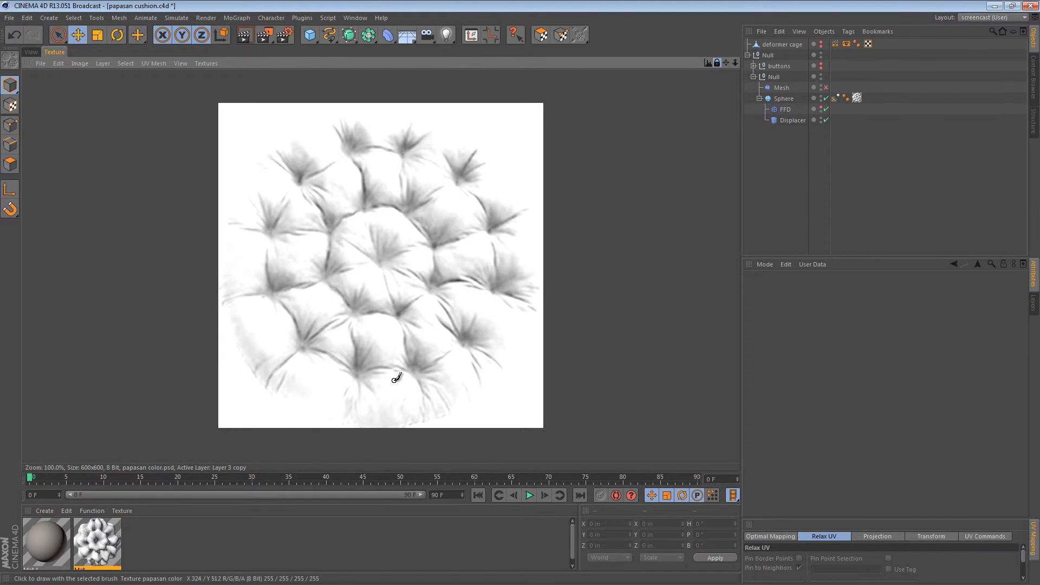
pyautogui.moveTo(396, 376)
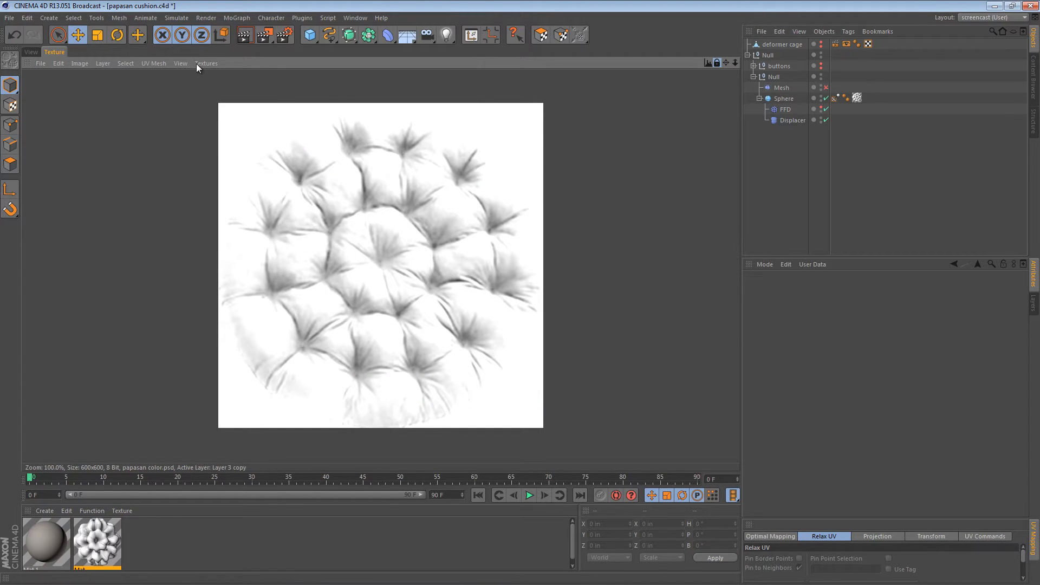
pyautogui.click(31, 53)
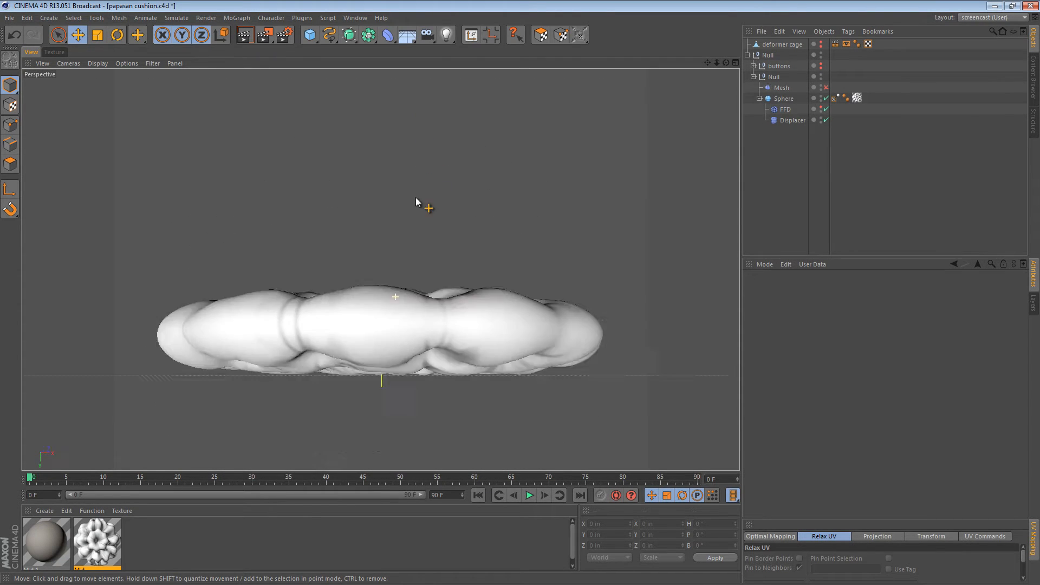
# - Orbit to an angled view, check the Displacer's strength, then select the Sphere
pyautogui.moveTo(416, 202); pyautogui.dragTo(434, 264)
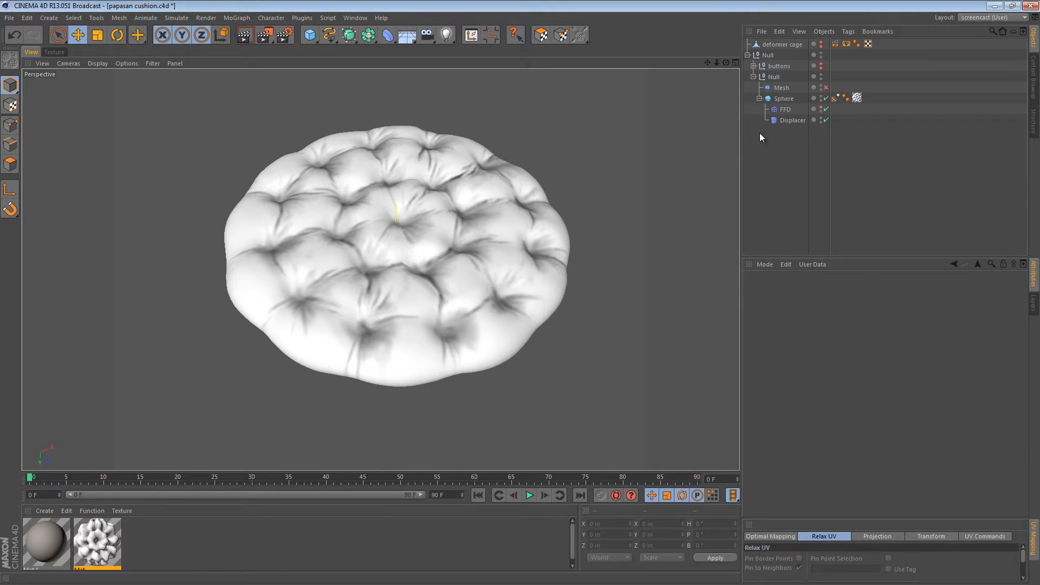
pyautogui.click(791, 120)
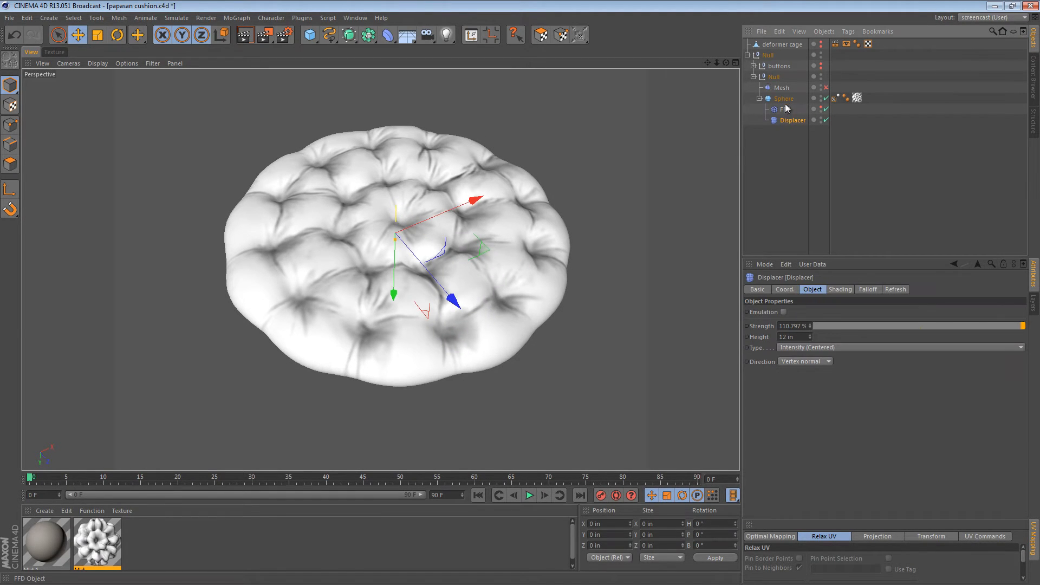
pyautogui.click(783, 98)
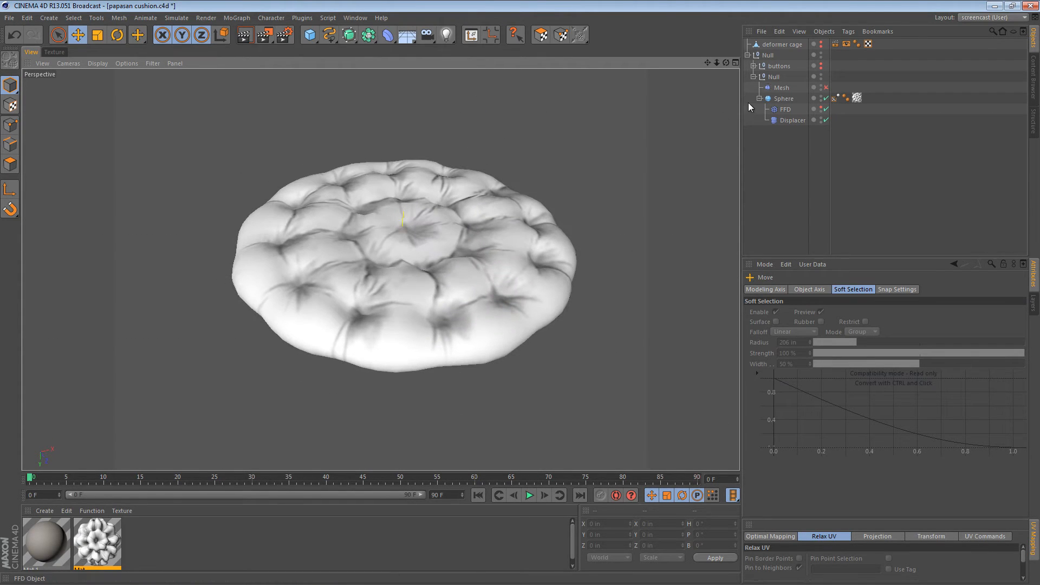
pyautogui.click(784, 98)
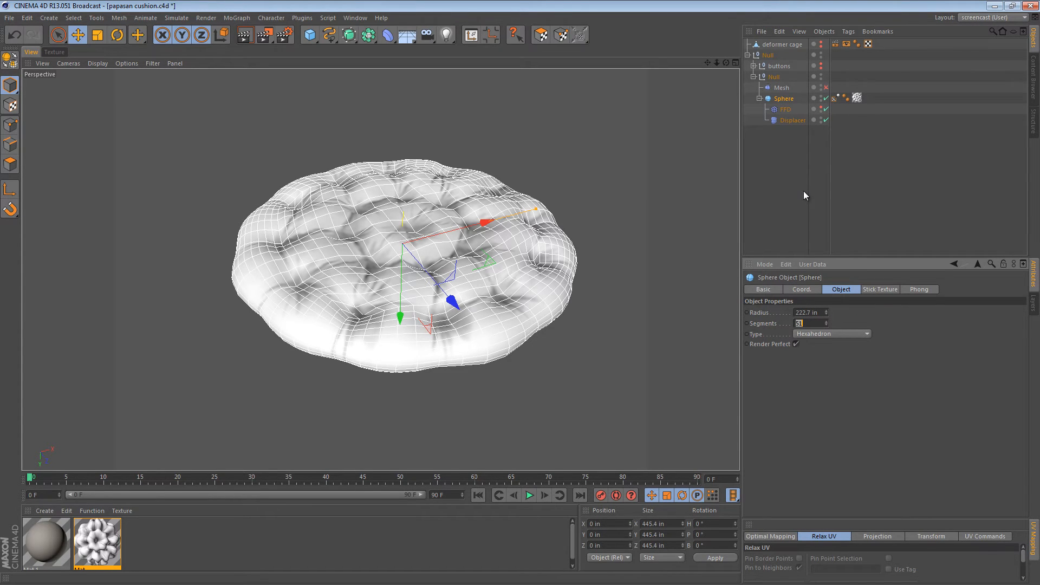
# - Set the sphere to 160 segments and orbit from side-on to the tufted top
pyautogui.write('160')
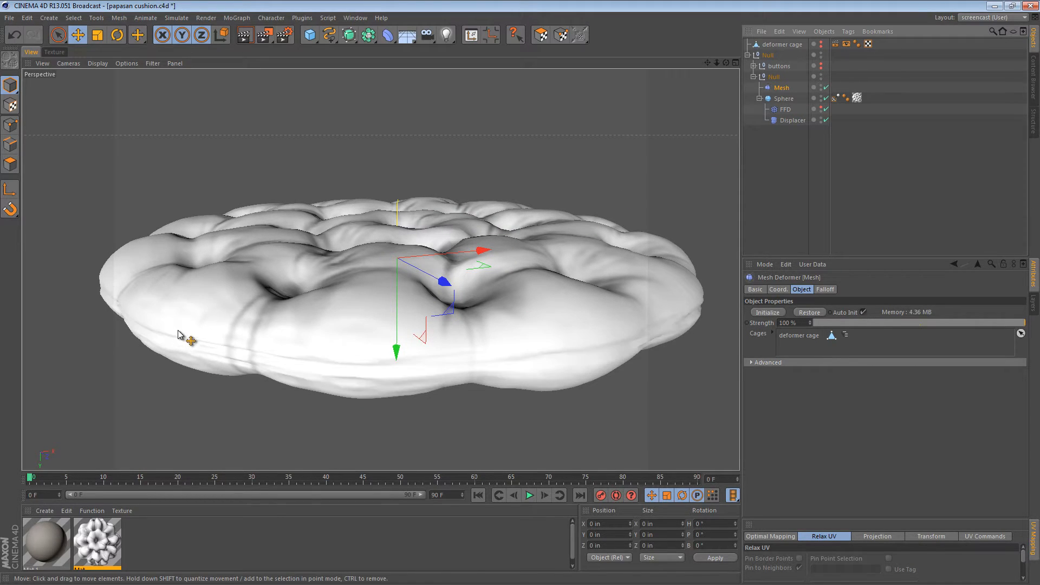
pyautogui.moveTo(497, 369)
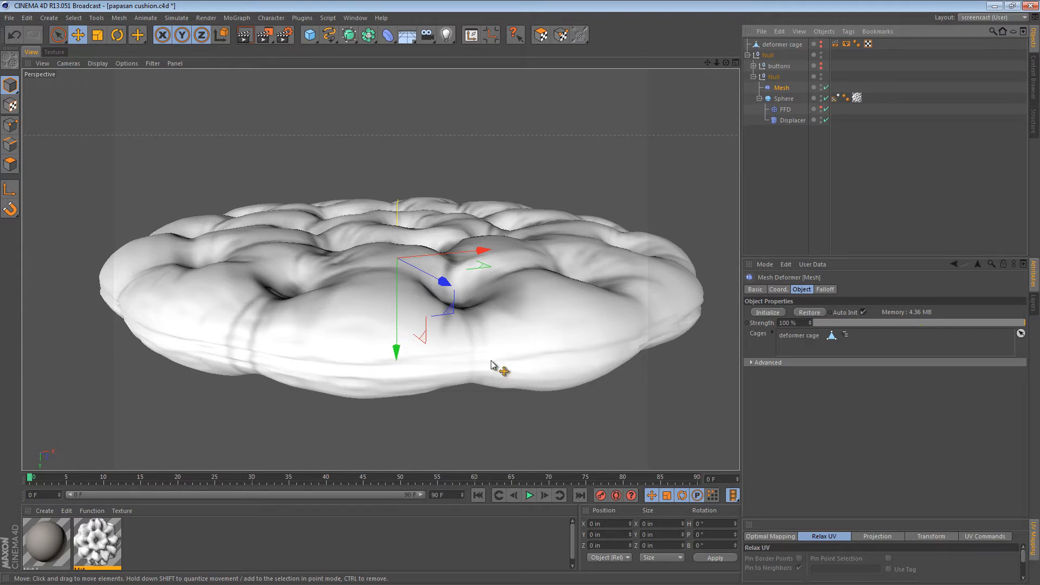
pyautogui.moveTo(494, 368); pyautogui.dragTo(603, 322)
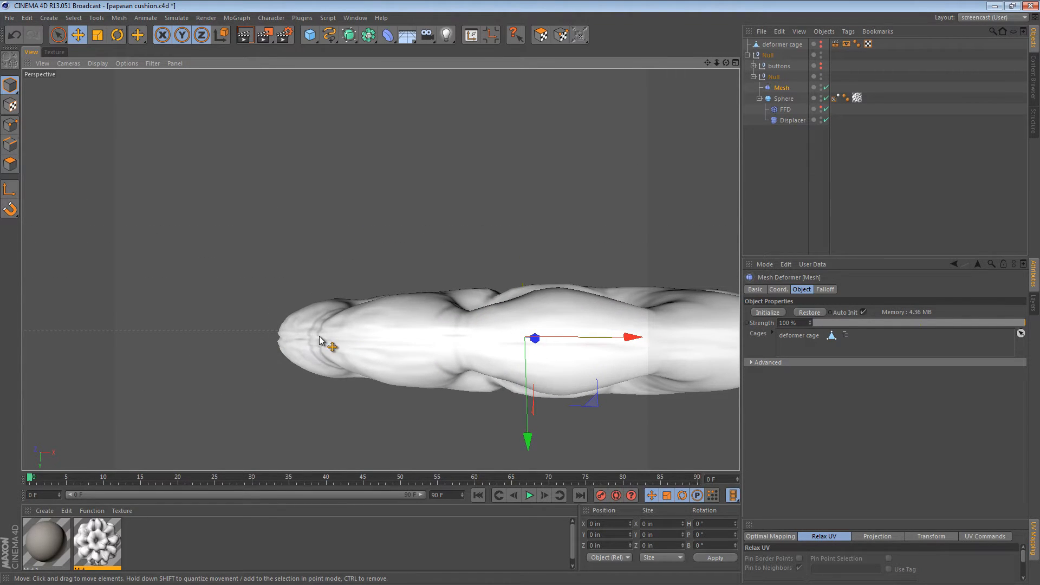
pyautogui.moveTo(497, 328)
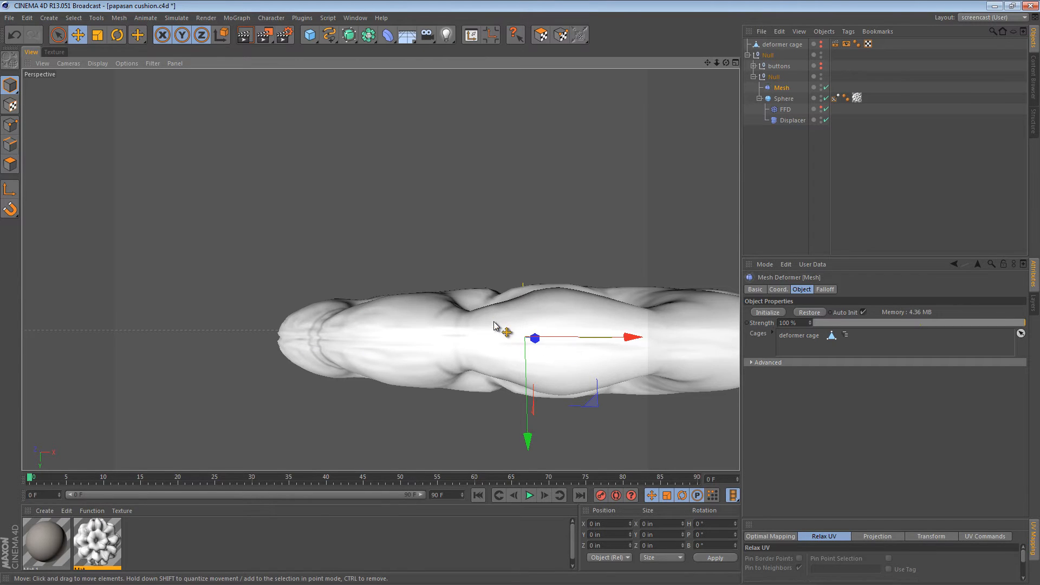
pyautogui.moveTo(504, 331); pyautogui.dragTo(411, 286)
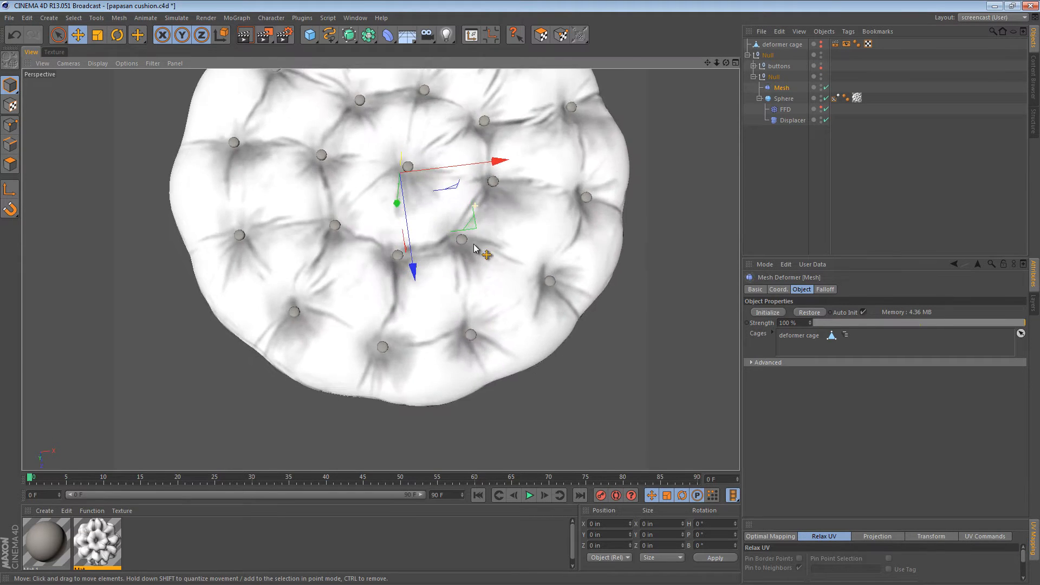
# - Select the tufted cushion material swatch to show its attributes
pyautogui.moveTo(474, 249); pyautogui.dragTo(475, 265)
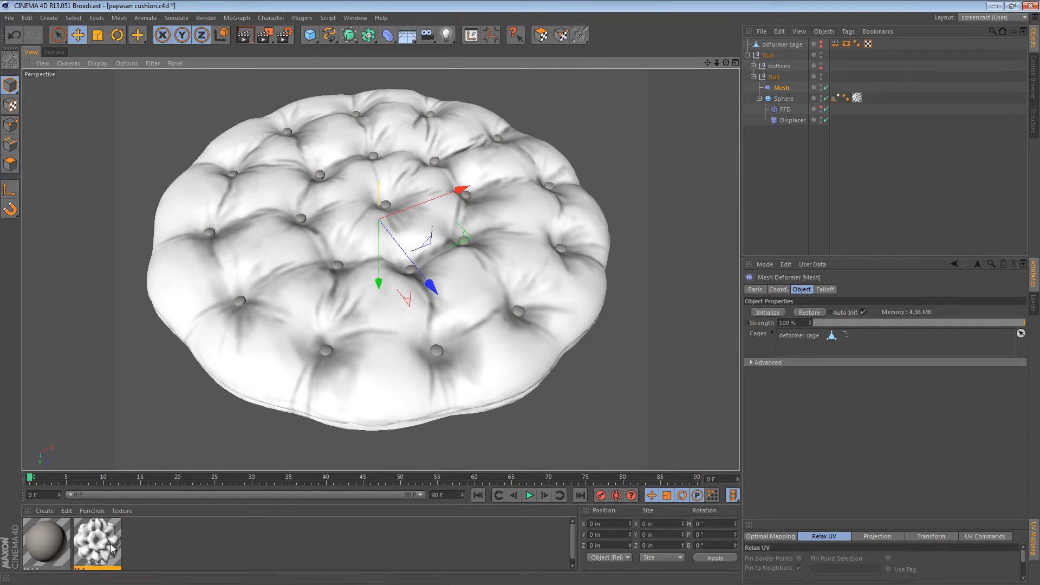
pyautogui.click(96, 540)
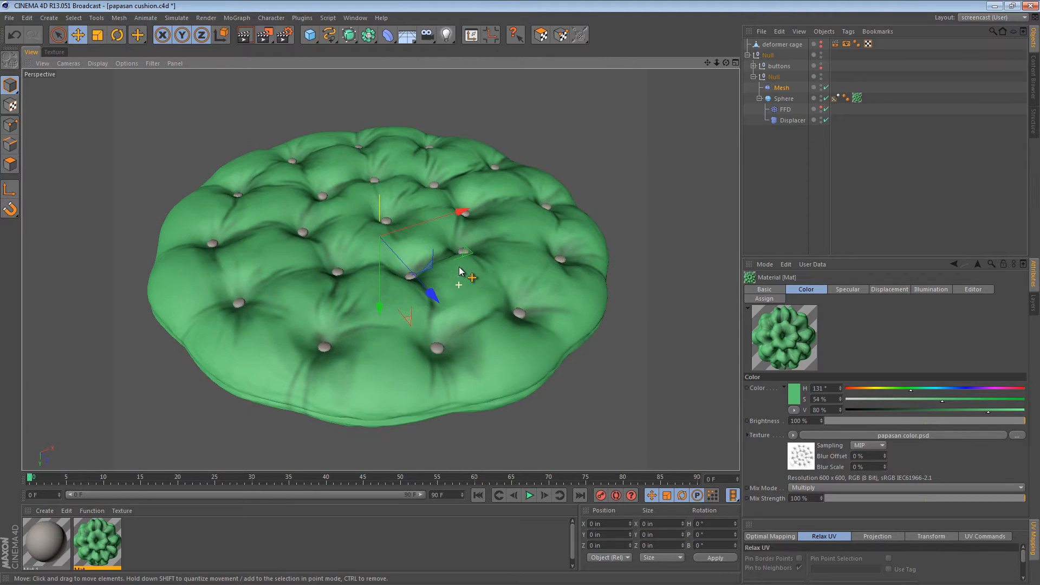
# - Drag the Color channel slider to turn the cushion colour brown
pyautogui.moveTo(912, 399); pyautogui.dragTo(949, 400)
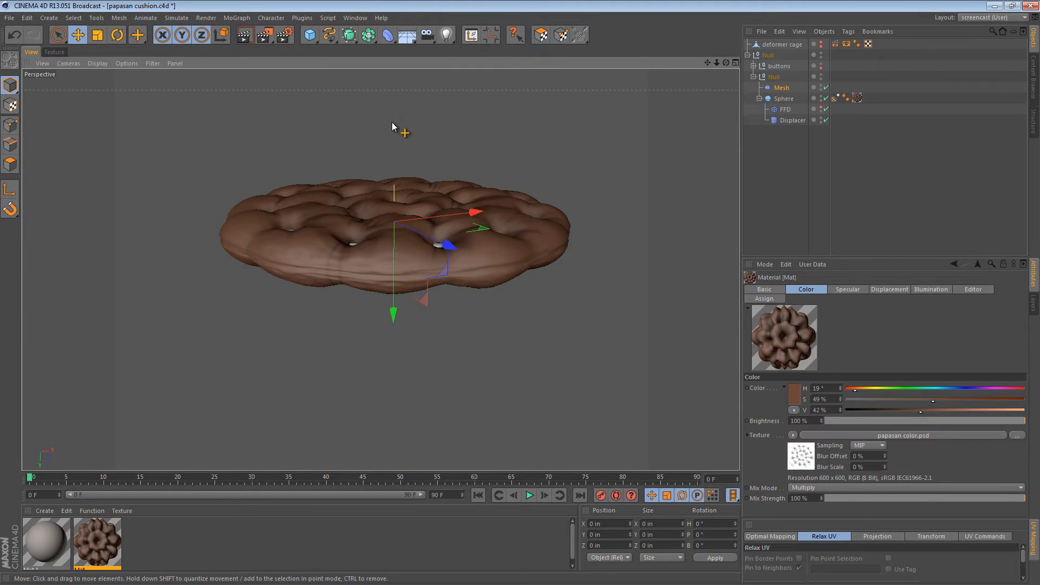
pyautogui.moveTo(400, 126)
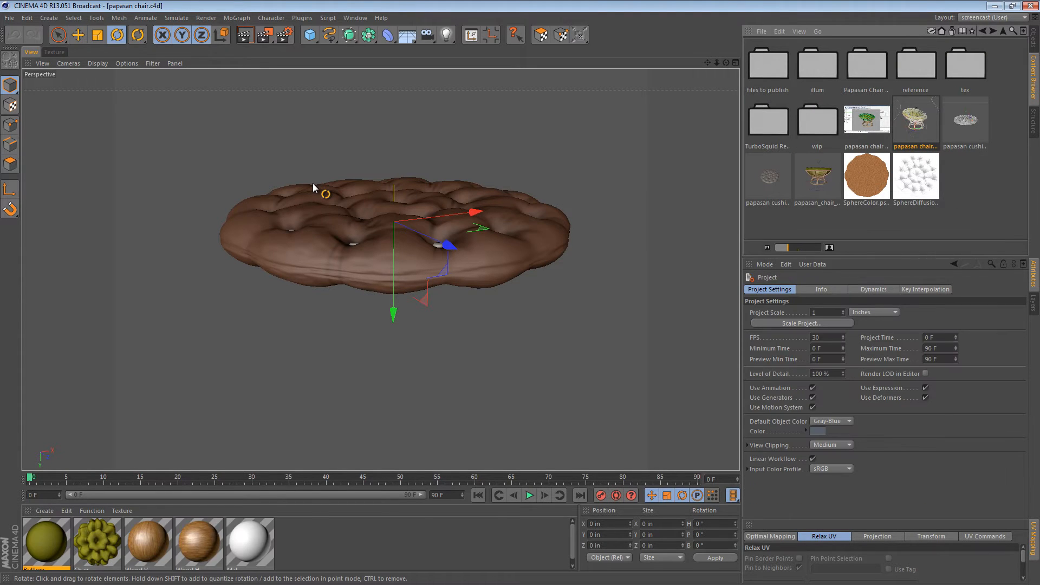
pyautogui.moveTo(192, 200)
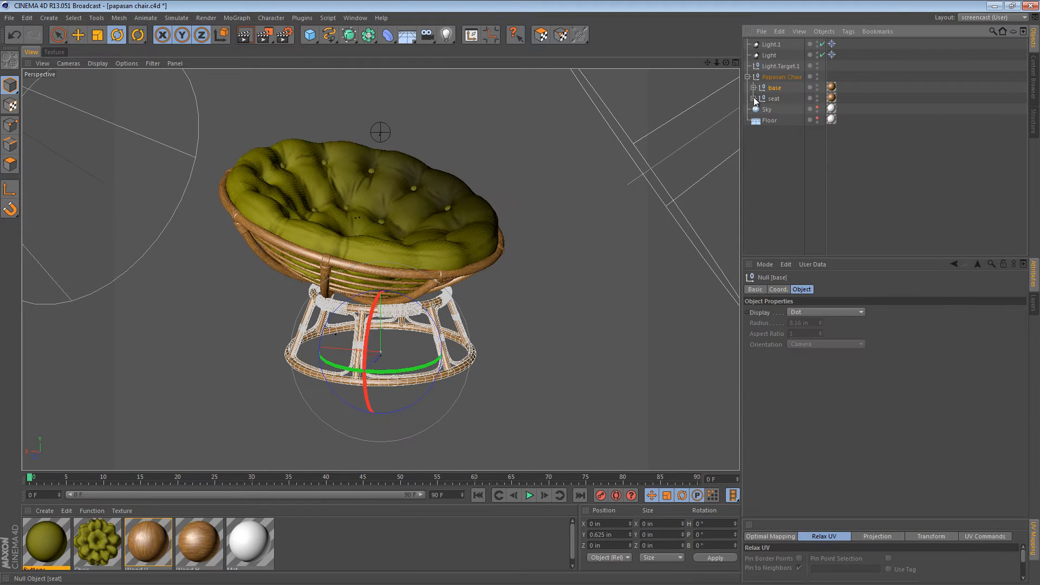
# - Expand the seat null to list the cushion and button objects
pyautogui.click(803, 131)
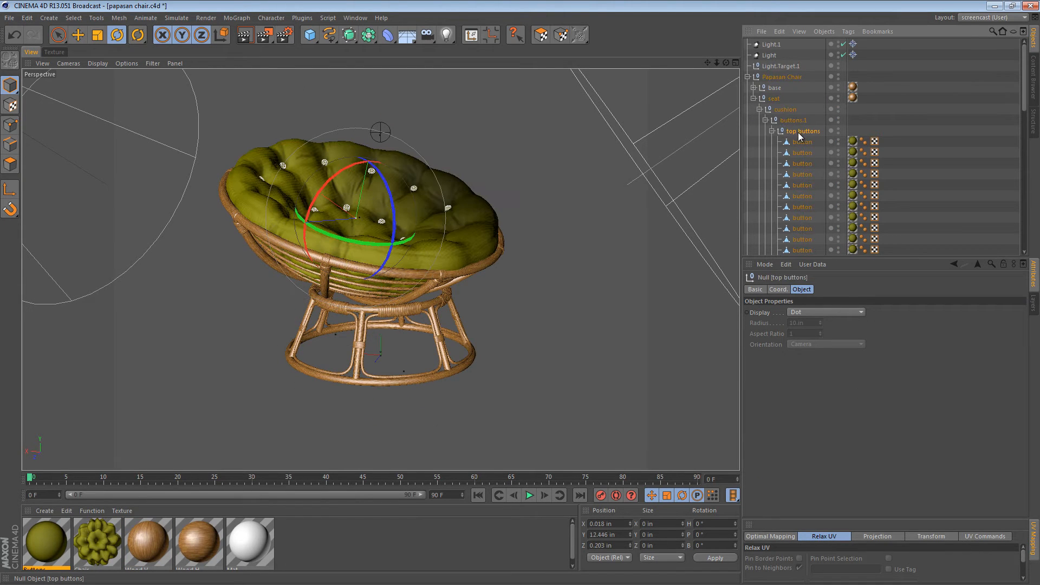
pyautogui.scroll(-3)
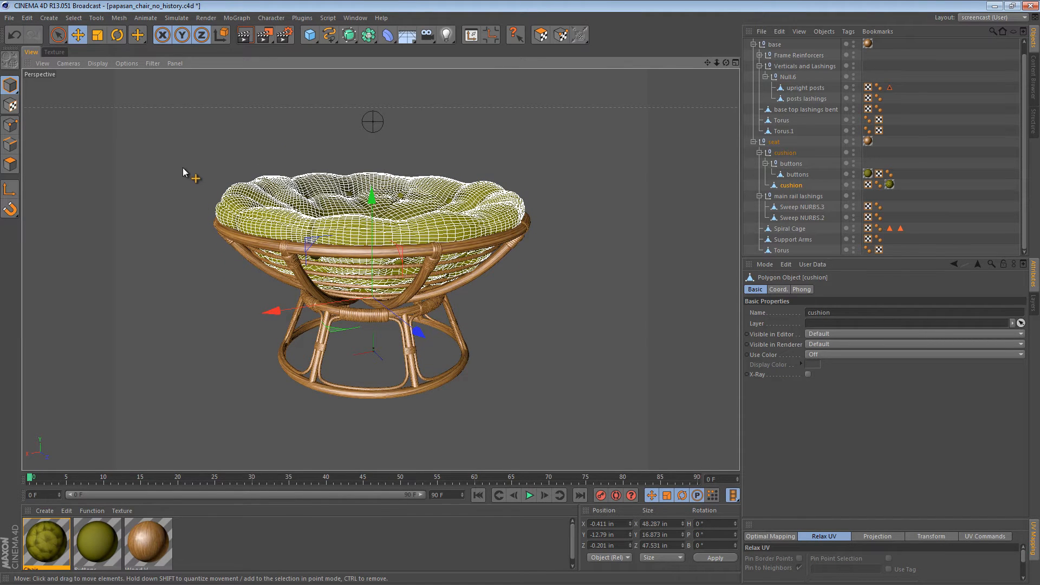
pyautogui.moveTo(315, 291)
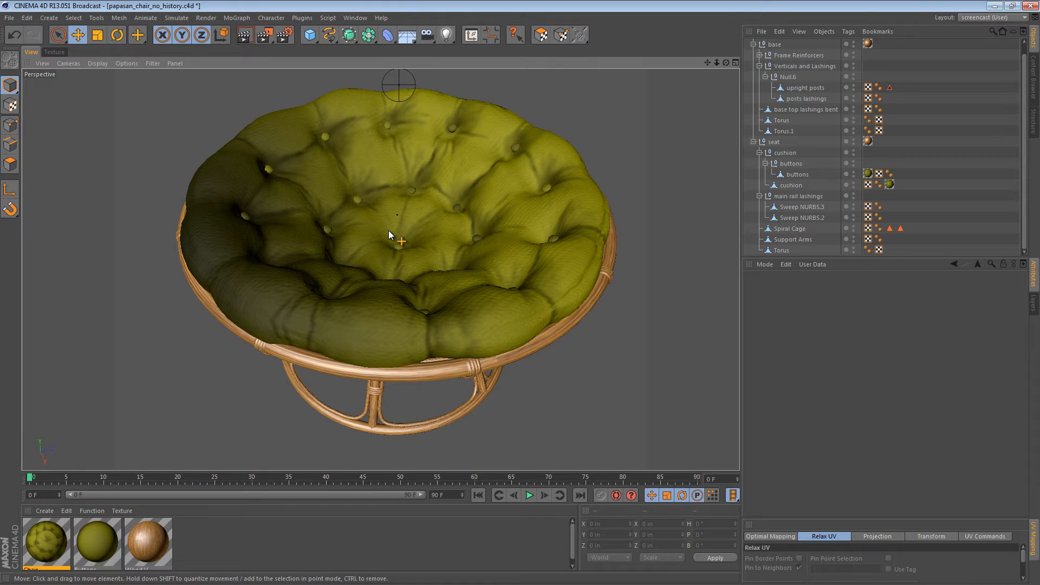
pyautogui.moveTo(75, 98)
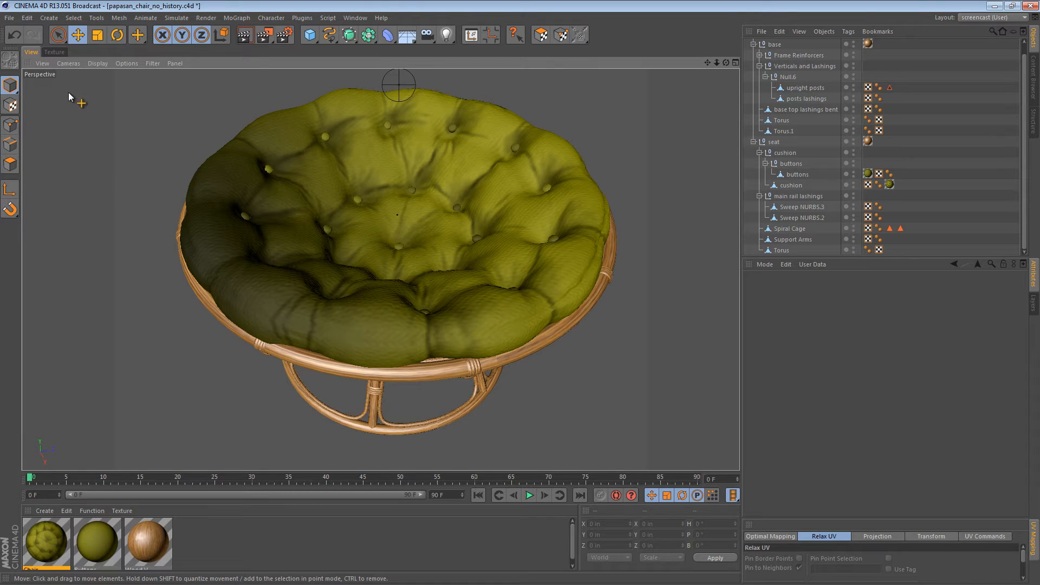
# - Create a new project and add a Sphere of Hexahedron type
pyautogui.click(10, 18)
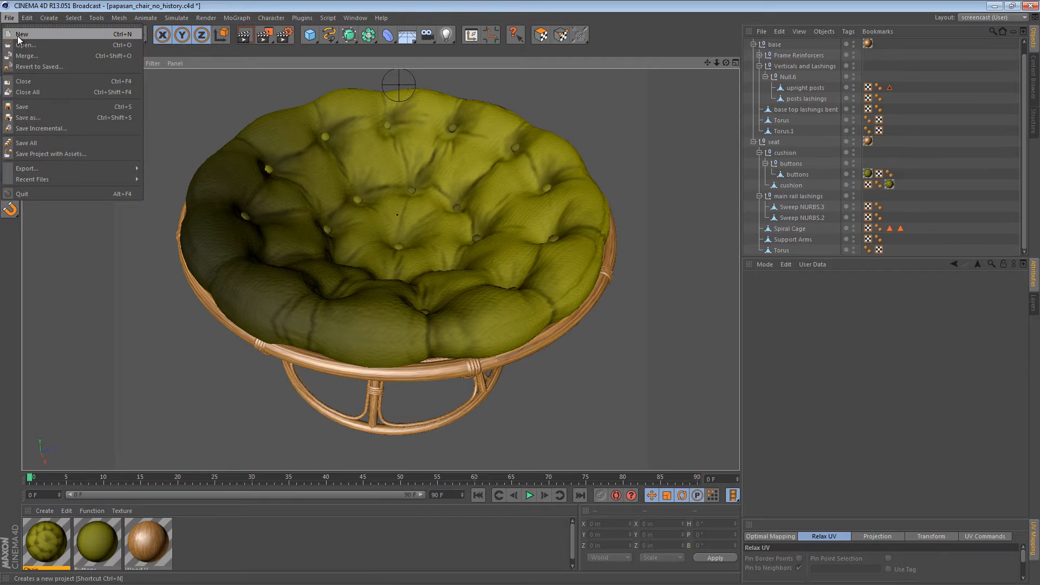
pyautogui.click(22, 34)
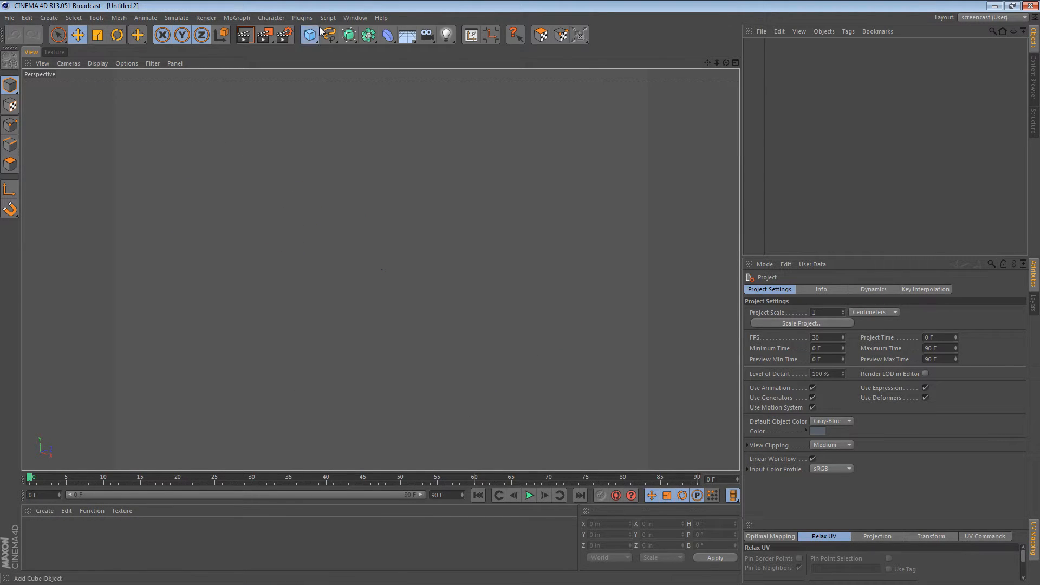
pyautogui.click(308, 35)
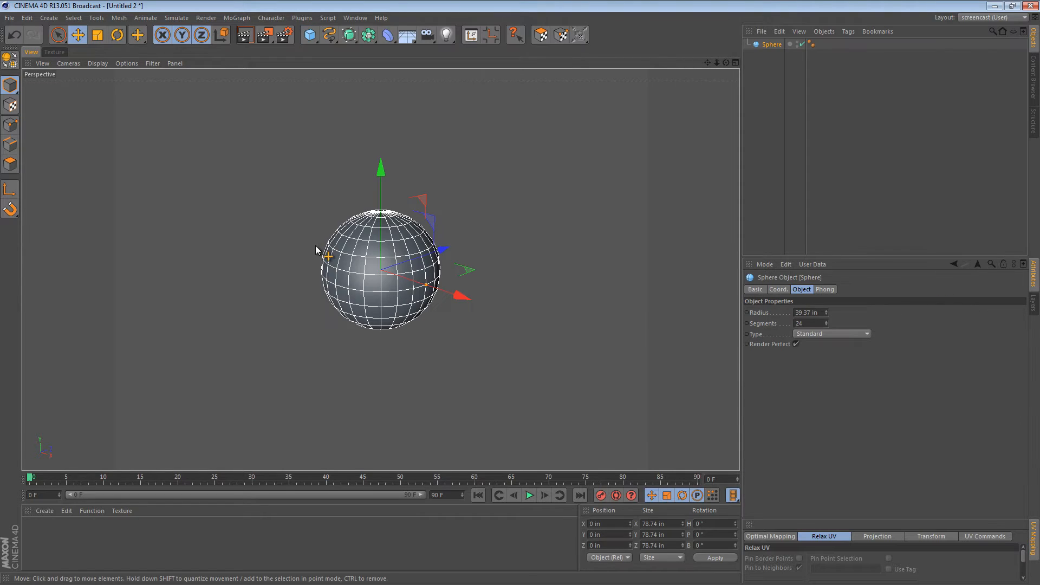
pyautogui.click(830, 333)
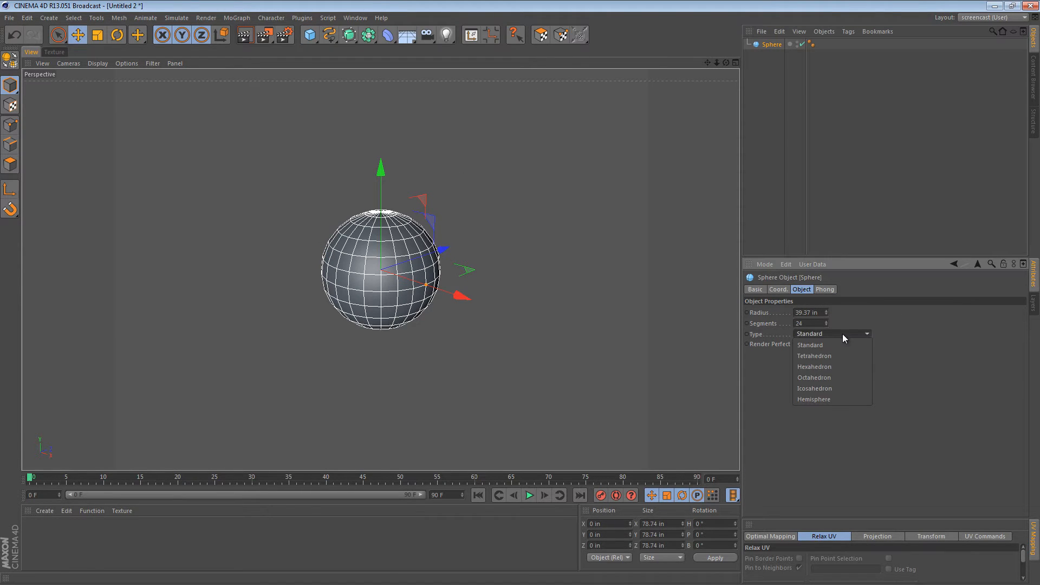
pyautogui.moveTo(844, 366)
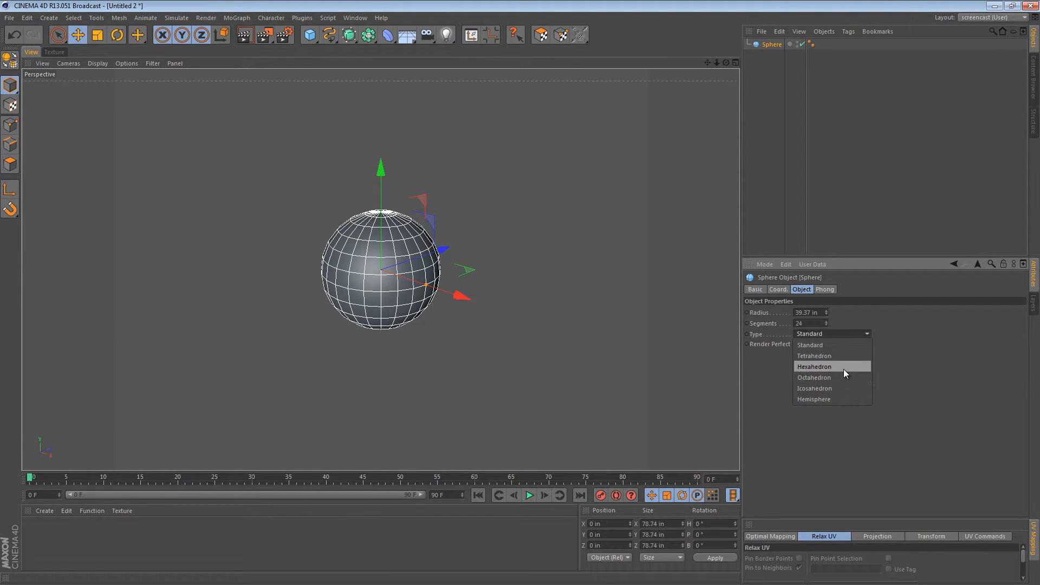
pyautogui.click(814, 366)
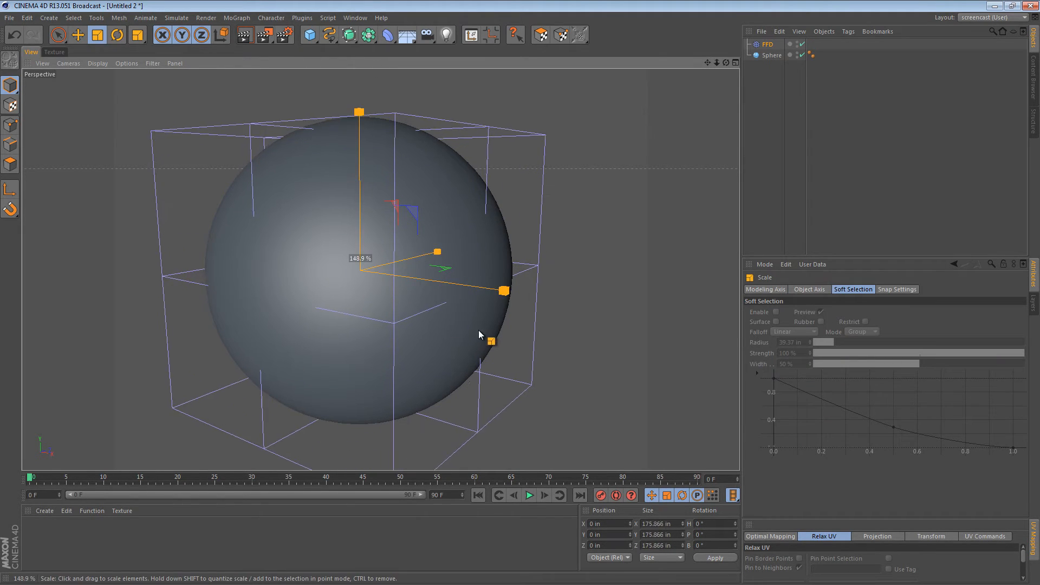
# - Scale the FFD cage around the sphere and set Grid Points Y to 13
pyautogui.moveTo(503, 291); pyautogui.dragTo(541, 295)
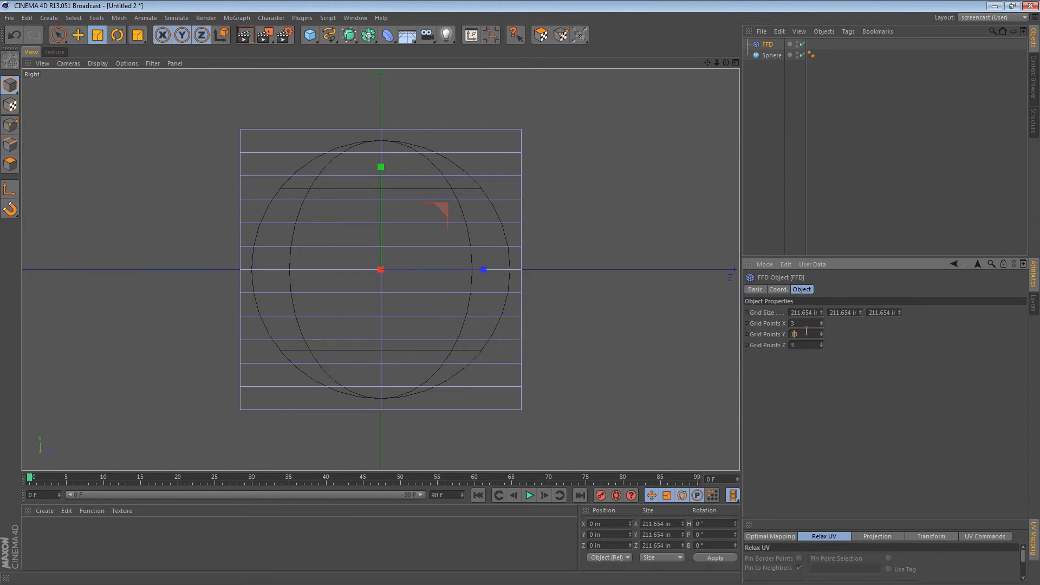
pyautogui.write('13')
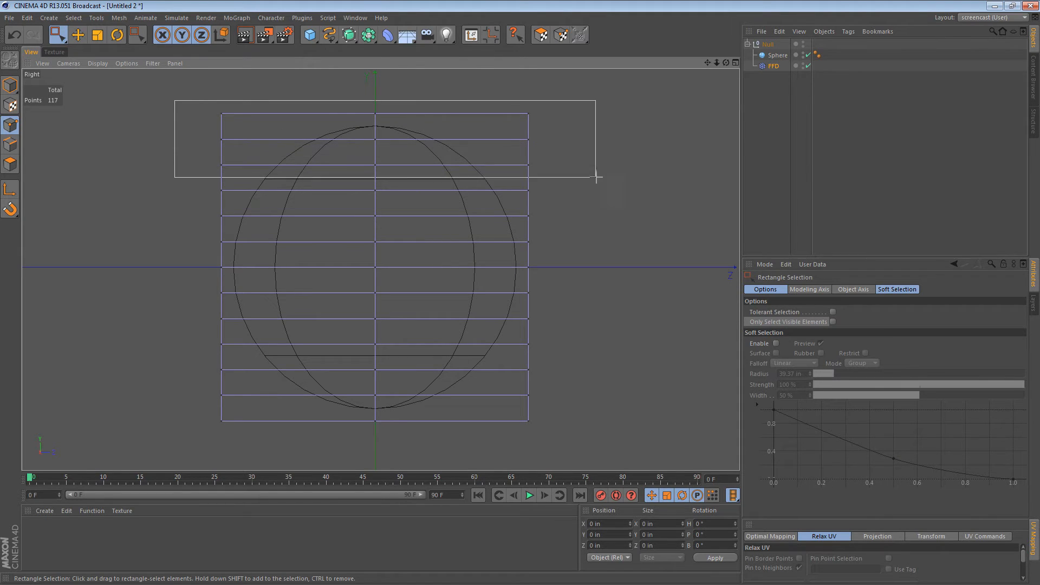
# - Squeeze the top FFD point rows down, then select the lower rows
pyautogui.moveTo(175, 101); pyautogui.dragTo(594, 179)
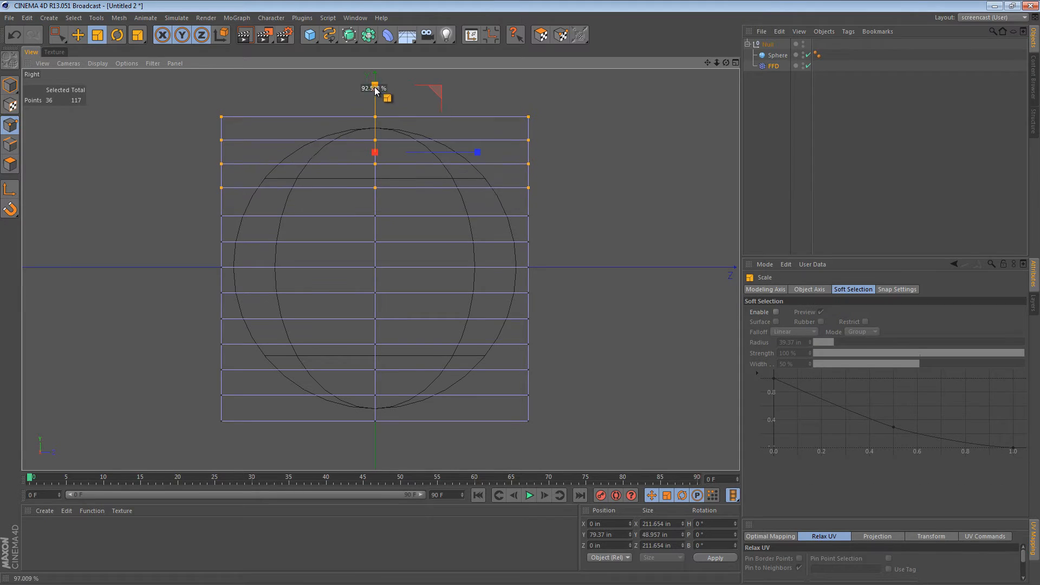
pyautogui.moveTo(376, 89); pyautogui.dragTo(376, 151)
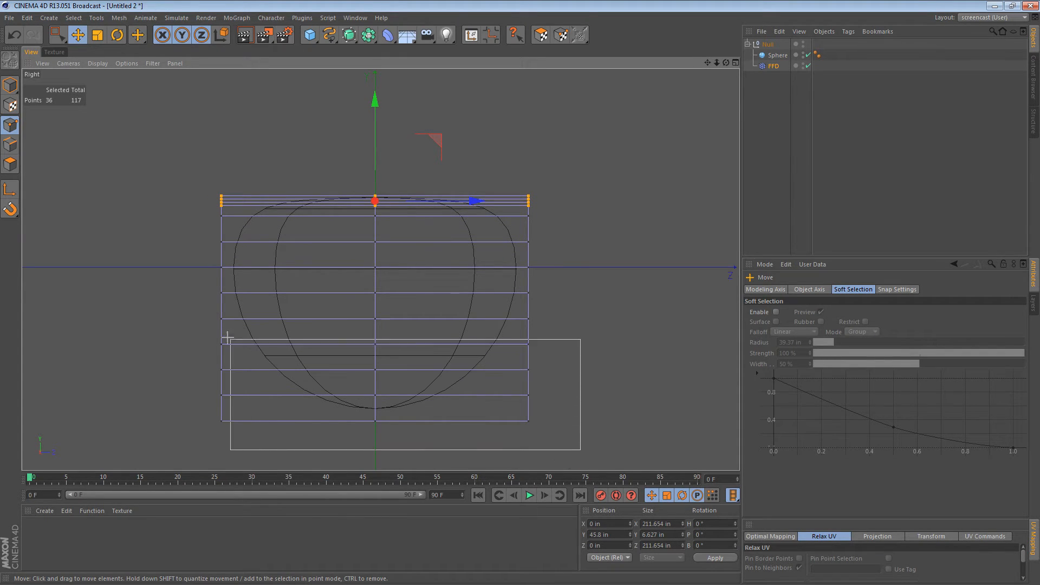
pyautogui.moveTo(375, 200); pyautogui.dragTo(375, 383)
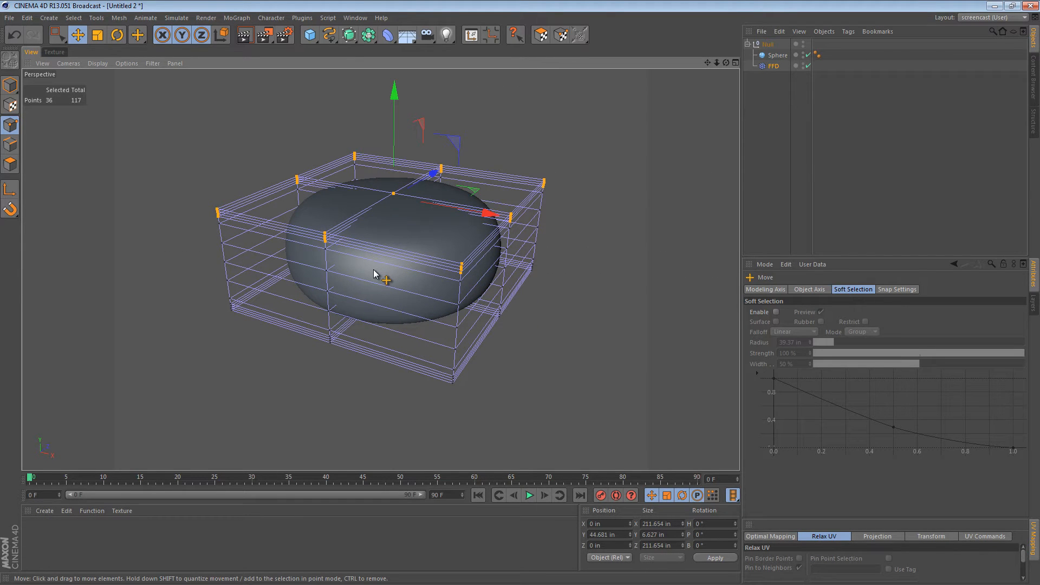
pyautogui.moveTo(443, 251)
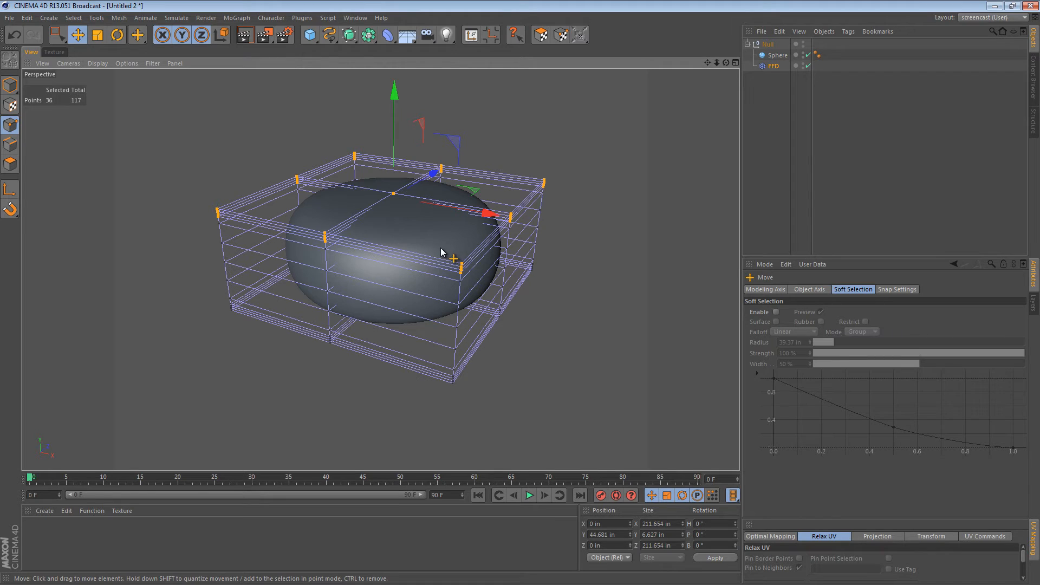
pyautogui.moveTo(395, 232)
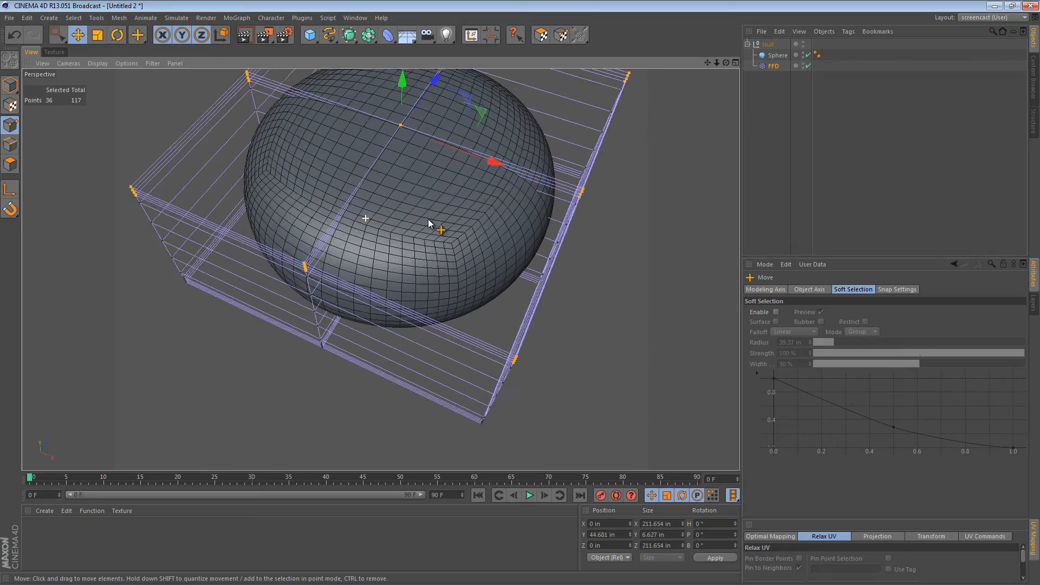
# - Orbit the view to inspect the flattened sphere from several angles
pyautogui.moveTo(428, 224); pyautogui.dragTo(534, 167)
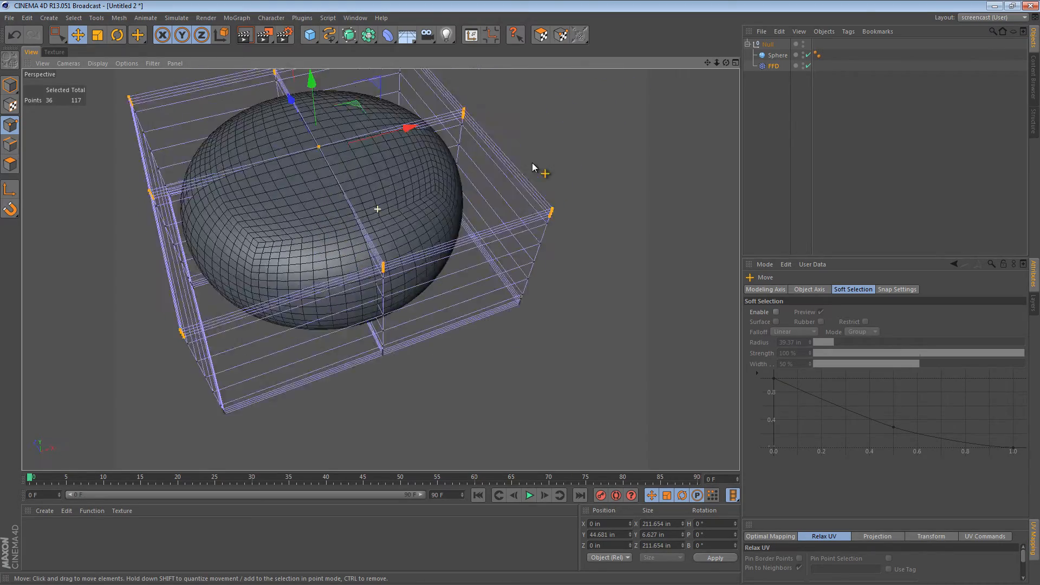
pyautogui.moveTo(537, 166); pyautogui.dragTo(444, 249)
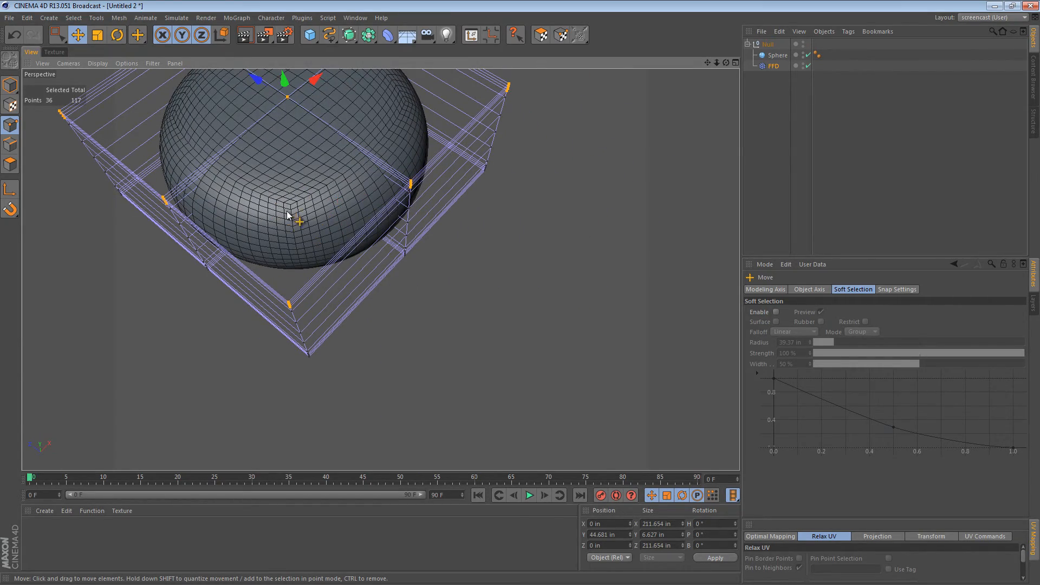
pyautogui.moveTo(288, 216); pyautogui.dragTo(448, 265)
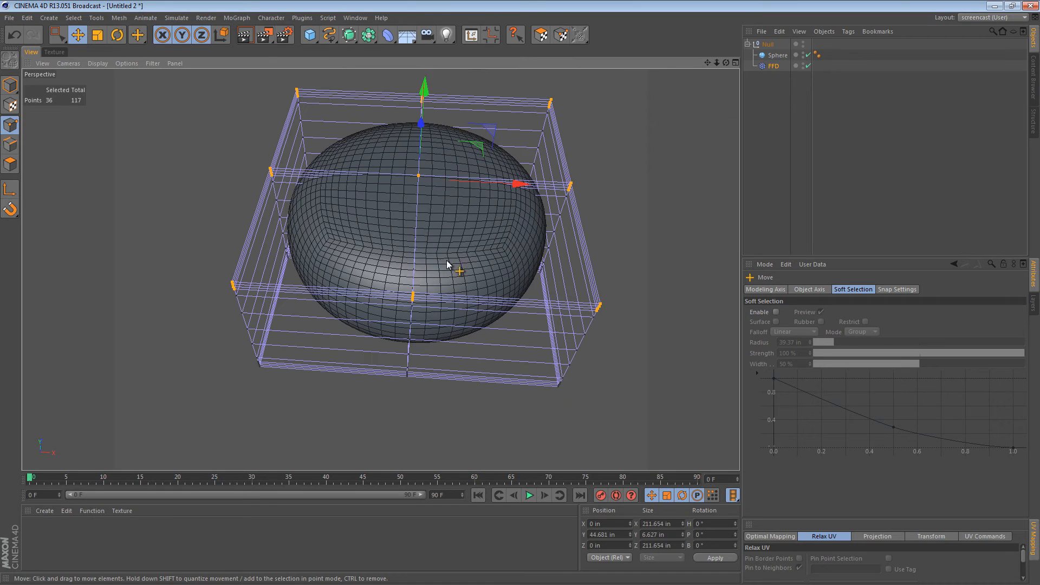
# - Select all FFD points and scale them down on Y into a thin cushion
pyautogui.moveTo(448, 266); pyautogui.dragTo(455, 202)
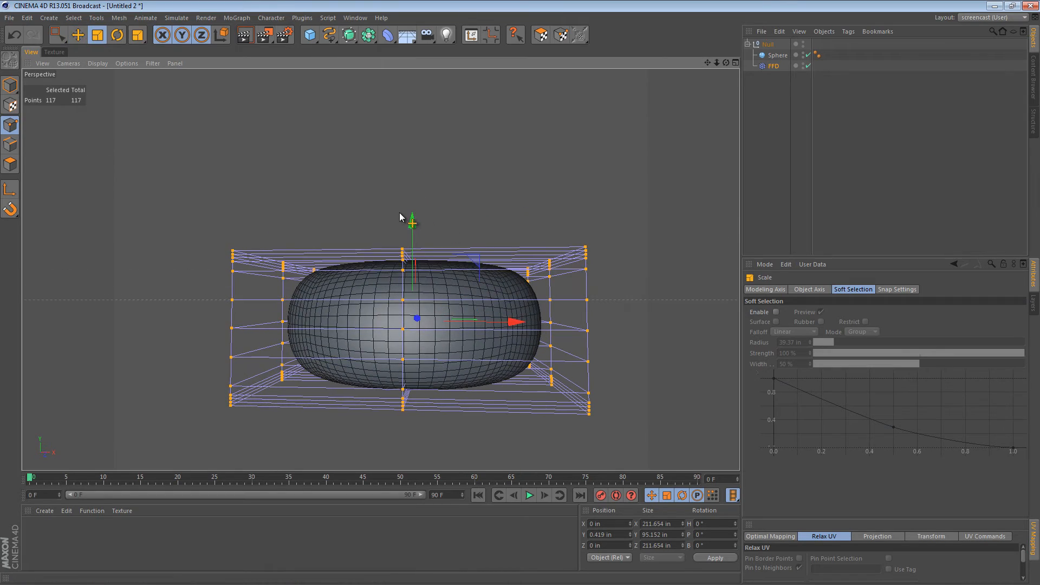
pyautogui.moveTo(411, 229); pyautogui.dragTo(422, 285)
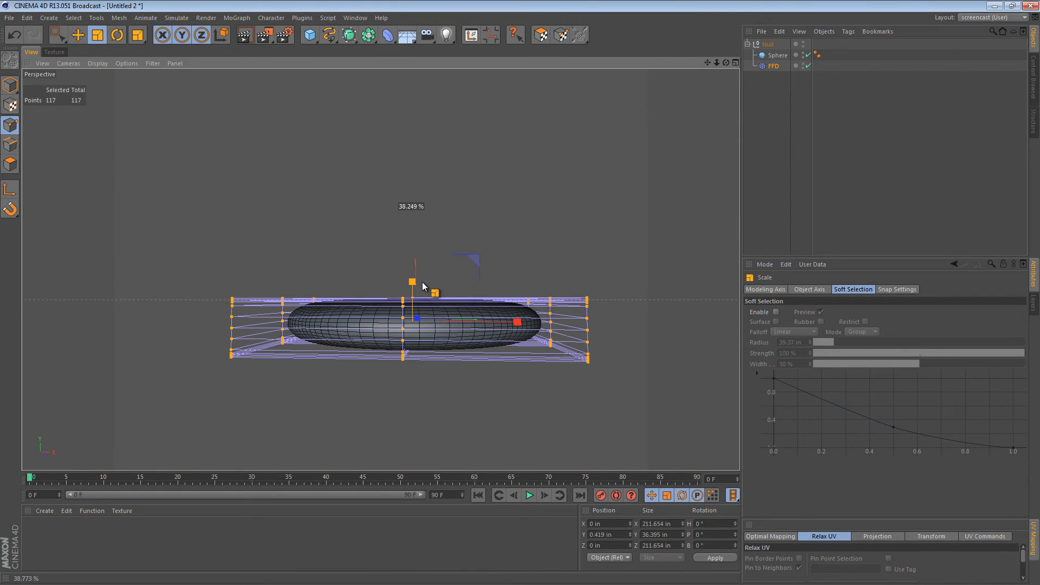
pyautogui.moveTo(411, 285); pyautogui.dragTo(401, 321)
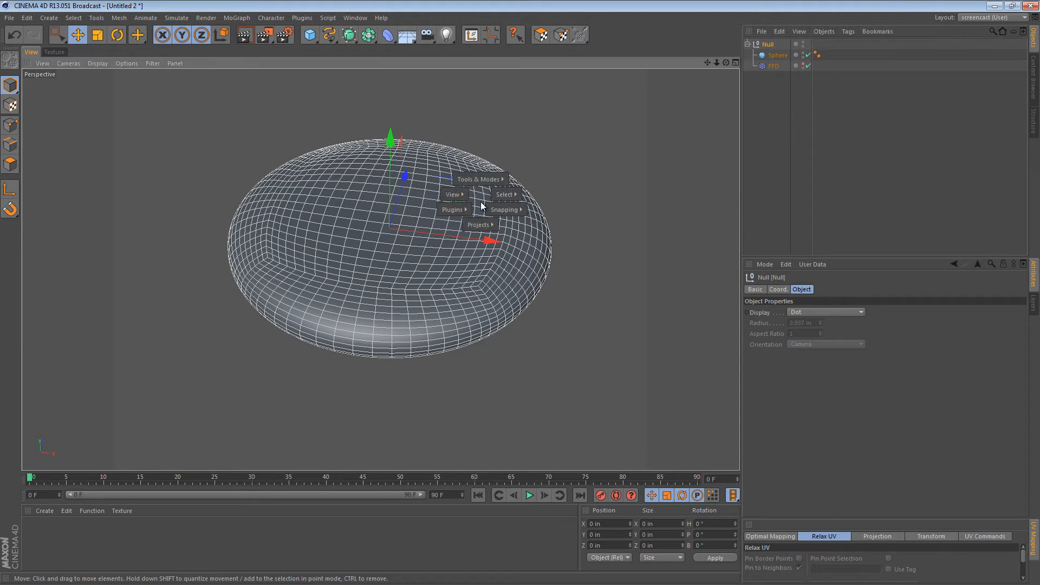
# - Switch to papasan chair.c4d from the open projects list
pyautogui.click(478, 224)
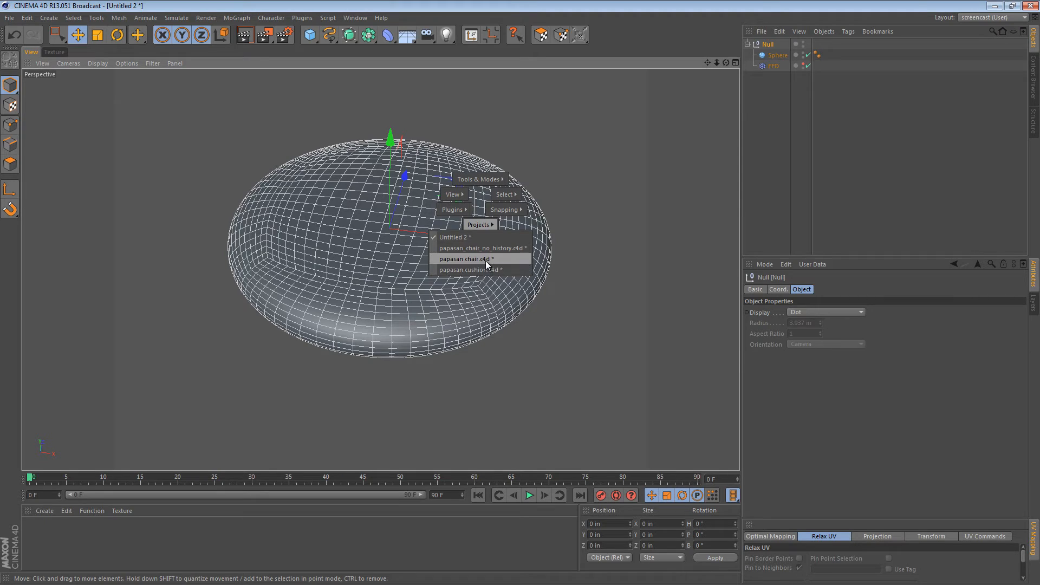
pyautogui.click(470, 268)
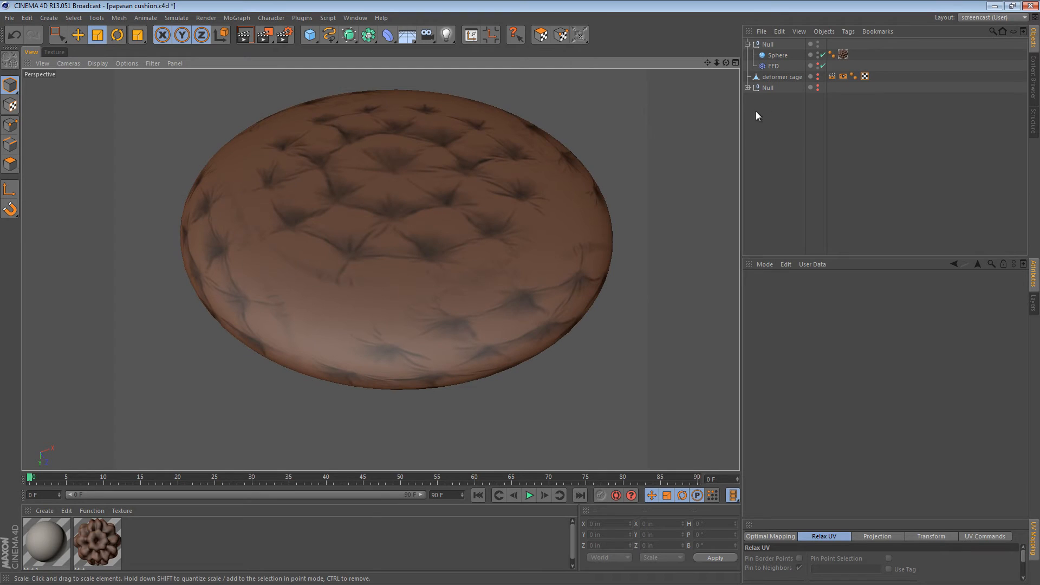
# - Select the sphere's Texture tag to review its projection options
pyautogui.click(96, 538)
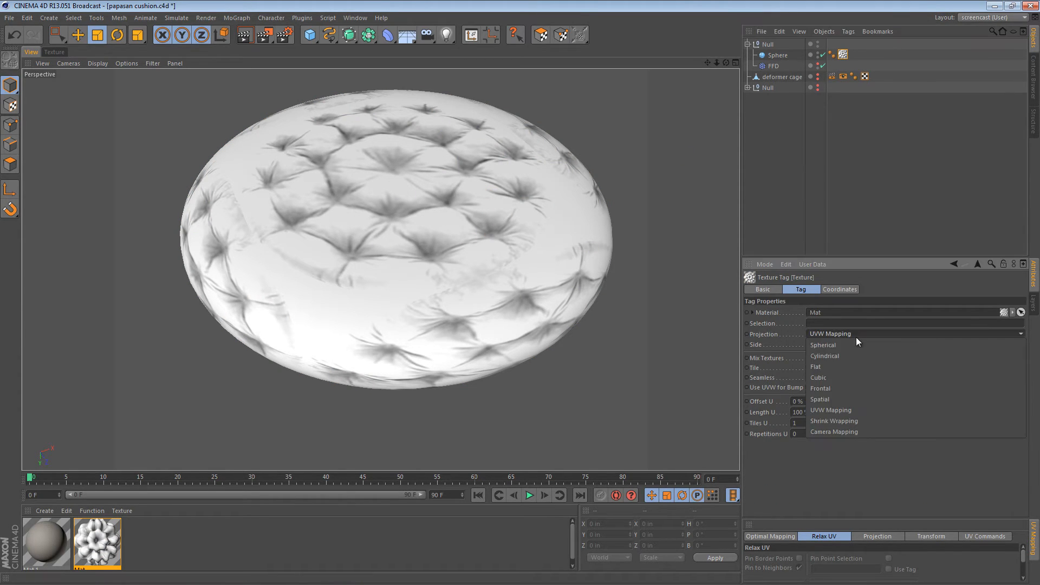
# - Switch the cushion texture to flat projection, then rotate and scale it over the top
pyautogui.click(815, 366)
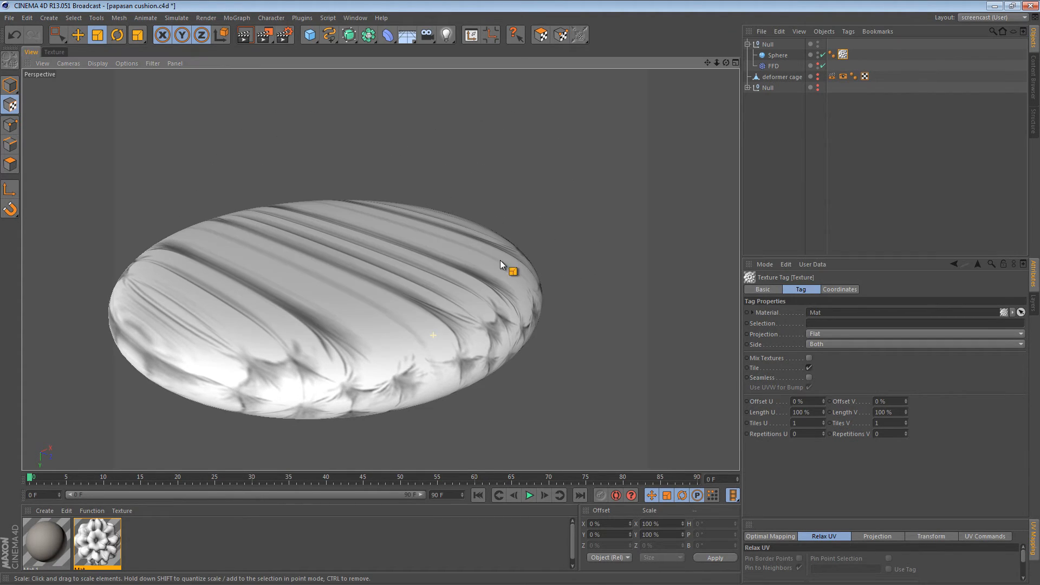
pyautogui.click(776, 55)
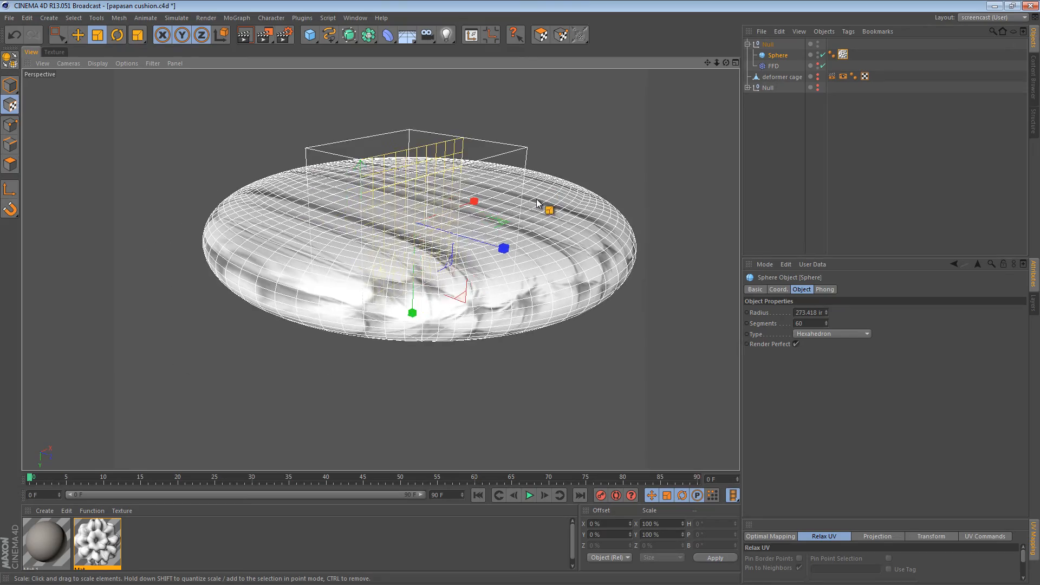
pyautogui.moveTo(537, 202); pyautogui.dragTo(422, 259)
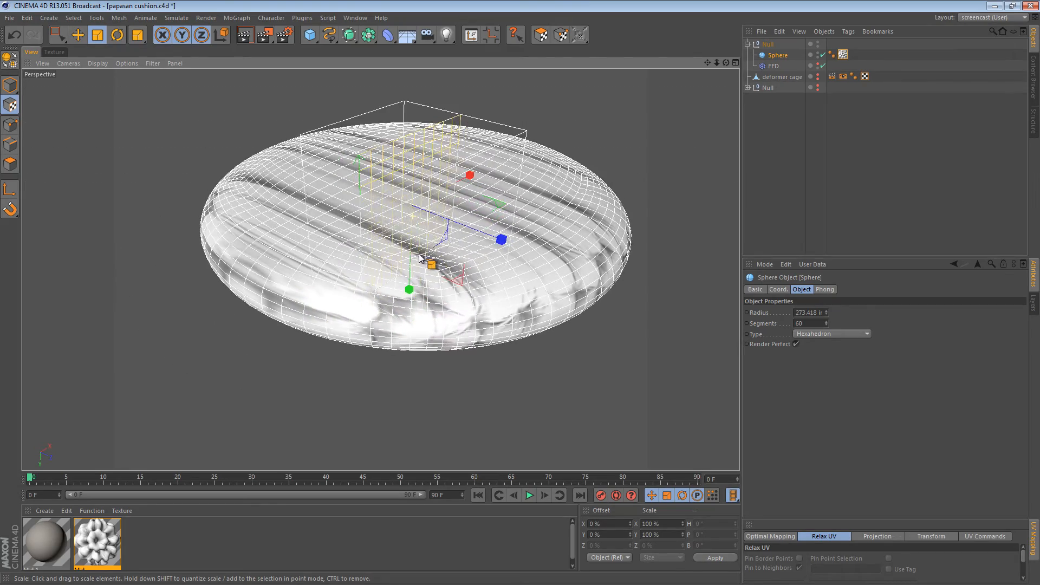
pyautogui.click(116, 35)
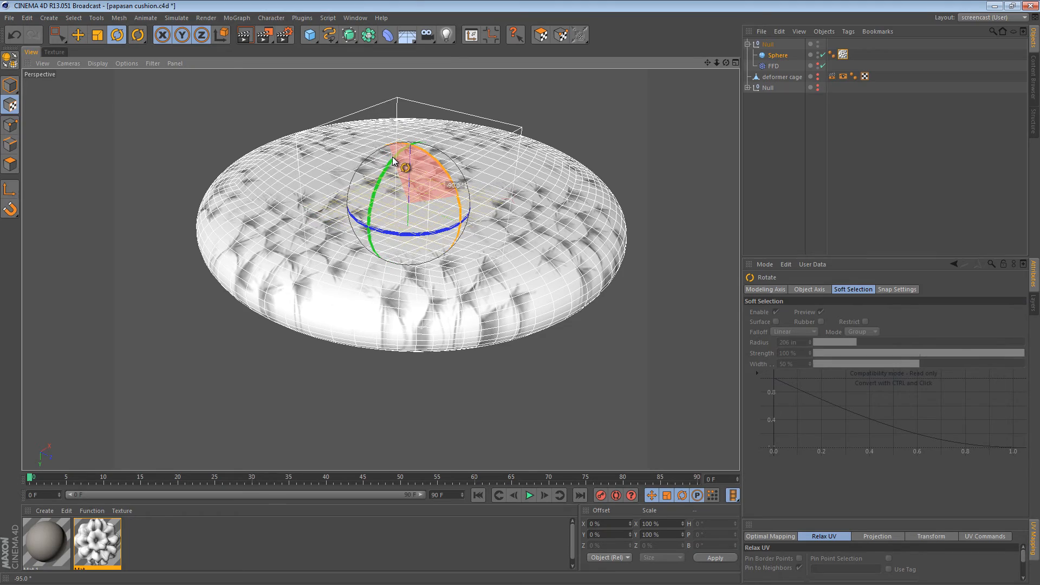
pyautogui.click(137, 35)
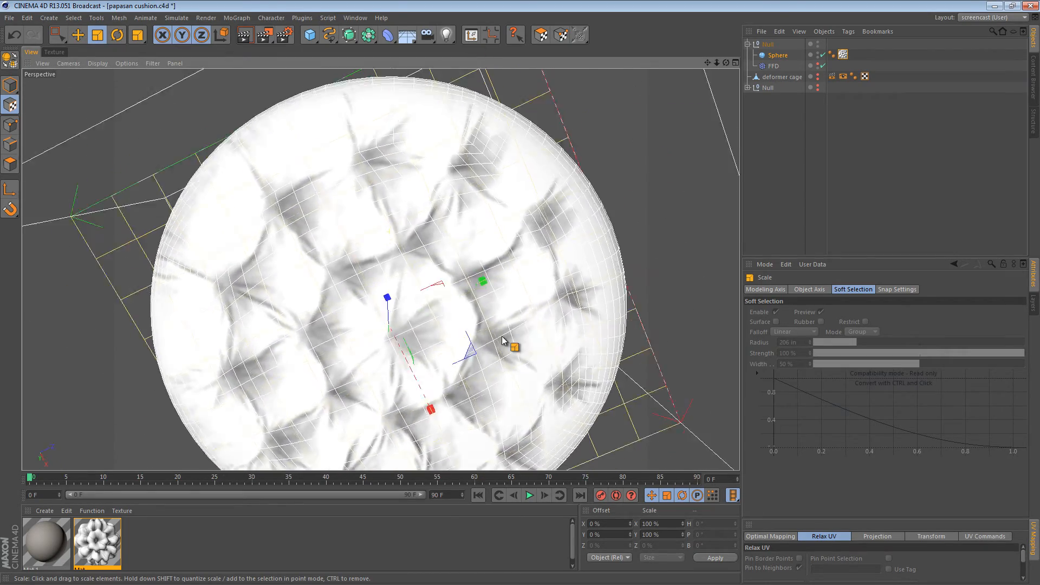
pyautogui.moveTo(504, 338); pyautogui.dragTo(358, 239)
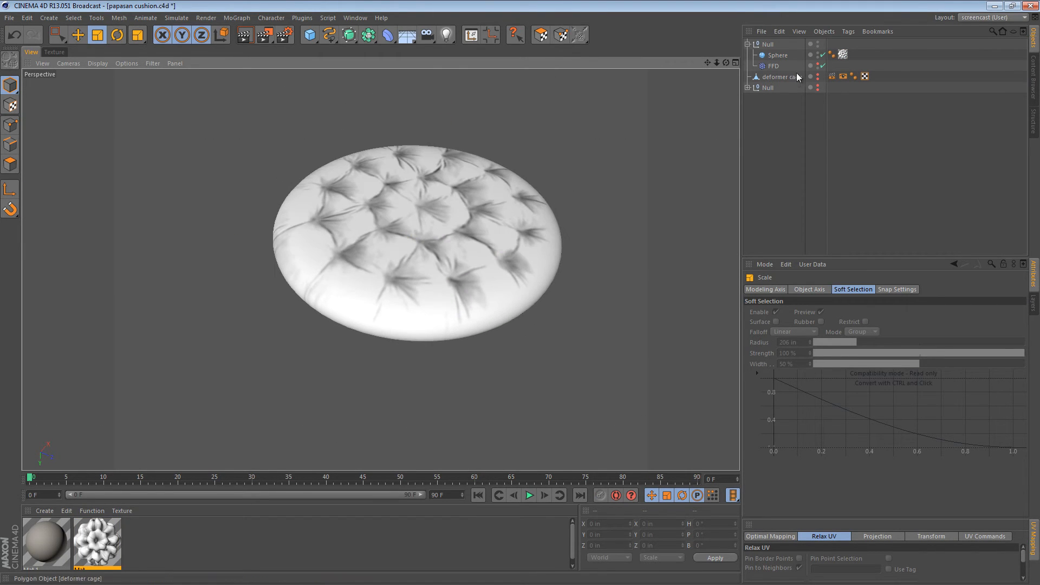
# - Add a Stick Texture tag to the Sphere, clear the selection, and render the tufts
pyautogui.rightClick(777, 55)
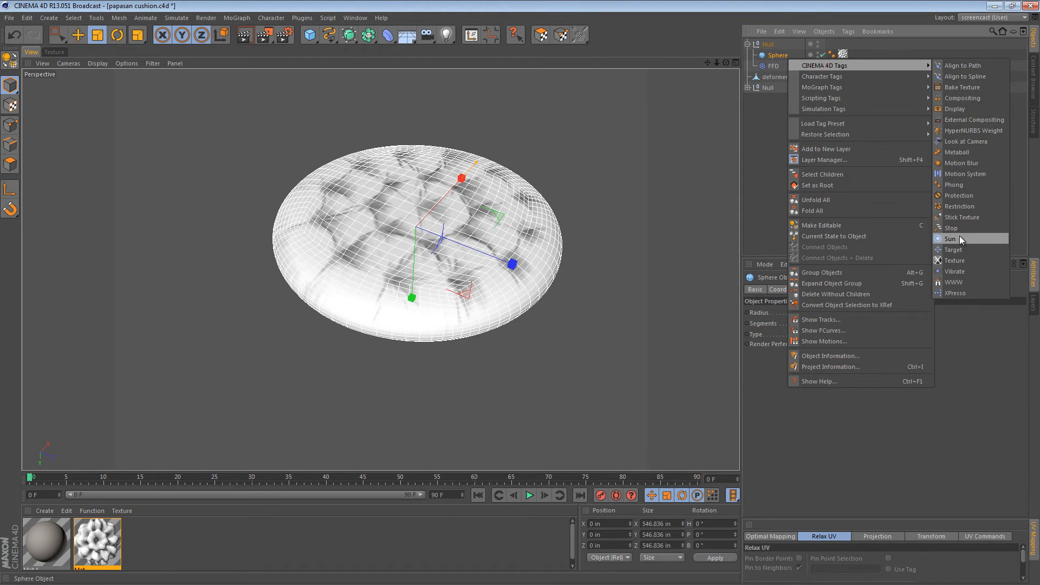
pyautogui.moveTo(960, 217)
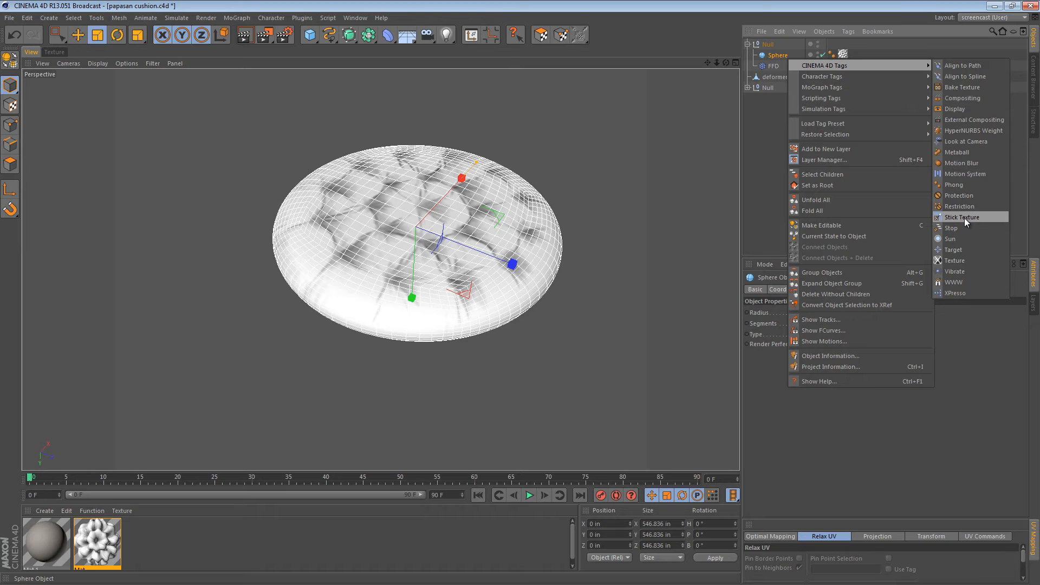
pyautogui.click(962, 217)
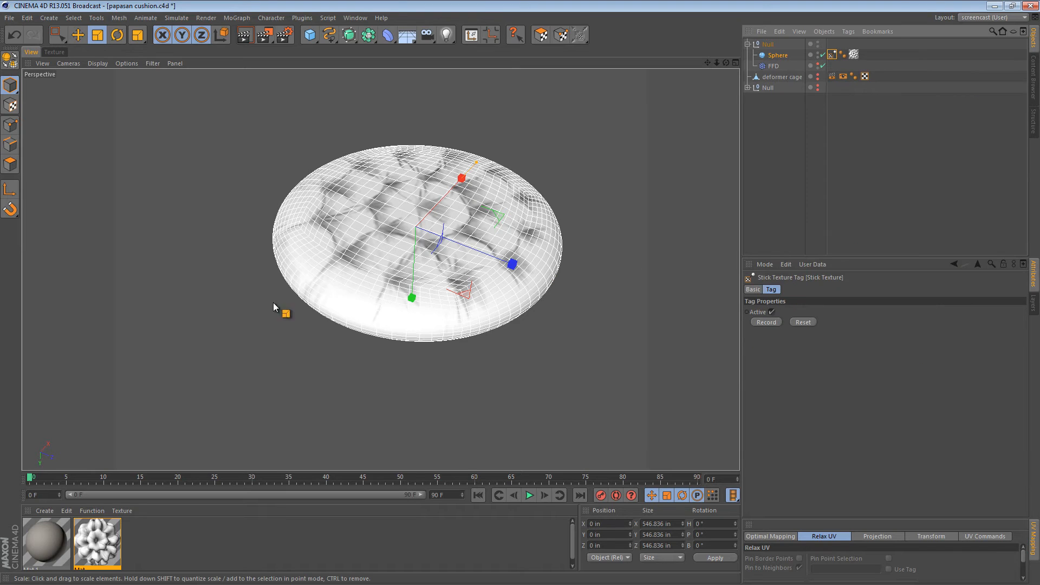
pyautogui.moveTo(688, 240)
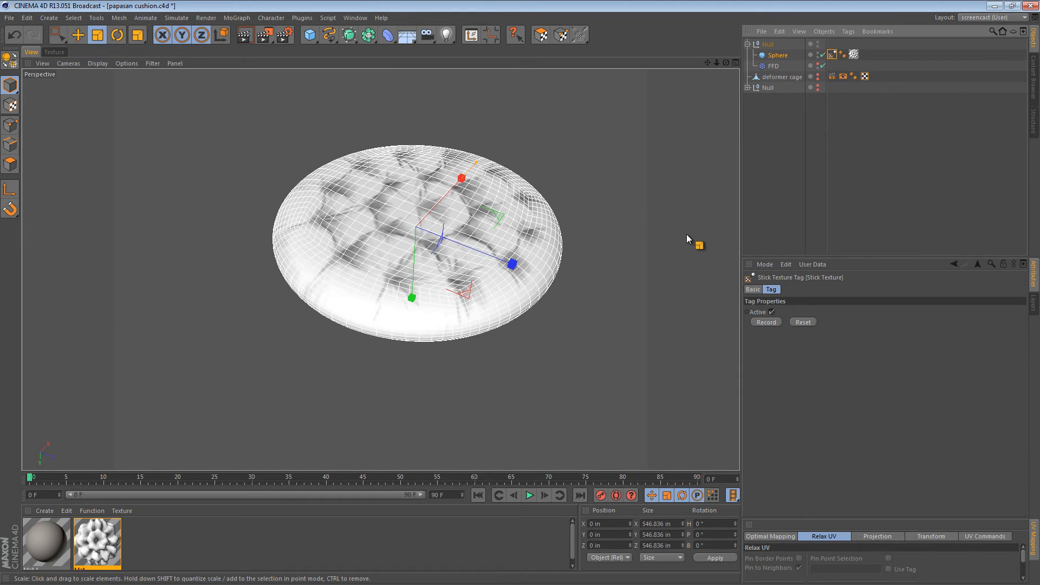
pyautogui.click(77, 35)
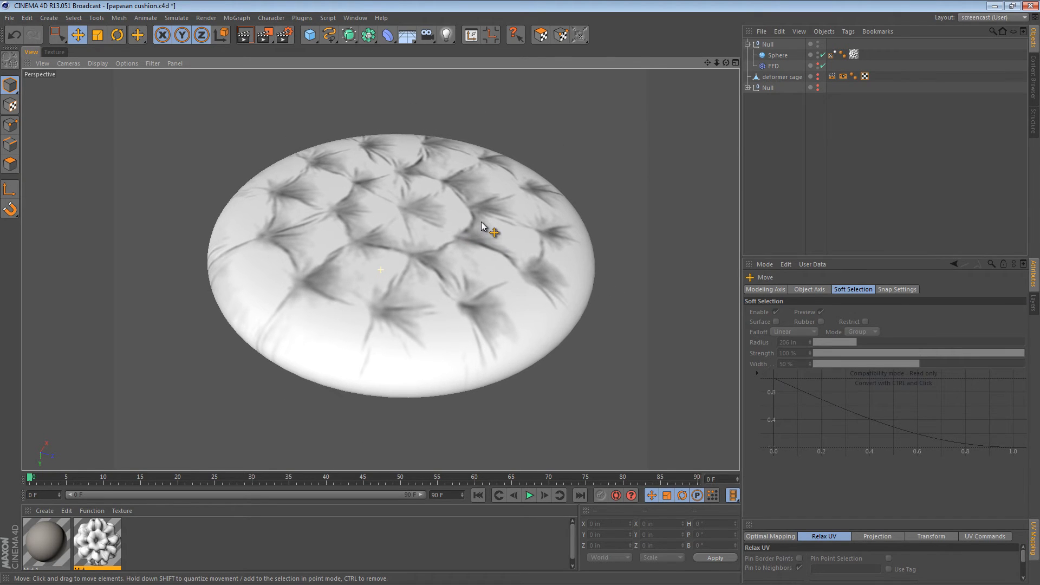
pyautogui.click(96, 541)
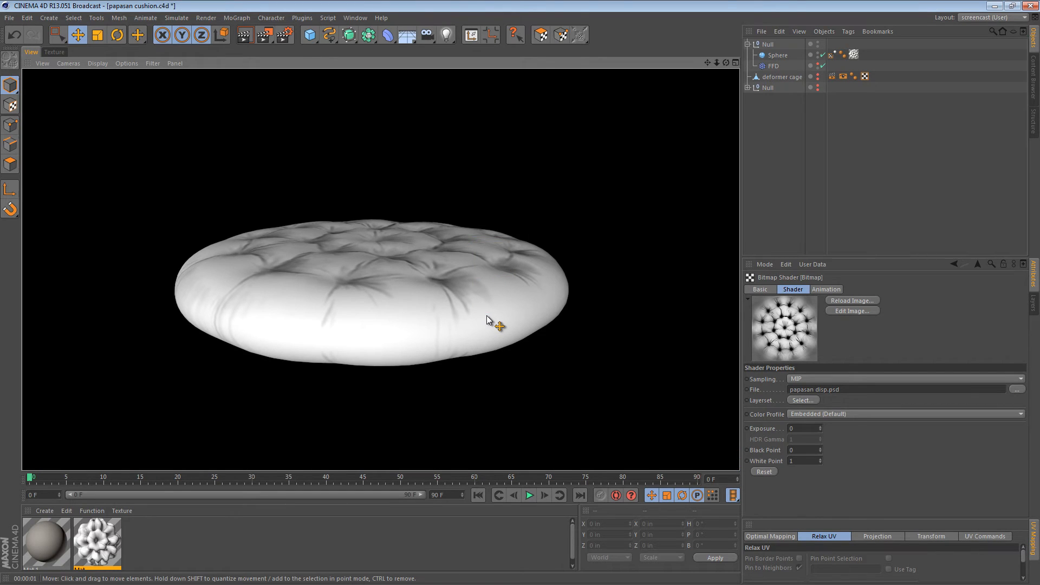
# - Orbit the viewport to look down on the tufted cushion top
pyautogui.moveTo(490, 320); pyautogui.dragTo(490, 337)
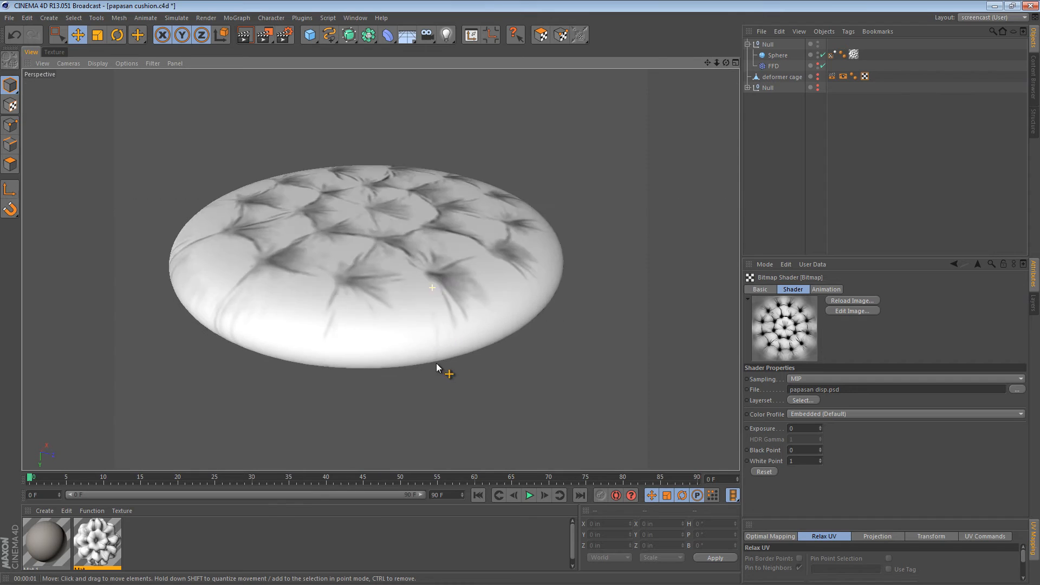
pyautogui.moveTo(436, 368); pyautogui.dragTo(428, 232)
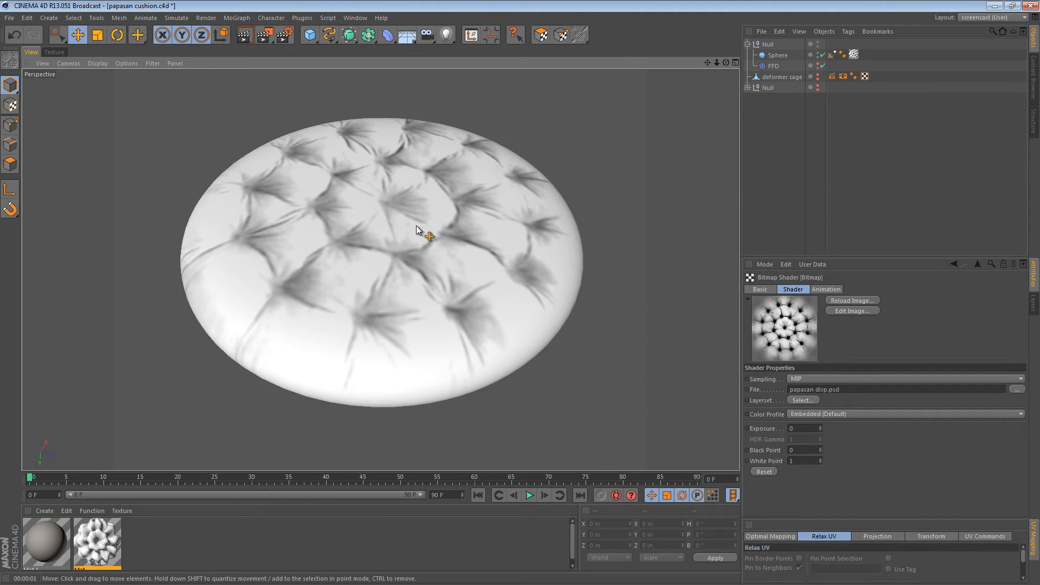
# - Add a Displacer deformer (100% strength, 10 in height) from the Deformer palette
pyautogui.click(386, 35)
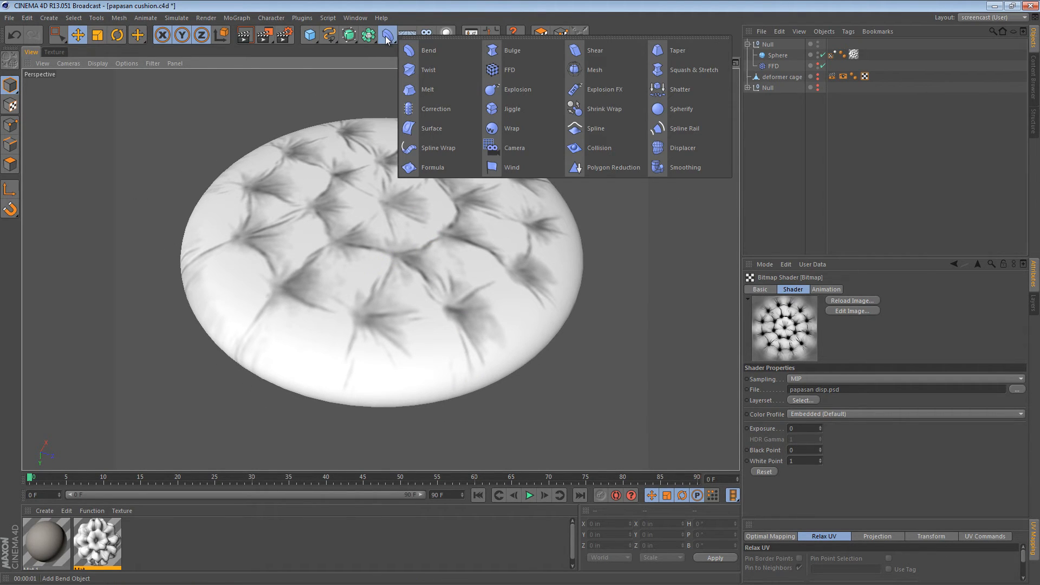
pyautogui.moveTo(509, 70)
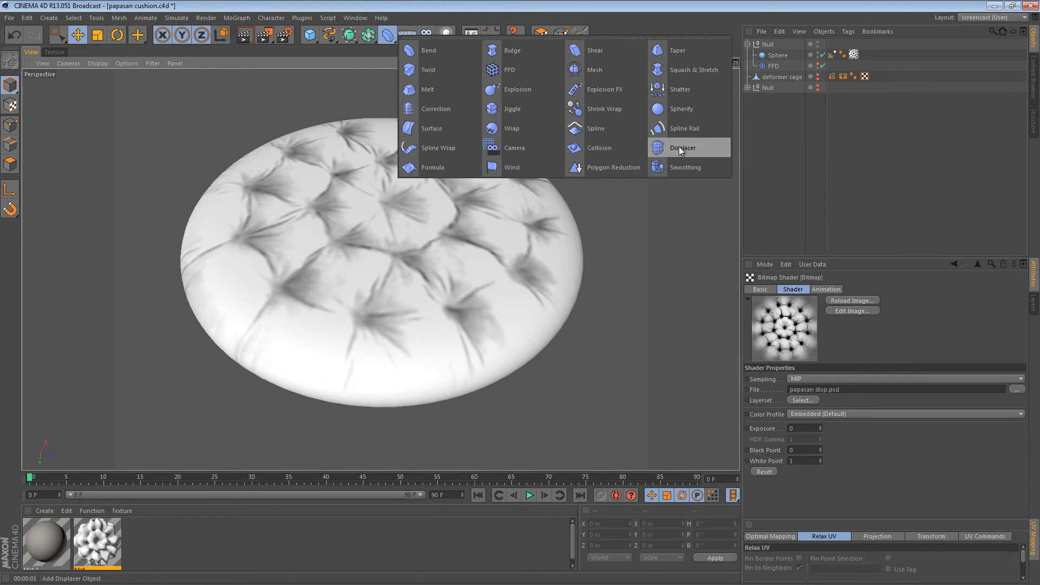
pyautogui.click(682, 147)
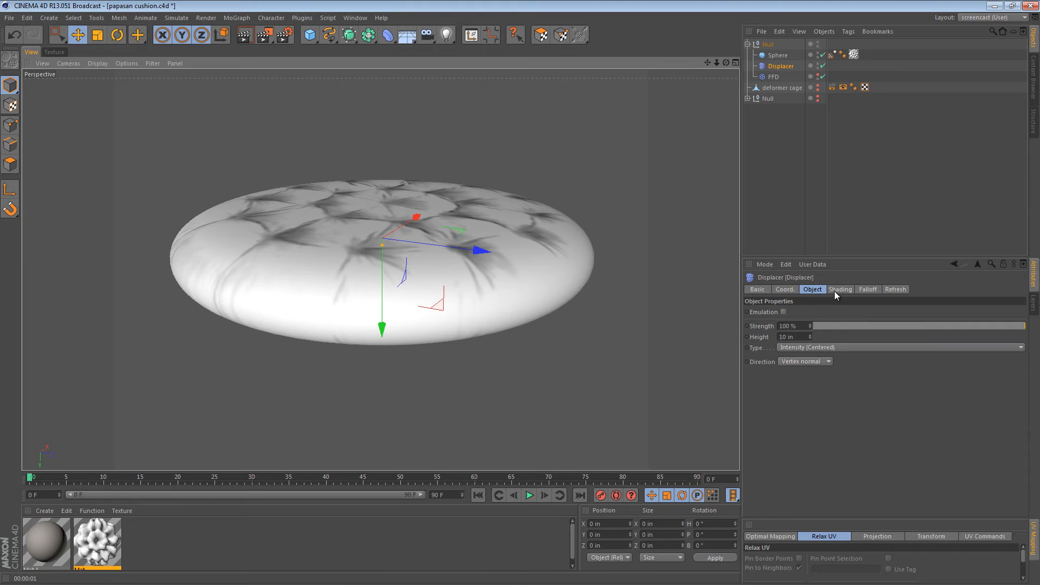
# - Set the Displacer's shading channel to Displacement and expand its alpha options
pyautogui.click(839, 289)
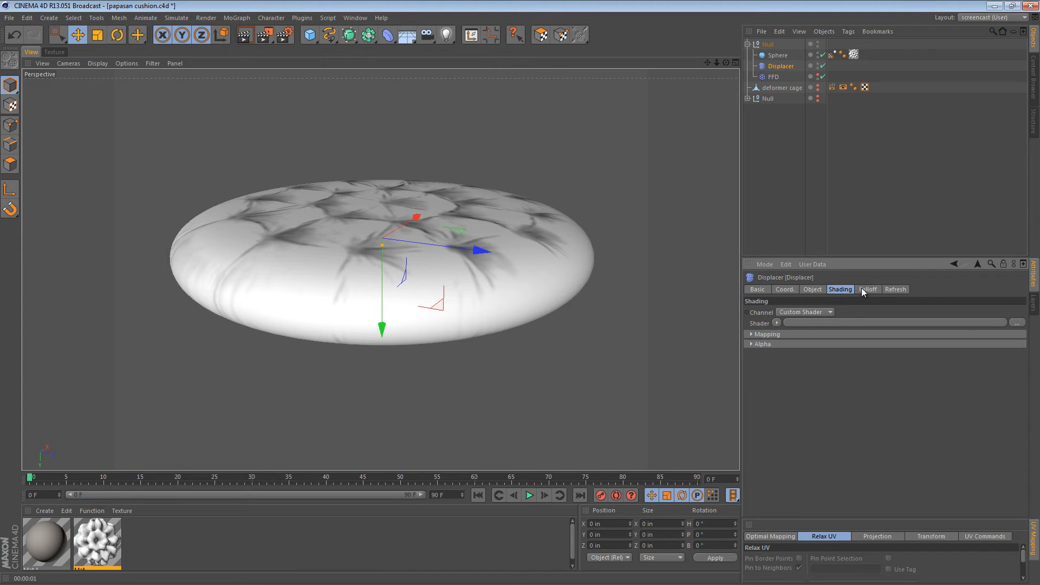
pyautogui.click(828, 312)
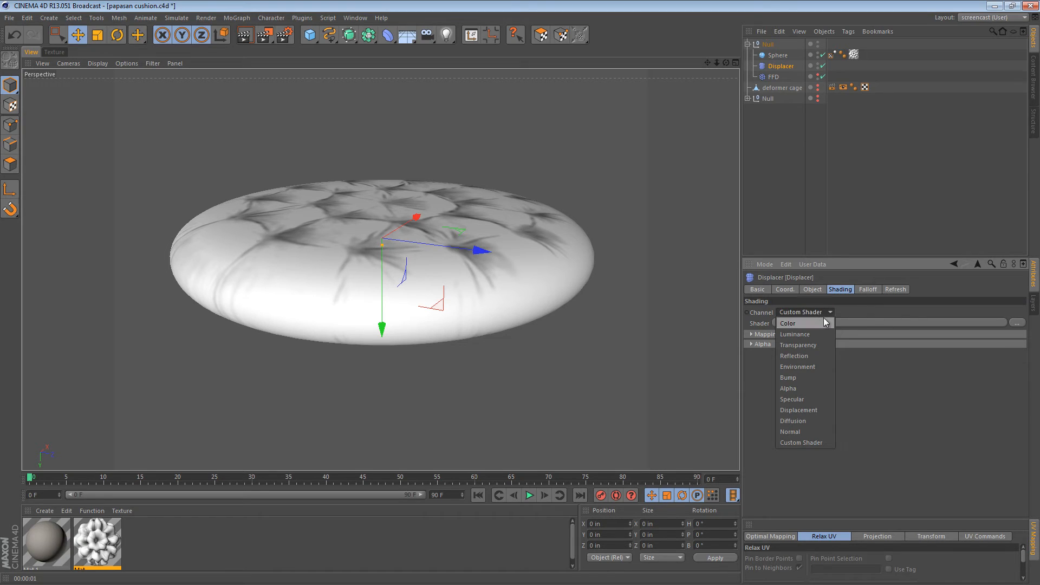
pyautogui.moveTo(810, 409)
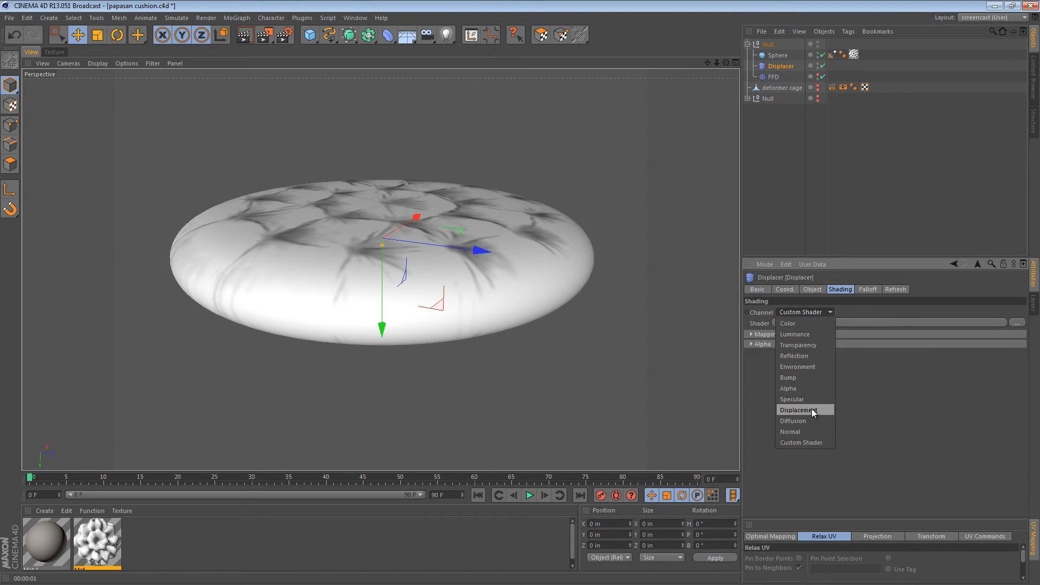
pyautogui.click(797, 409)
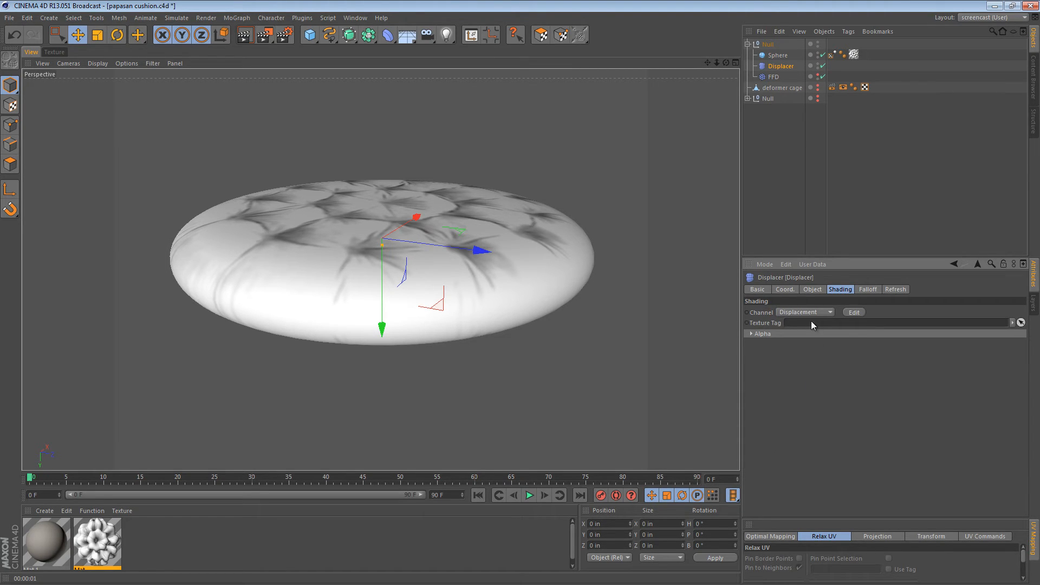
pyautogui.click(751, 333)
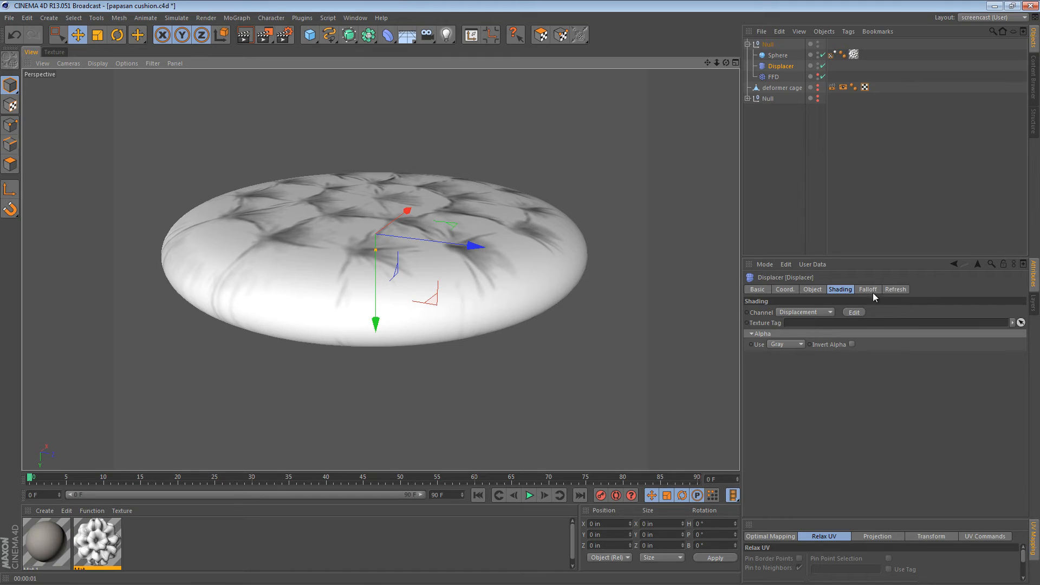
pyautogui.moveTo(884, 319)
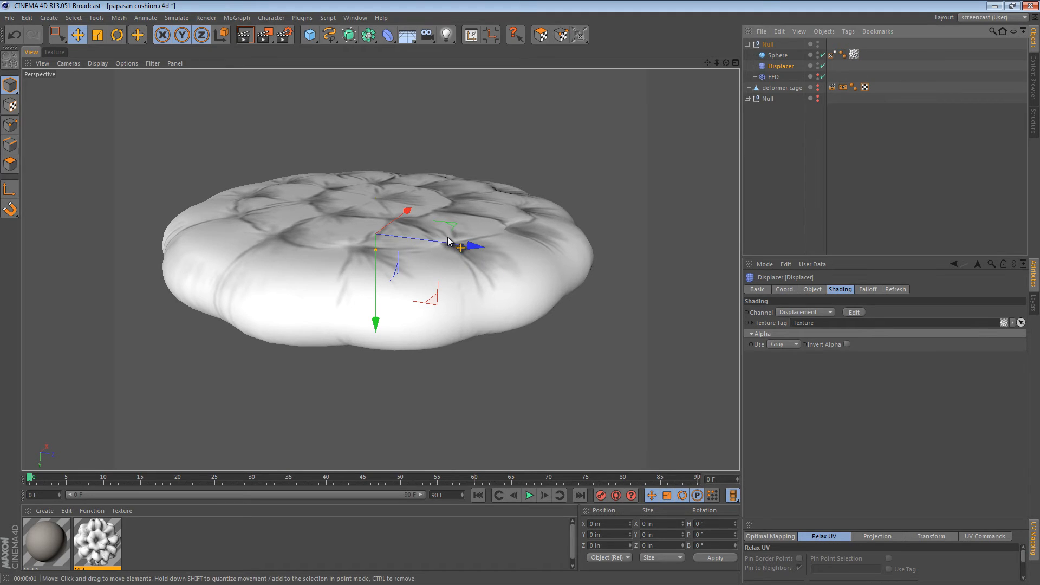
pyautogui.moveTo(437, 277)
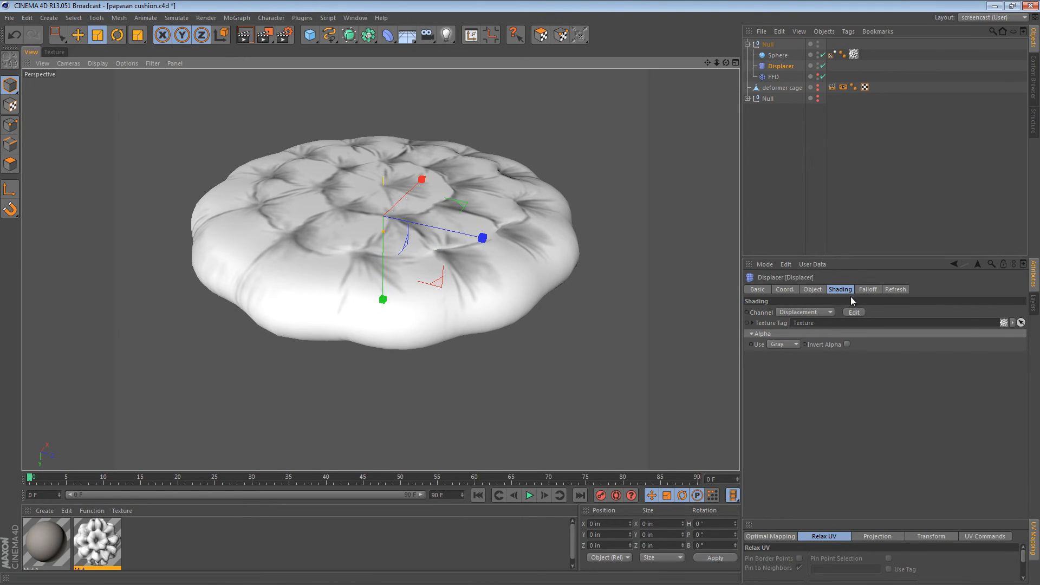
# - Set the Displacer direction to Vertex normal and its height to 38.63 in
pyautogui.click(868, 289)
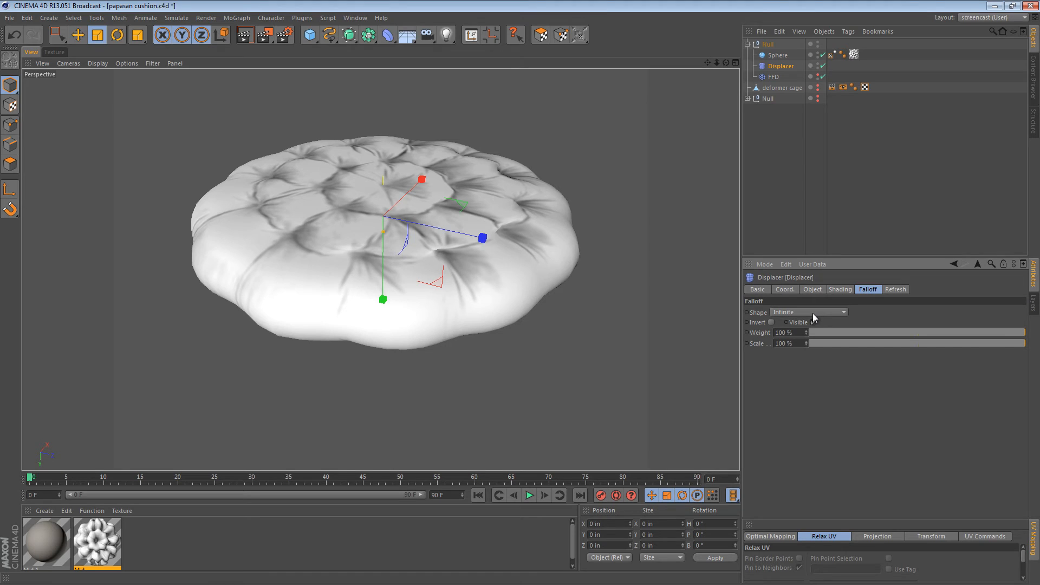
pyautogui.click(811, 289)
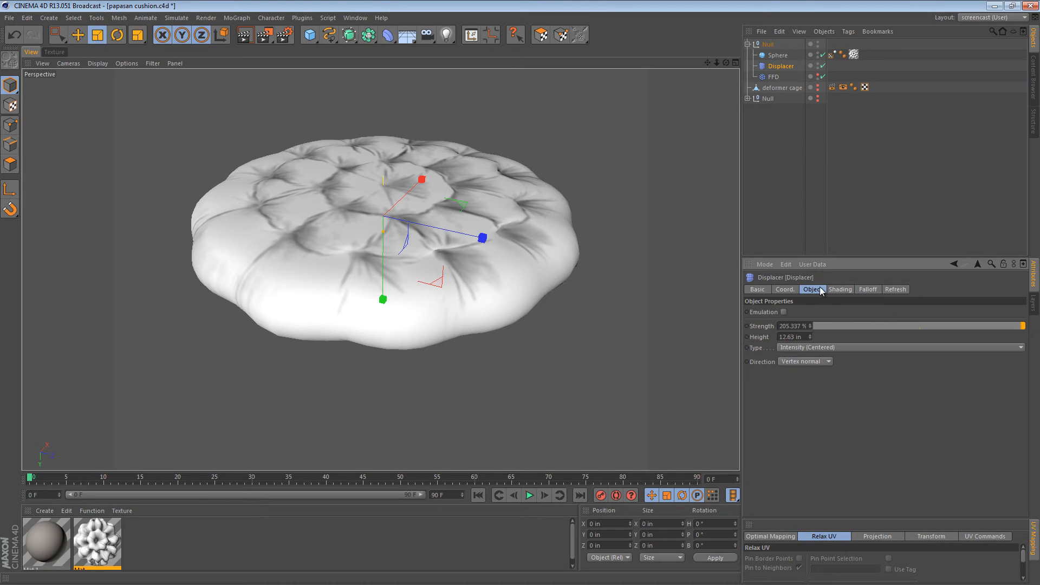
pyautogui.click(828, 360)
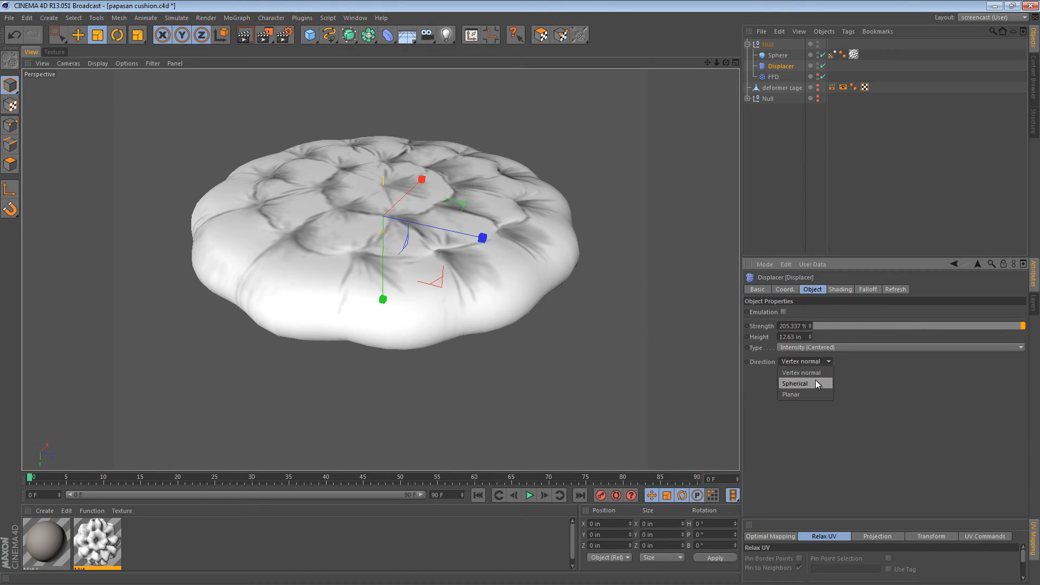
pyautogui.click(794, 384)
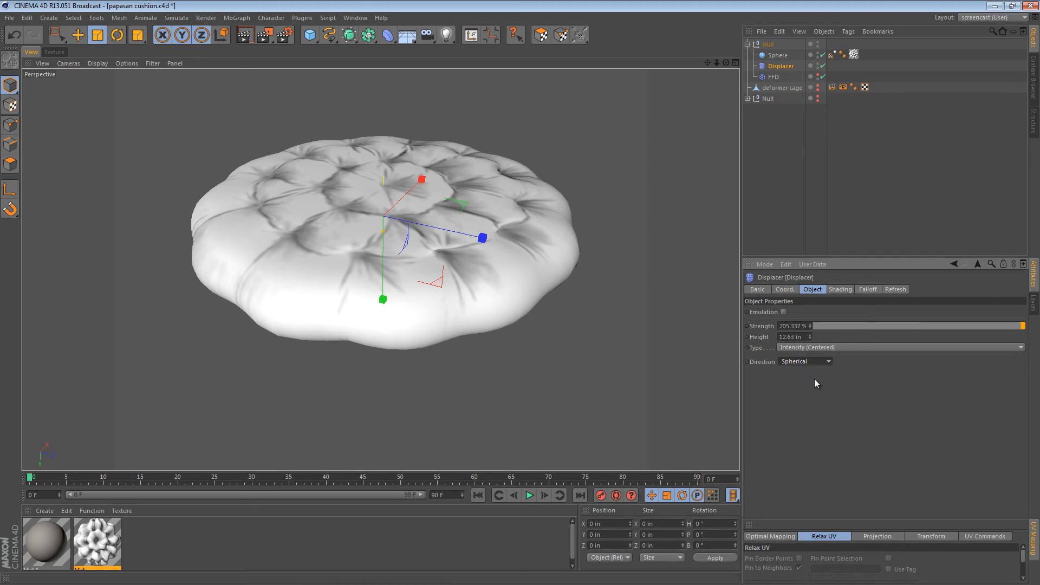
pyautogui.click(805, 361)
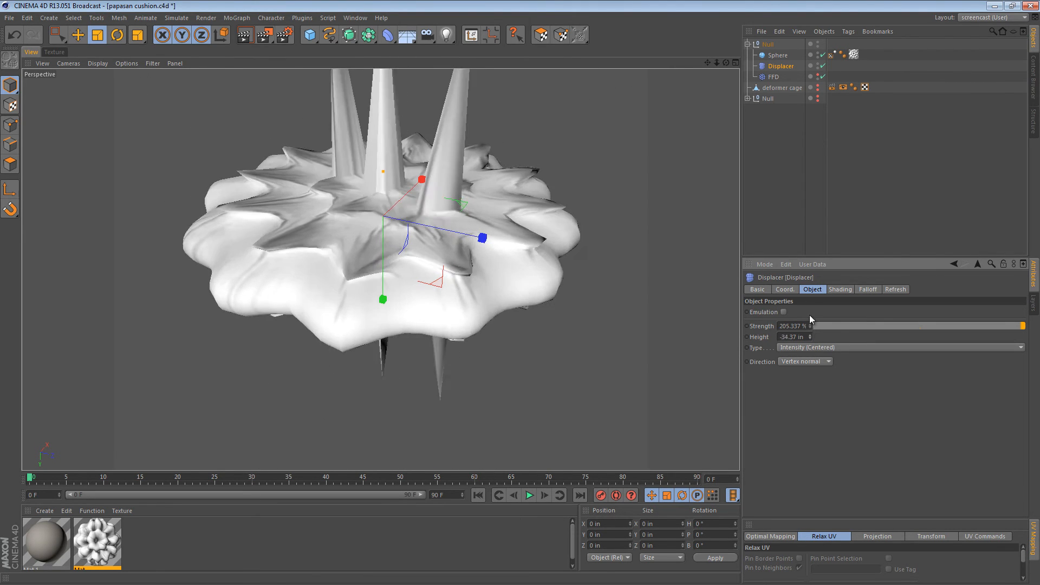
pyautogui.moveTo(796, 337); pyautogui.dragTo(815, 337)
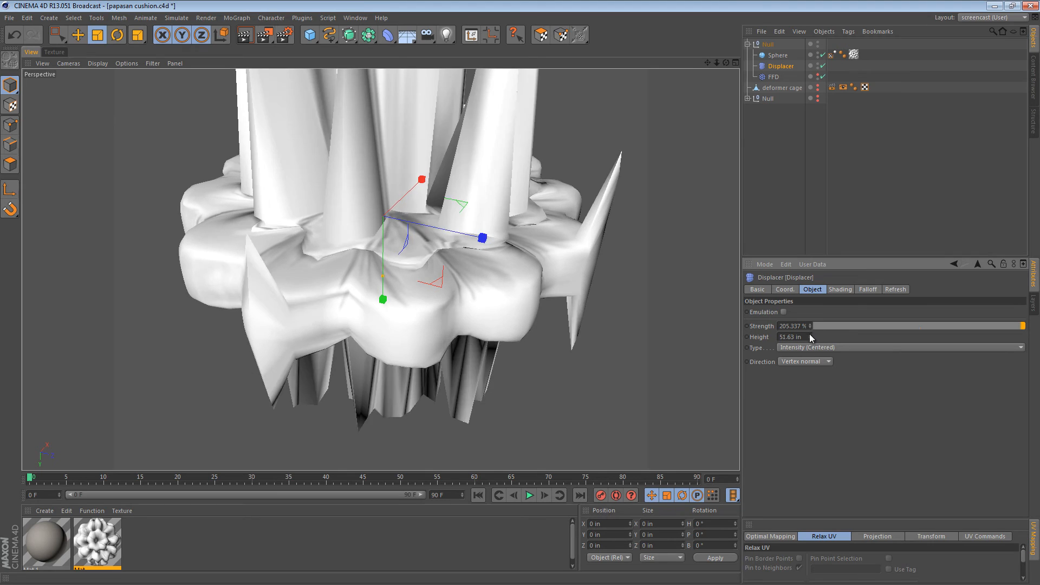
pyautogui.moveTo(792, 337); pyautogui.dragTo(809, 337)
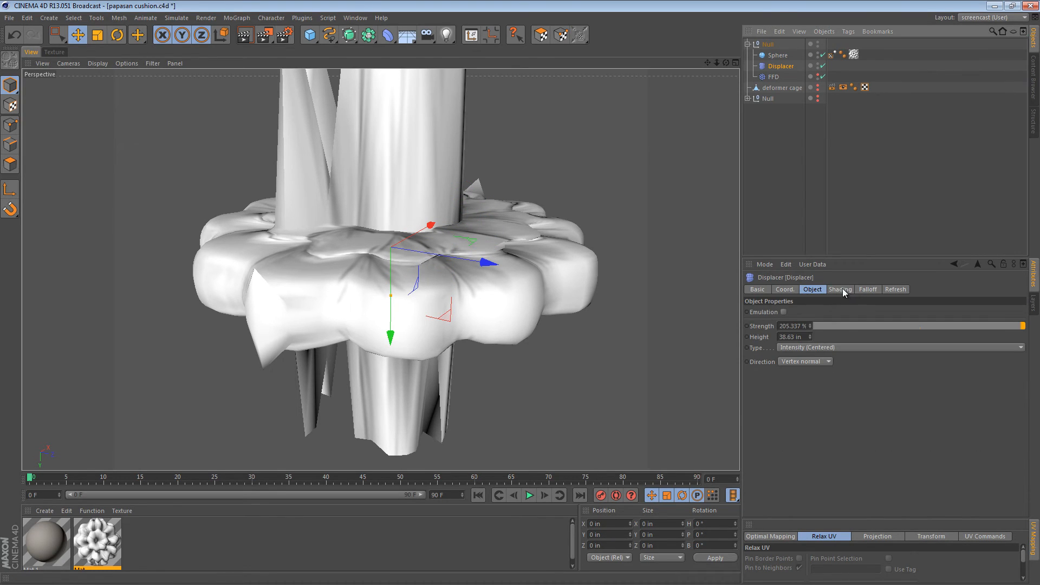
# - Review the Displacer's Shading, Falloff and Coordinates tabs, keeping Displacement channel and infinite falloff
pyautogui.click(839, 289)
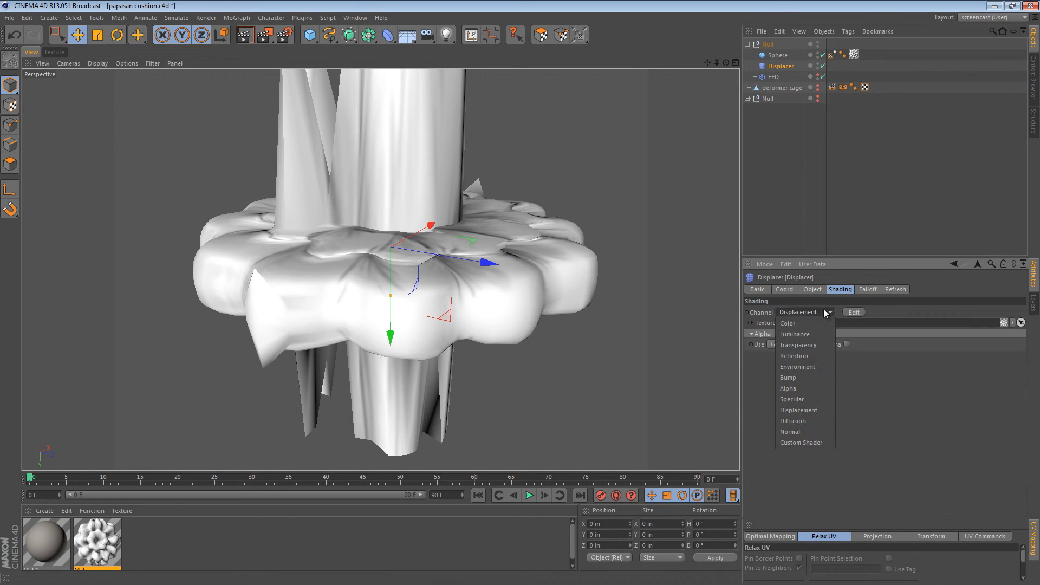
pyautogui.click(798, 410)
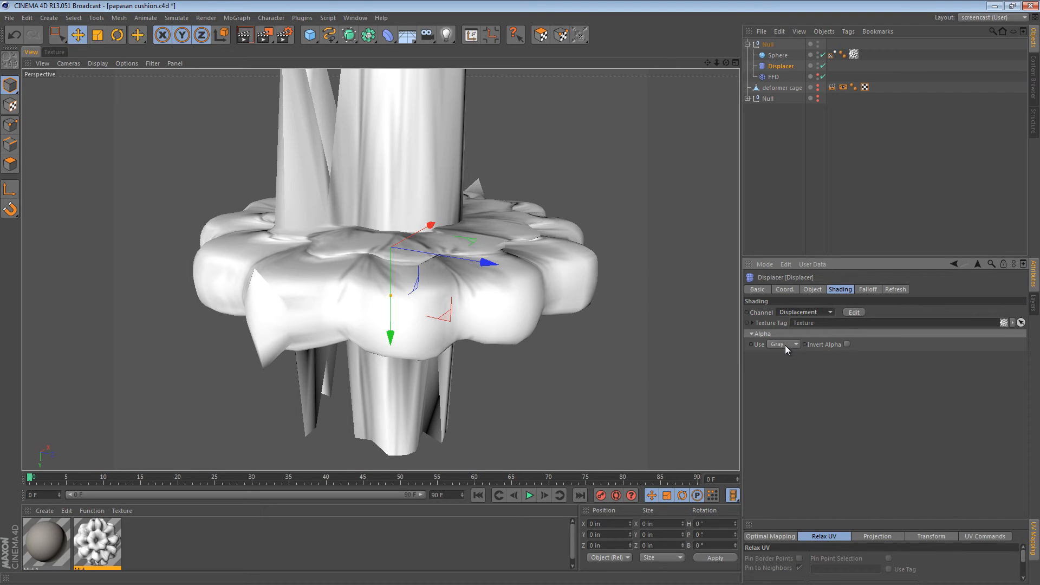
pyautogui.click(868, 289)
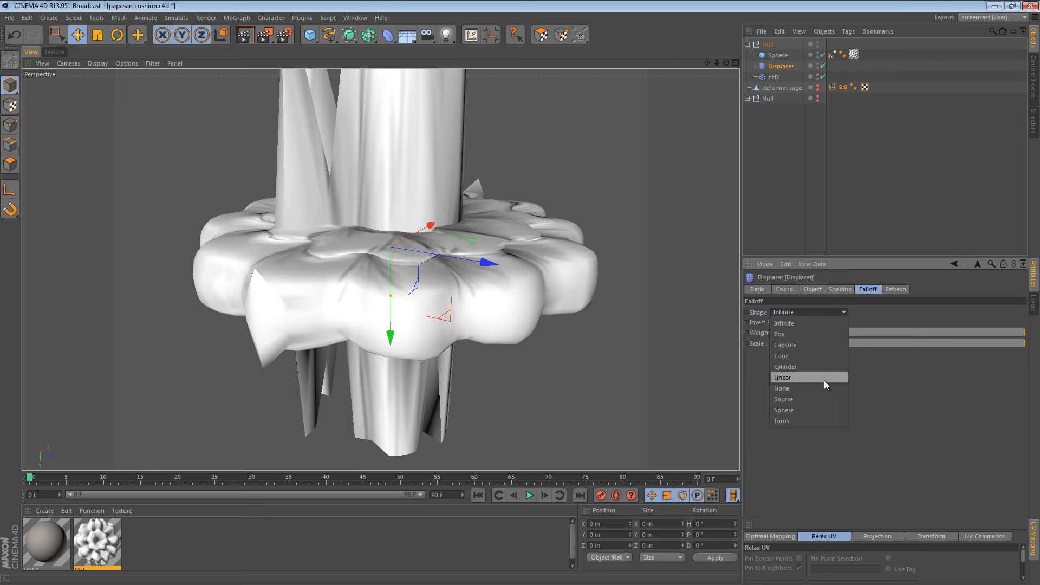
pyautogui.click(783, 410)
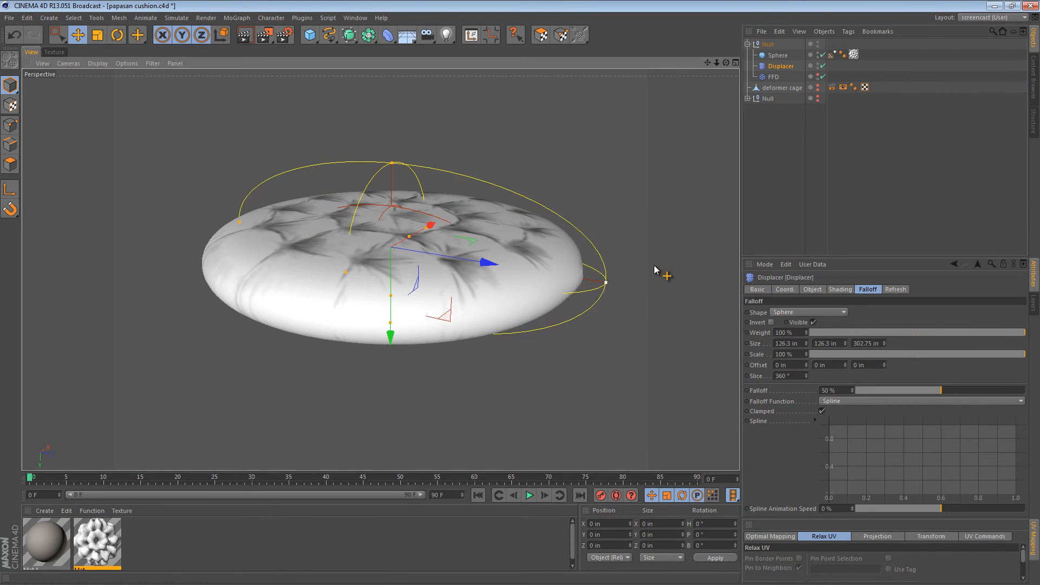
pyautogui.click(807, 312)
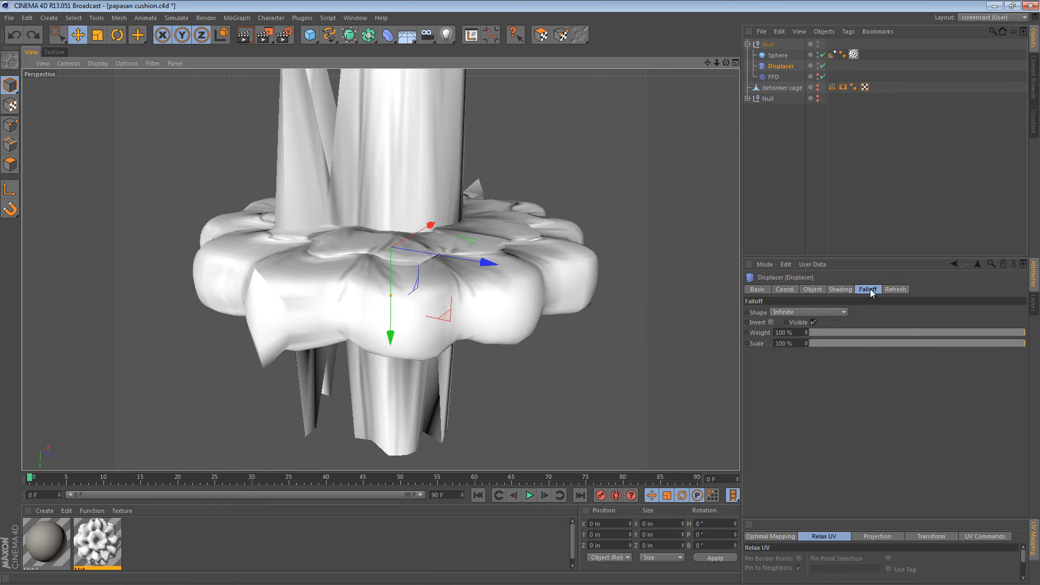
pyautogui.click(784, 289)
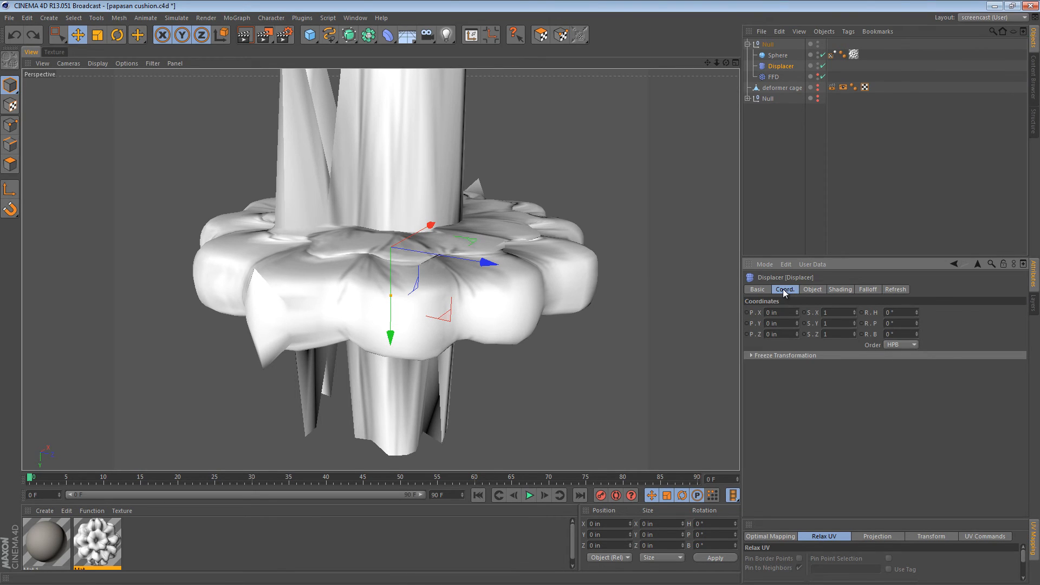
pyautogui.click(812, 289)
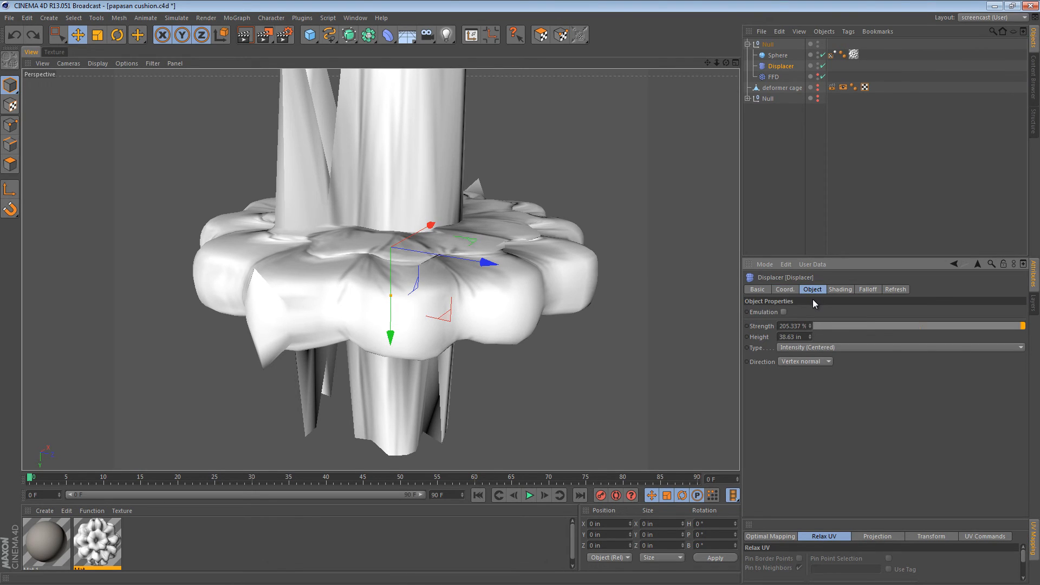
pyautogui.click(839, 289)
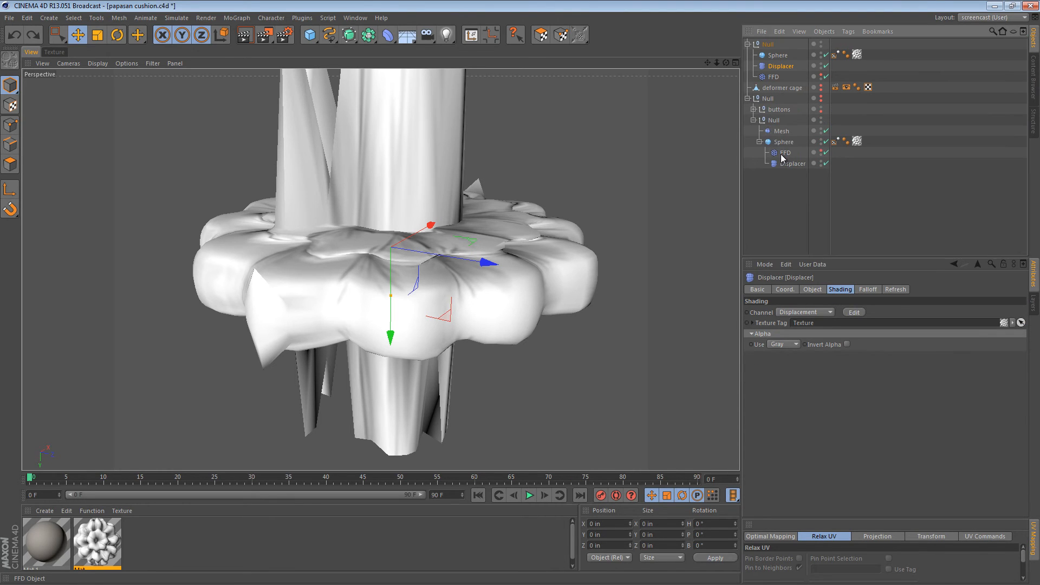
pyautogui.click(791, 163)
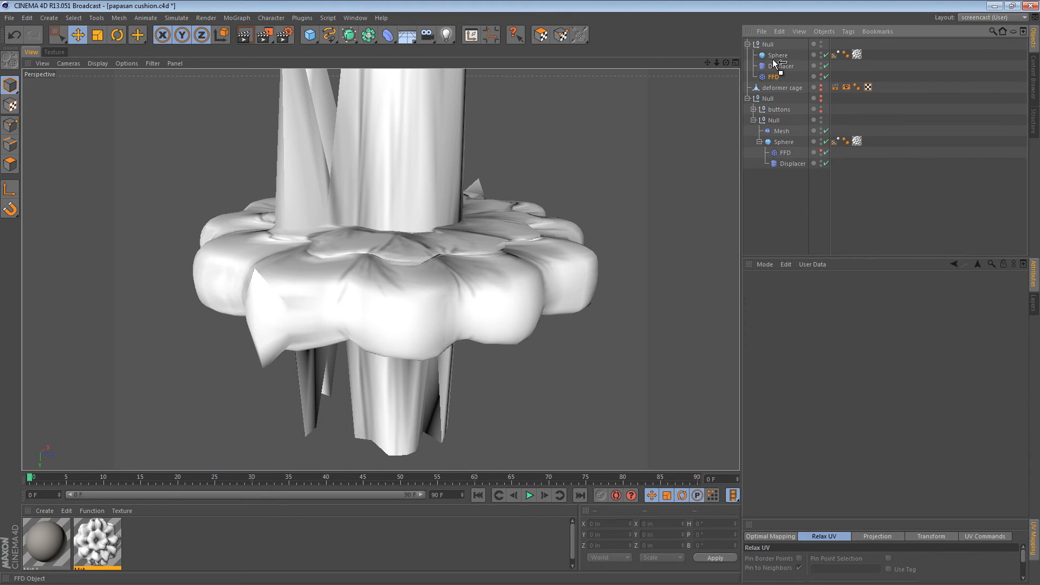
pyautogui.click(791, 65)
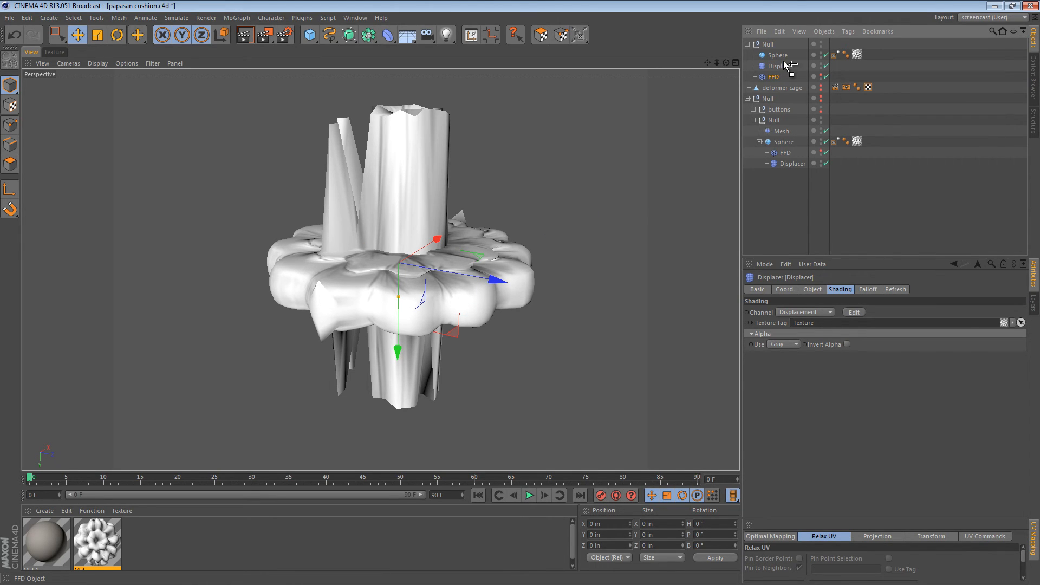
# - Place the FFD above the Displacer, select the Displacer, and inspect the tufted cushion
pyautogui.click(773, 66)
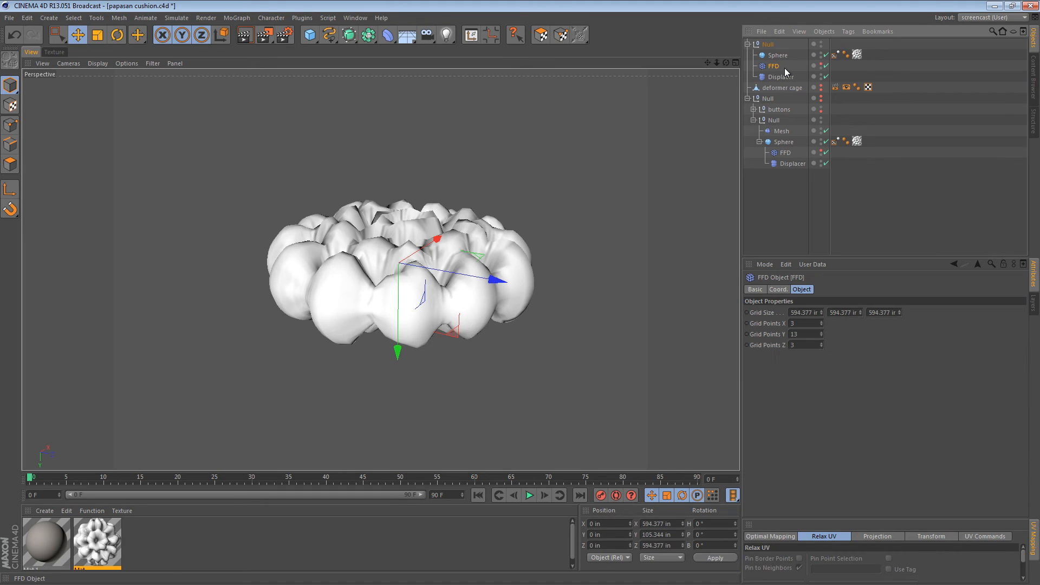
pyautogui.click(781, 76)
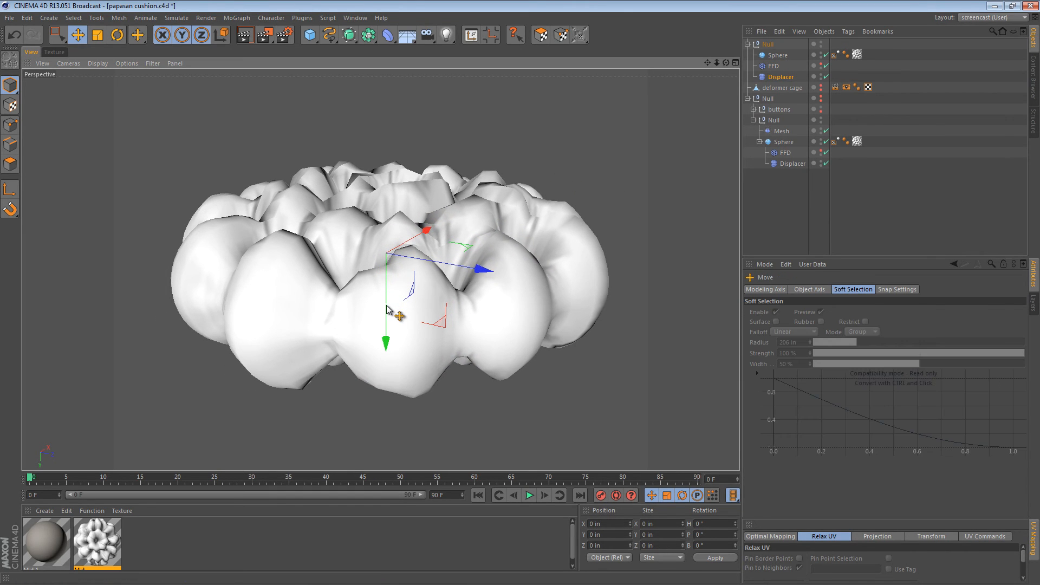
pyautogui.moveTo(387, 312); pyautogui.dragTo(391, 266)
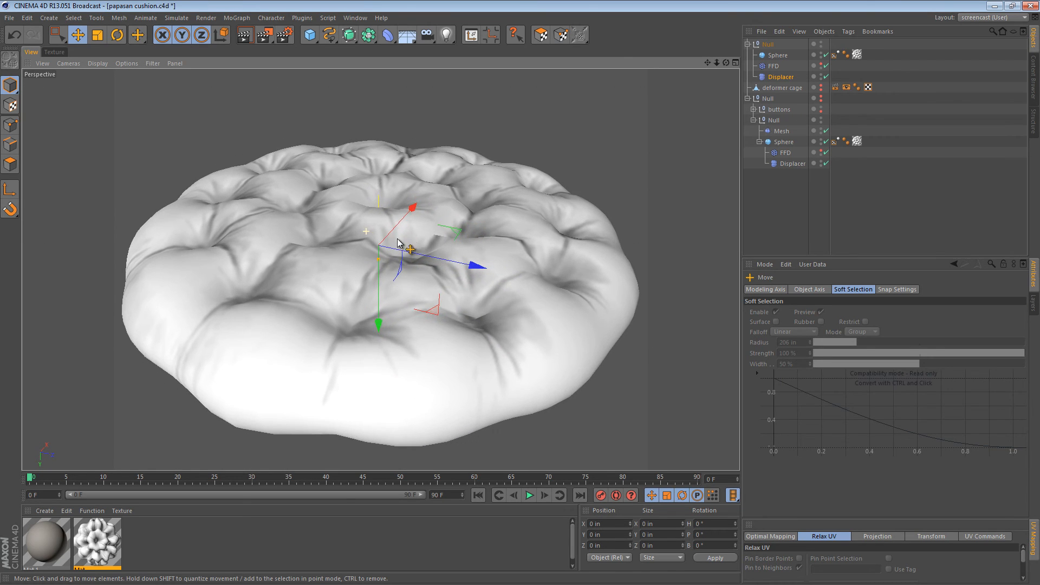
pyautogui.moveTo(398, 245); pyautogui.dragTo(398, 298)
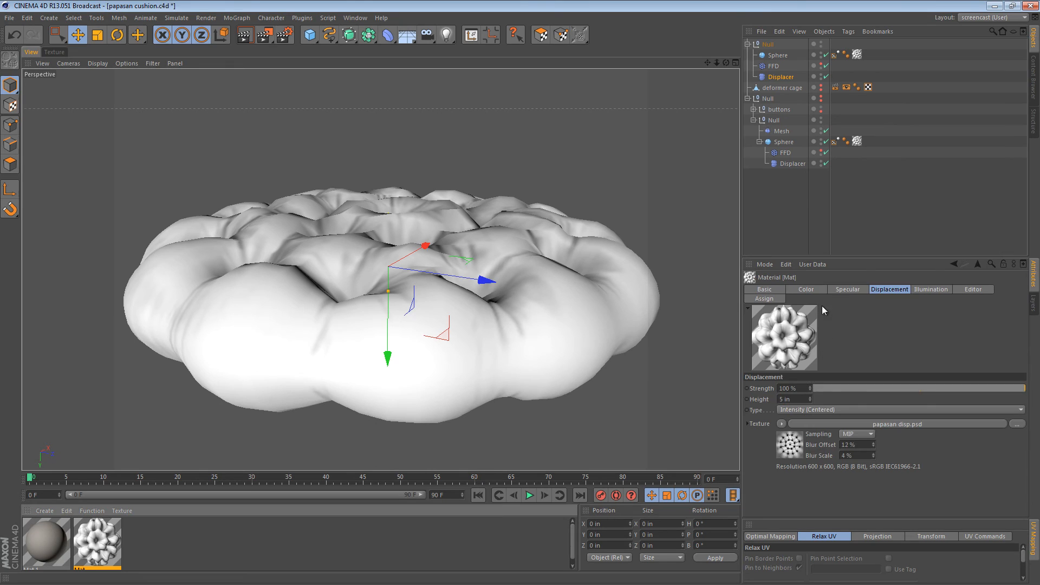
# - Check the material's Color settings, select the FFD, then switch to the Papasan Chair blog post
pyautogui.click(806, 288)
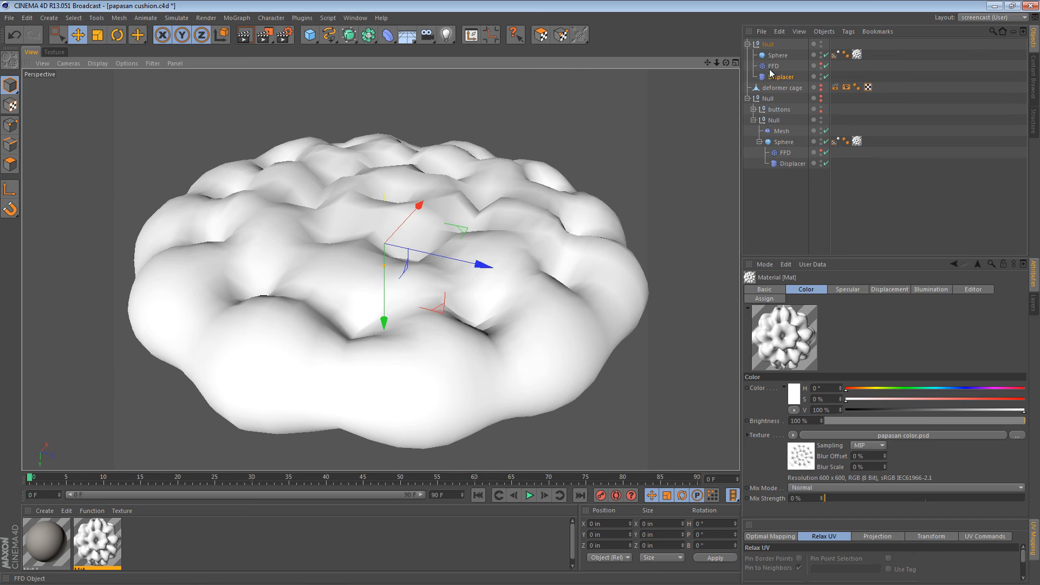
pyautogui.click(782, 55)
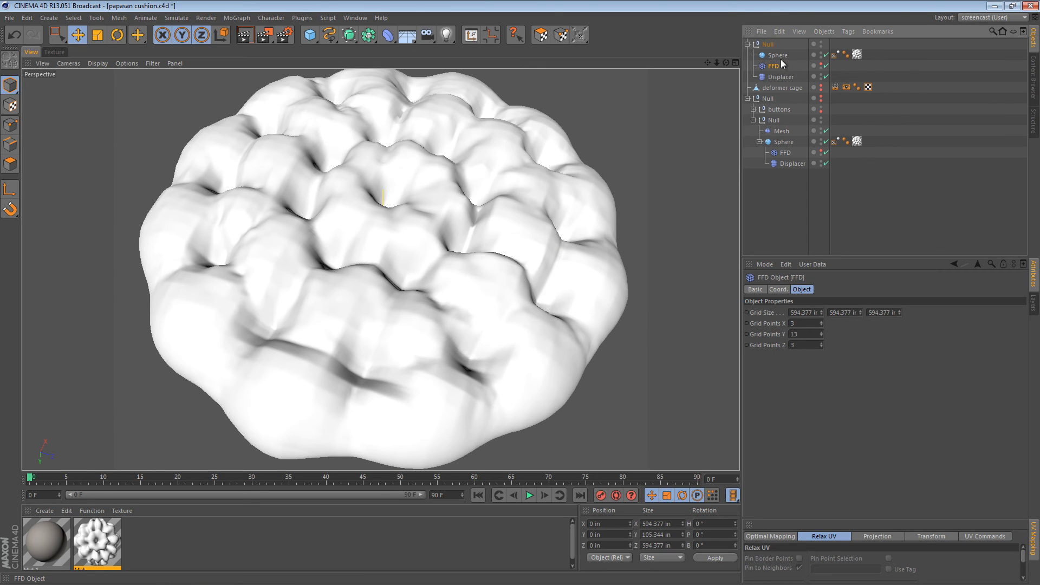
pyautogui.click(777, 54)
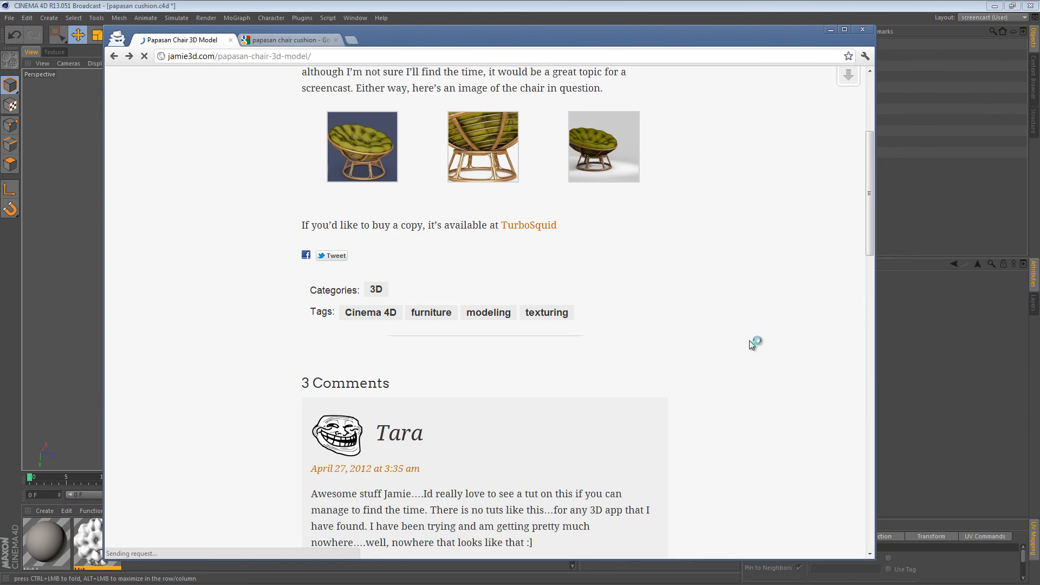
# - Scroll through the blog comments and follow the post's TurboSquid link to the author's models
pyautogui.scroll(-3)
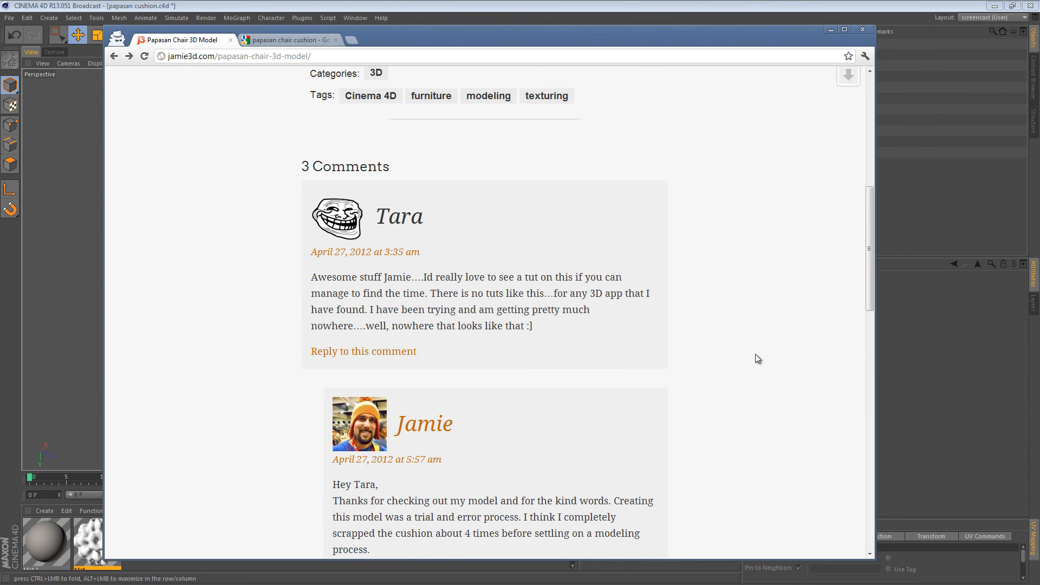
pyautogui.scroll(3)
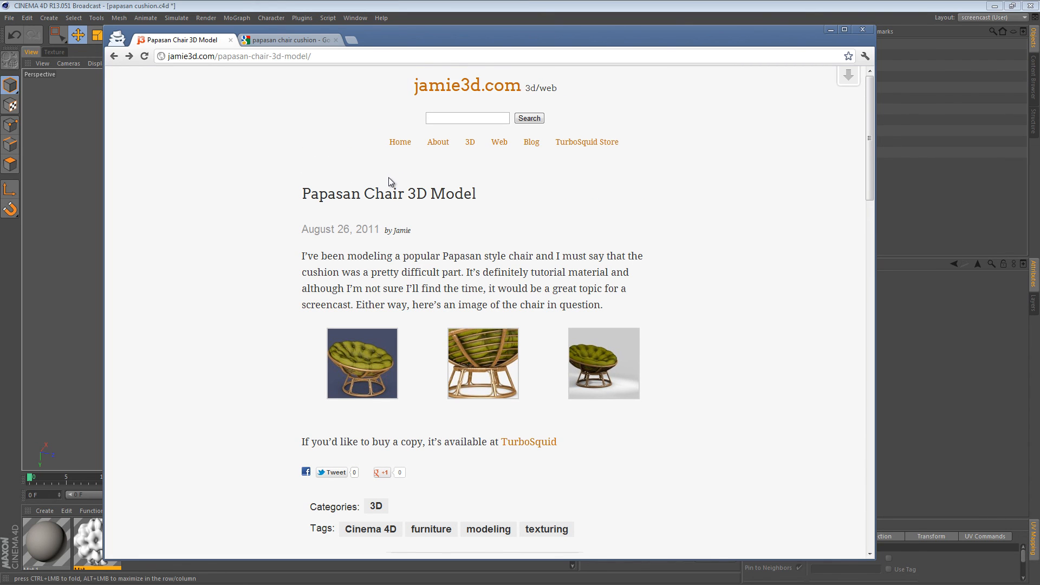
pyautogui.moveTo(424, 202)
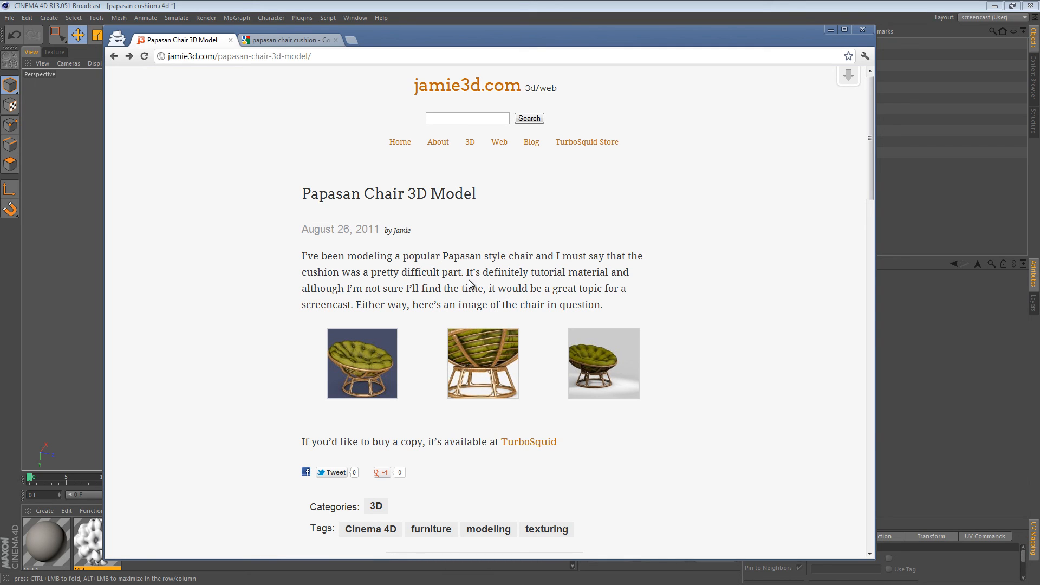
pyautogui.moveTo(476, 287)
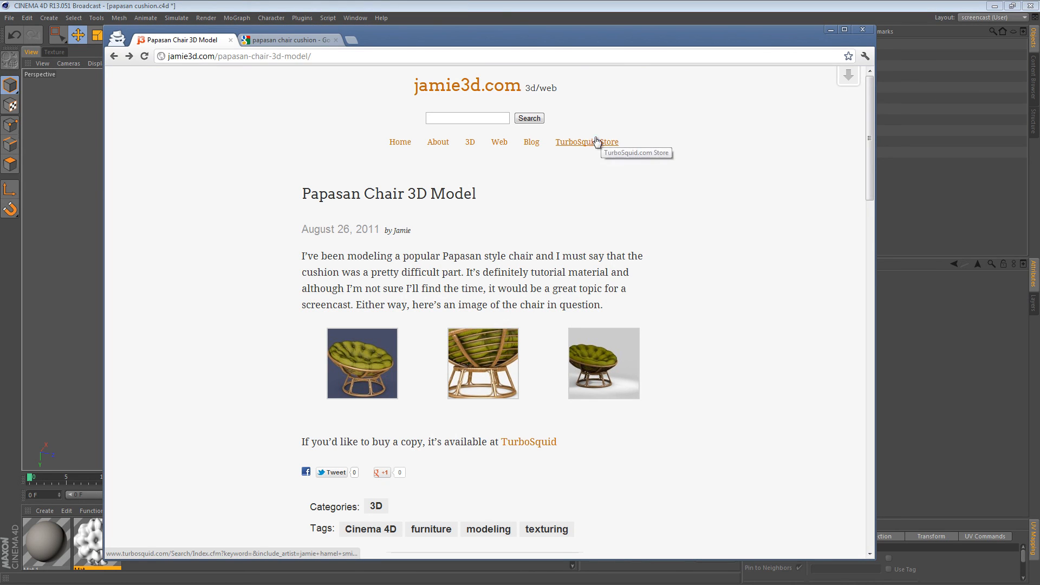
pyautogui.moveTo(561, 219)
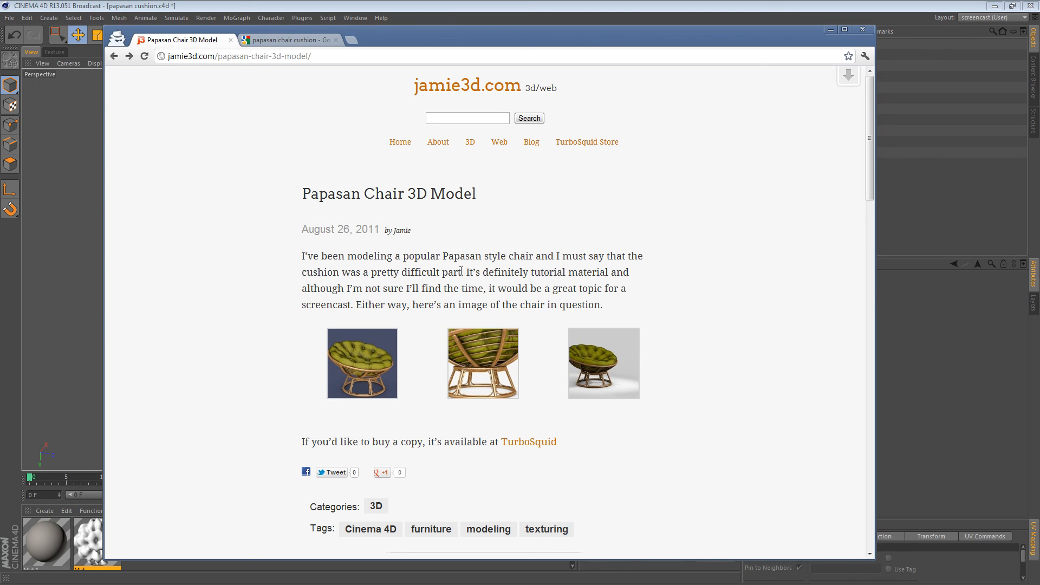
pyautogui.click(529, 442)
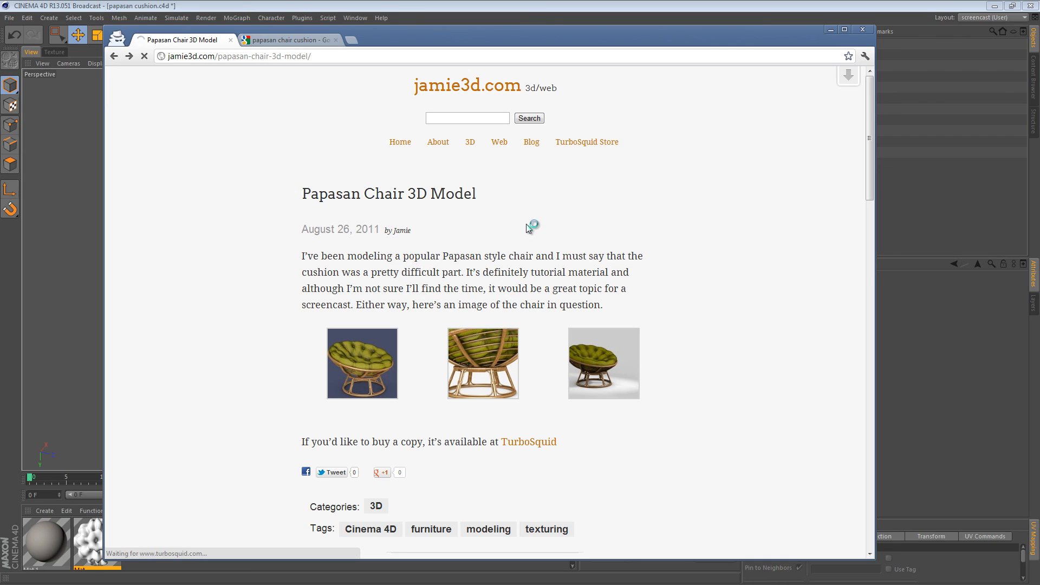
pyautogui.click(528, 442)
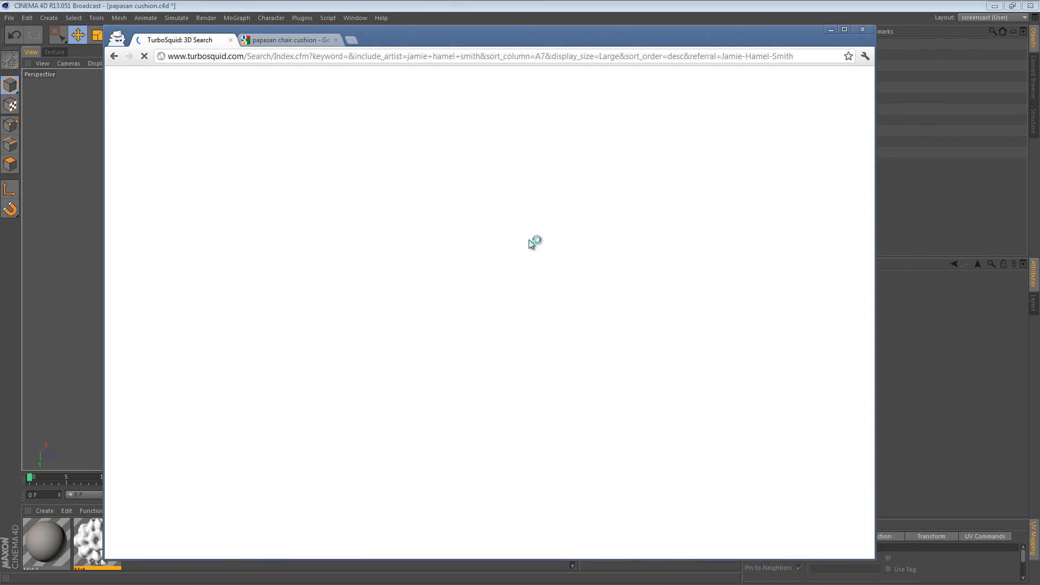